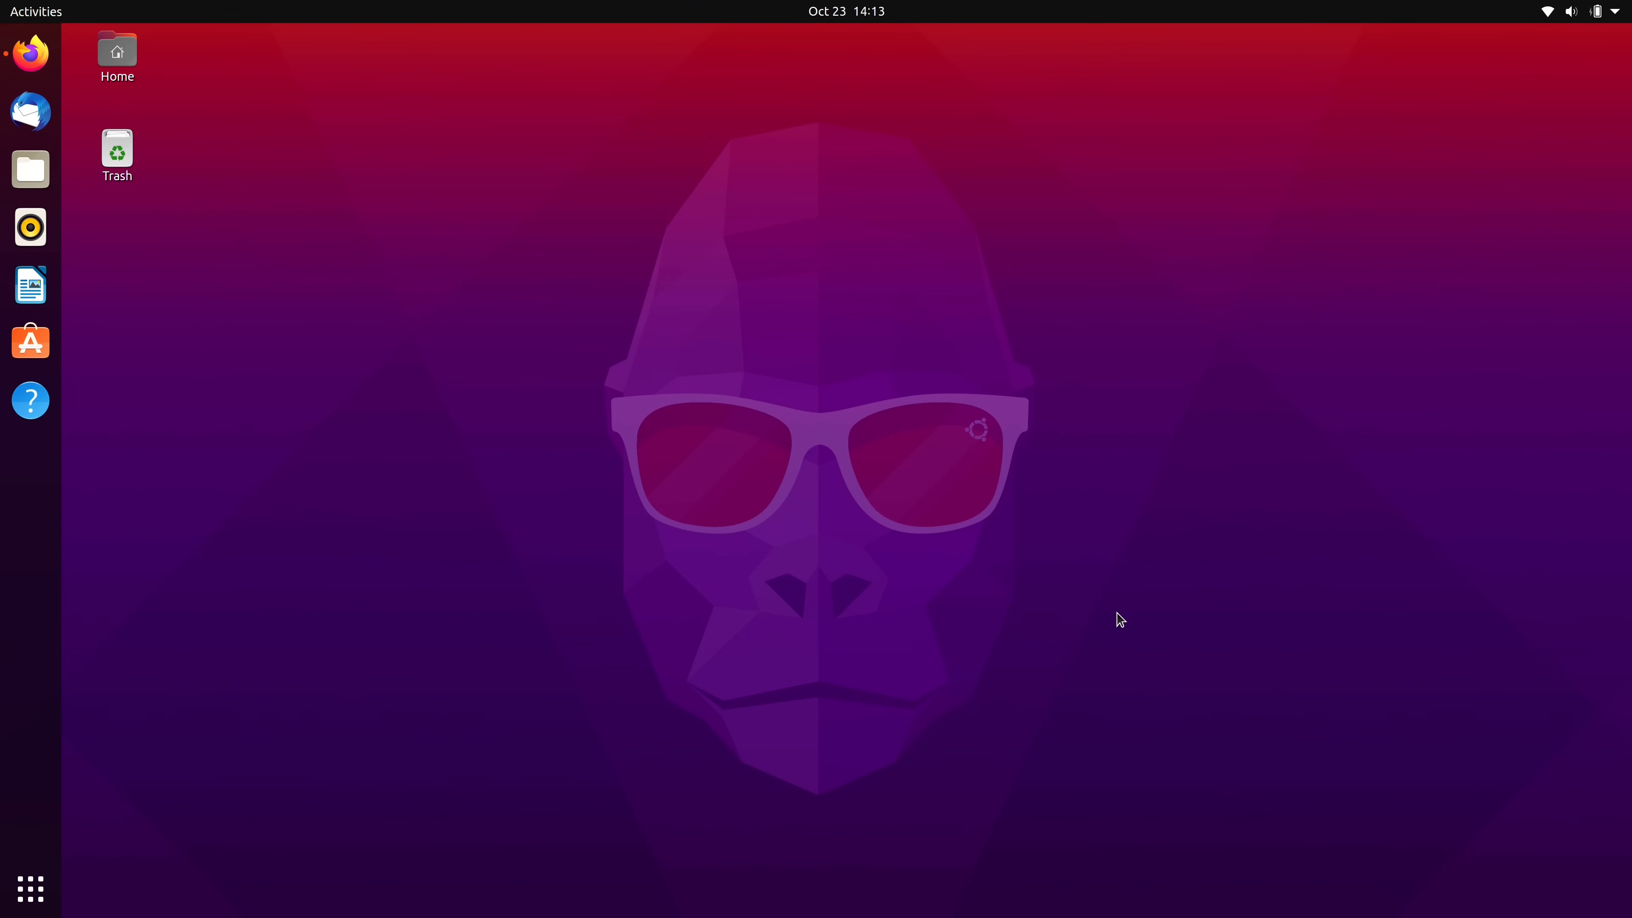
Open the Home folder in Files from the dock.
click(31, 169)
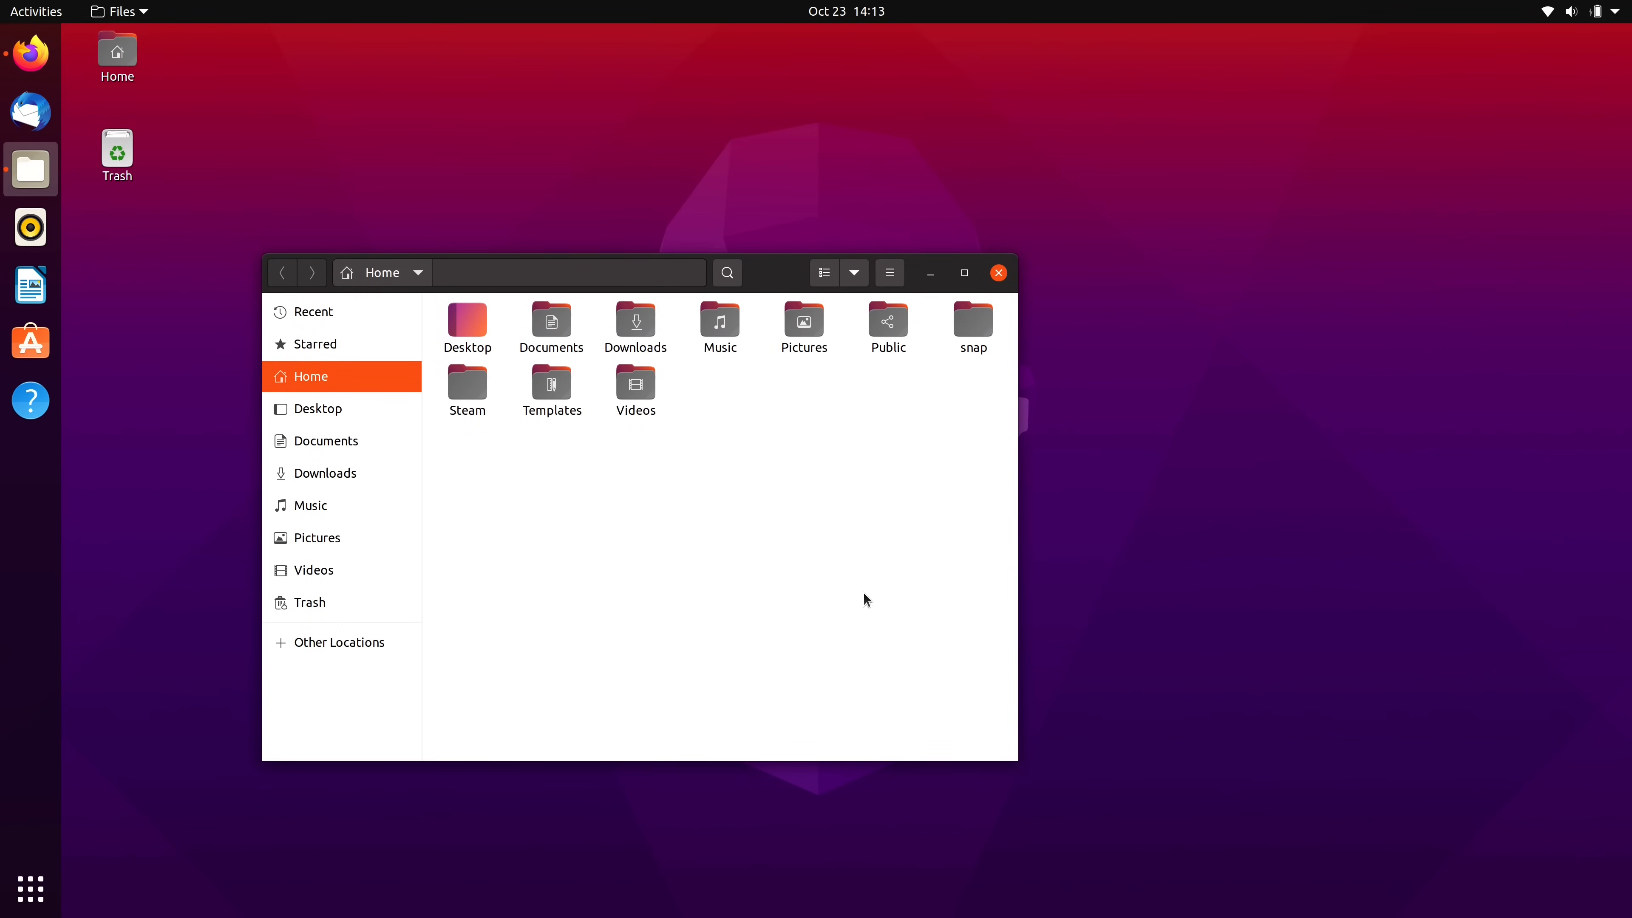
mouse_move(819, 530)
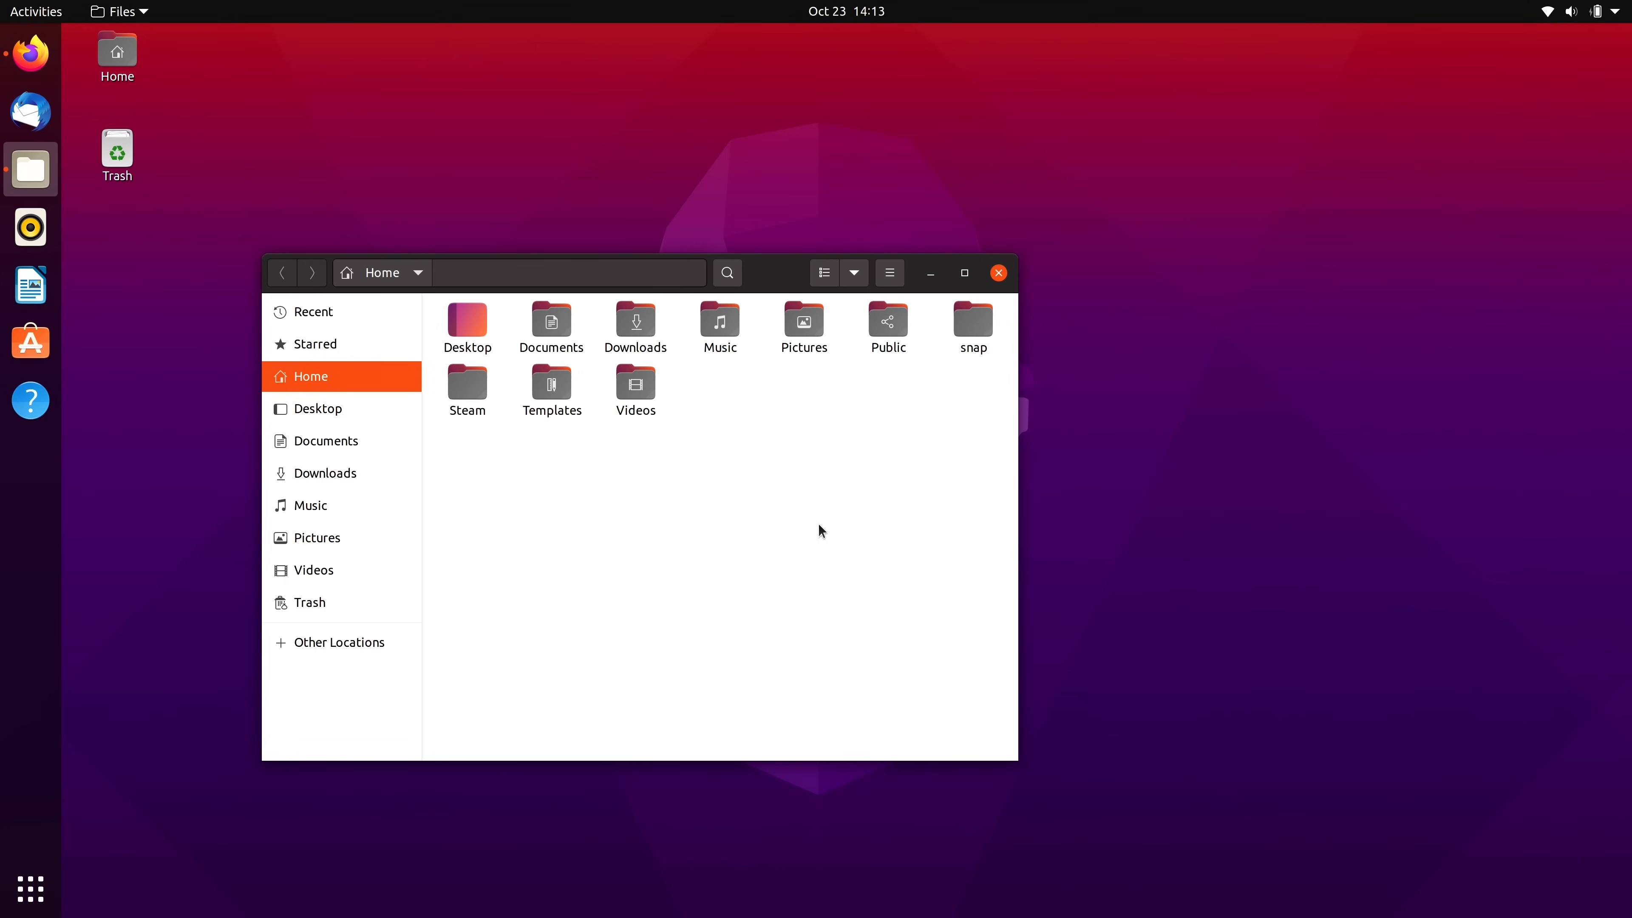
mouse_move(383, 387)
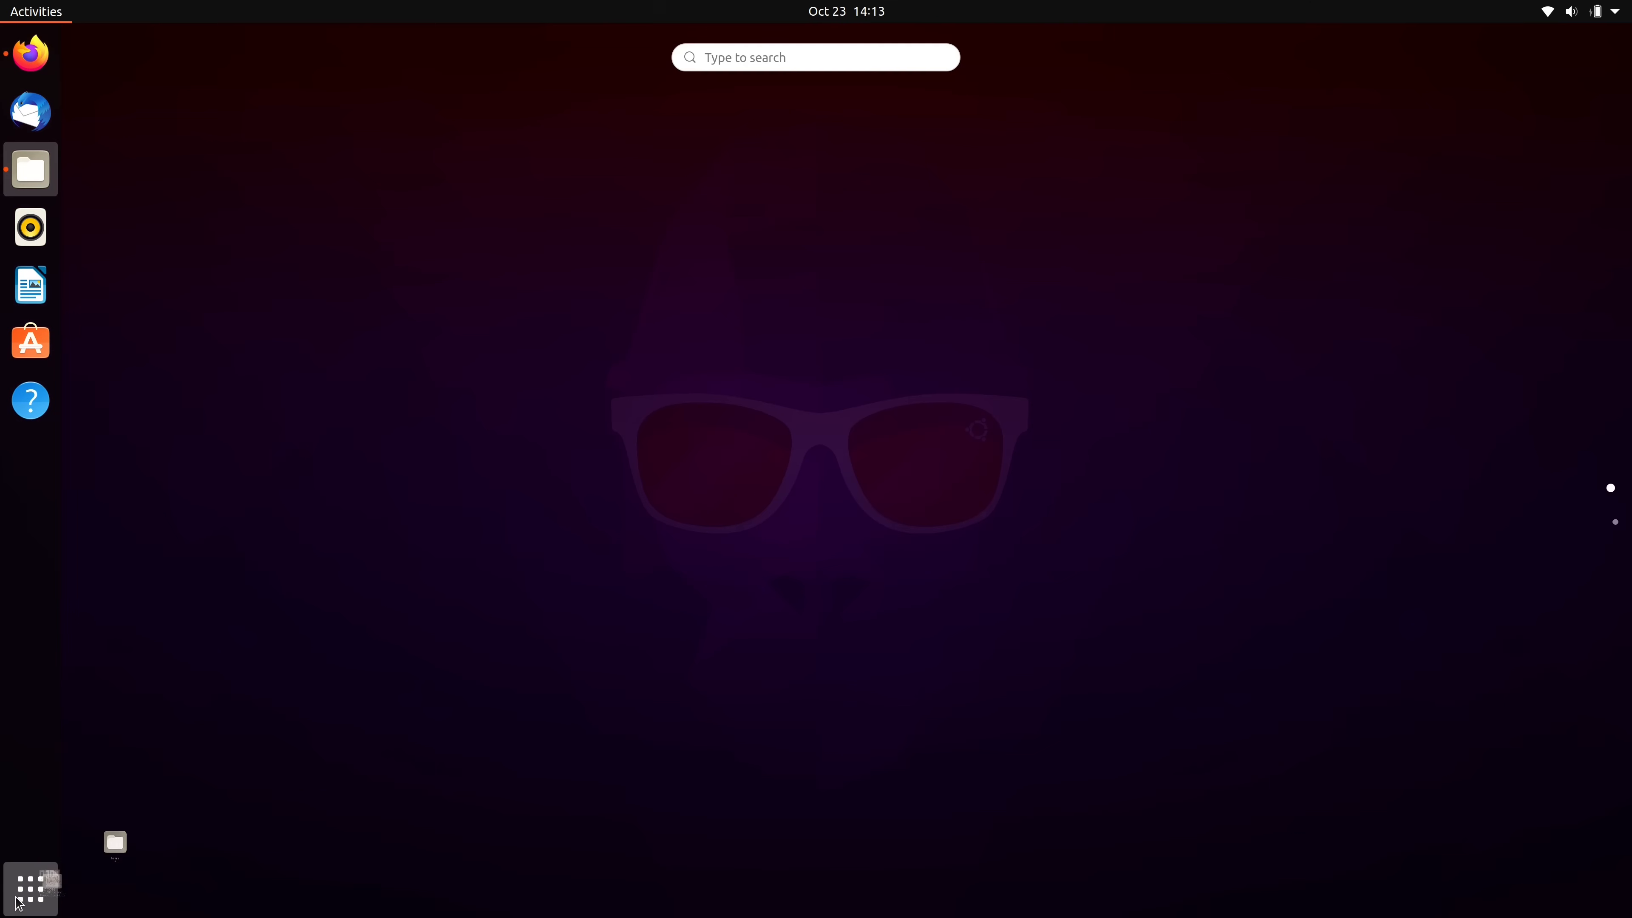
click(31, 889)
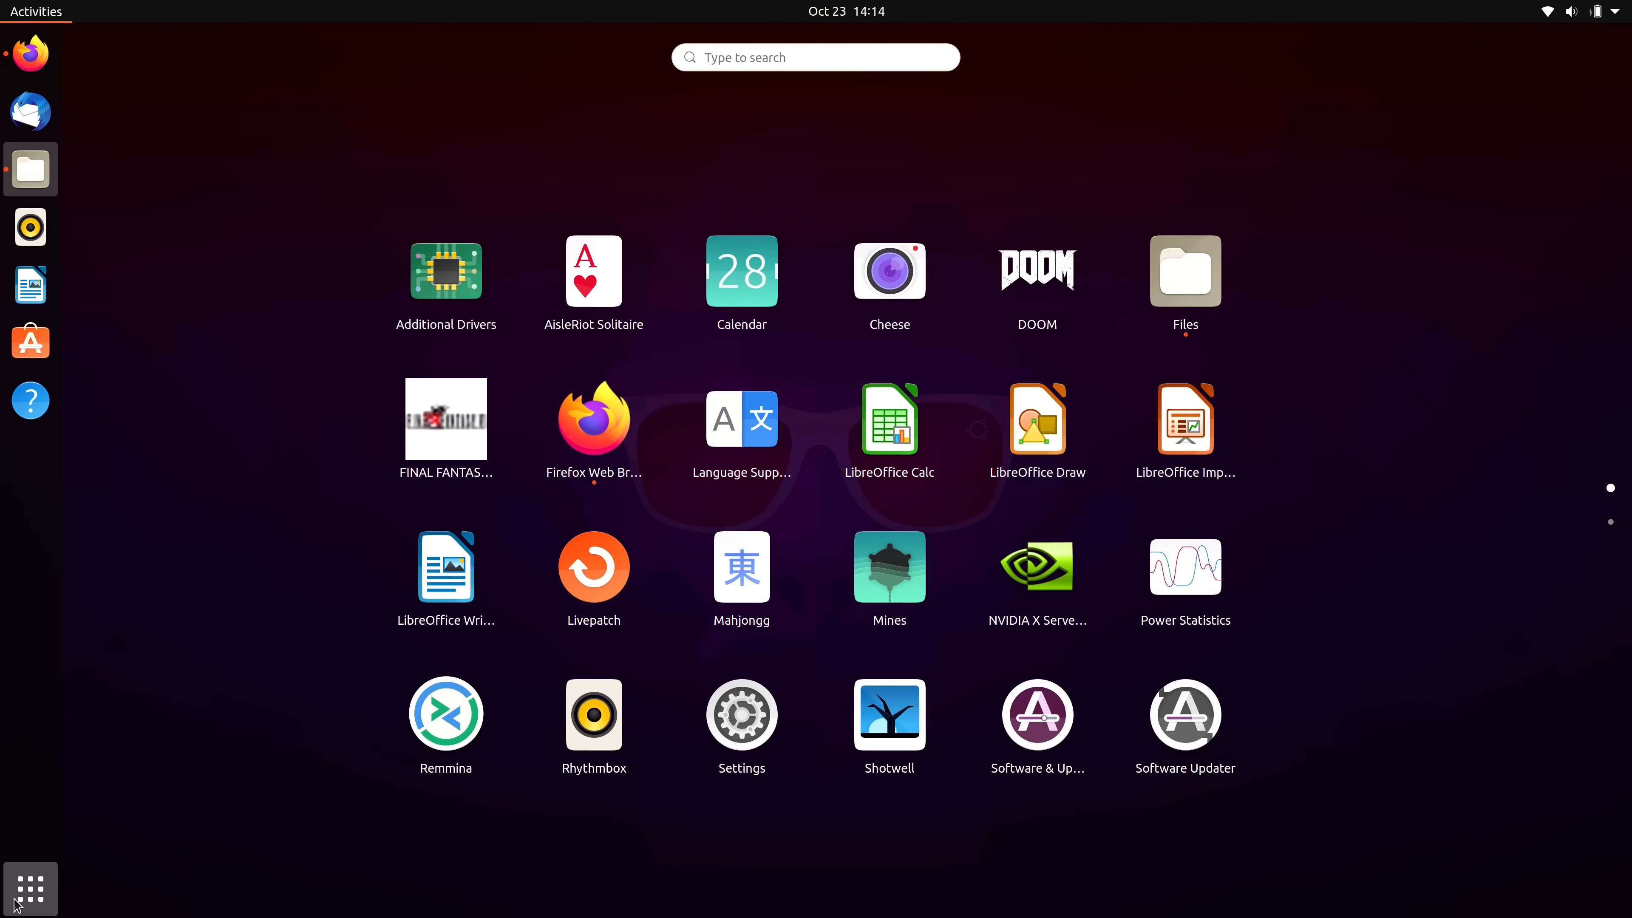
mouse_move(445, 450)
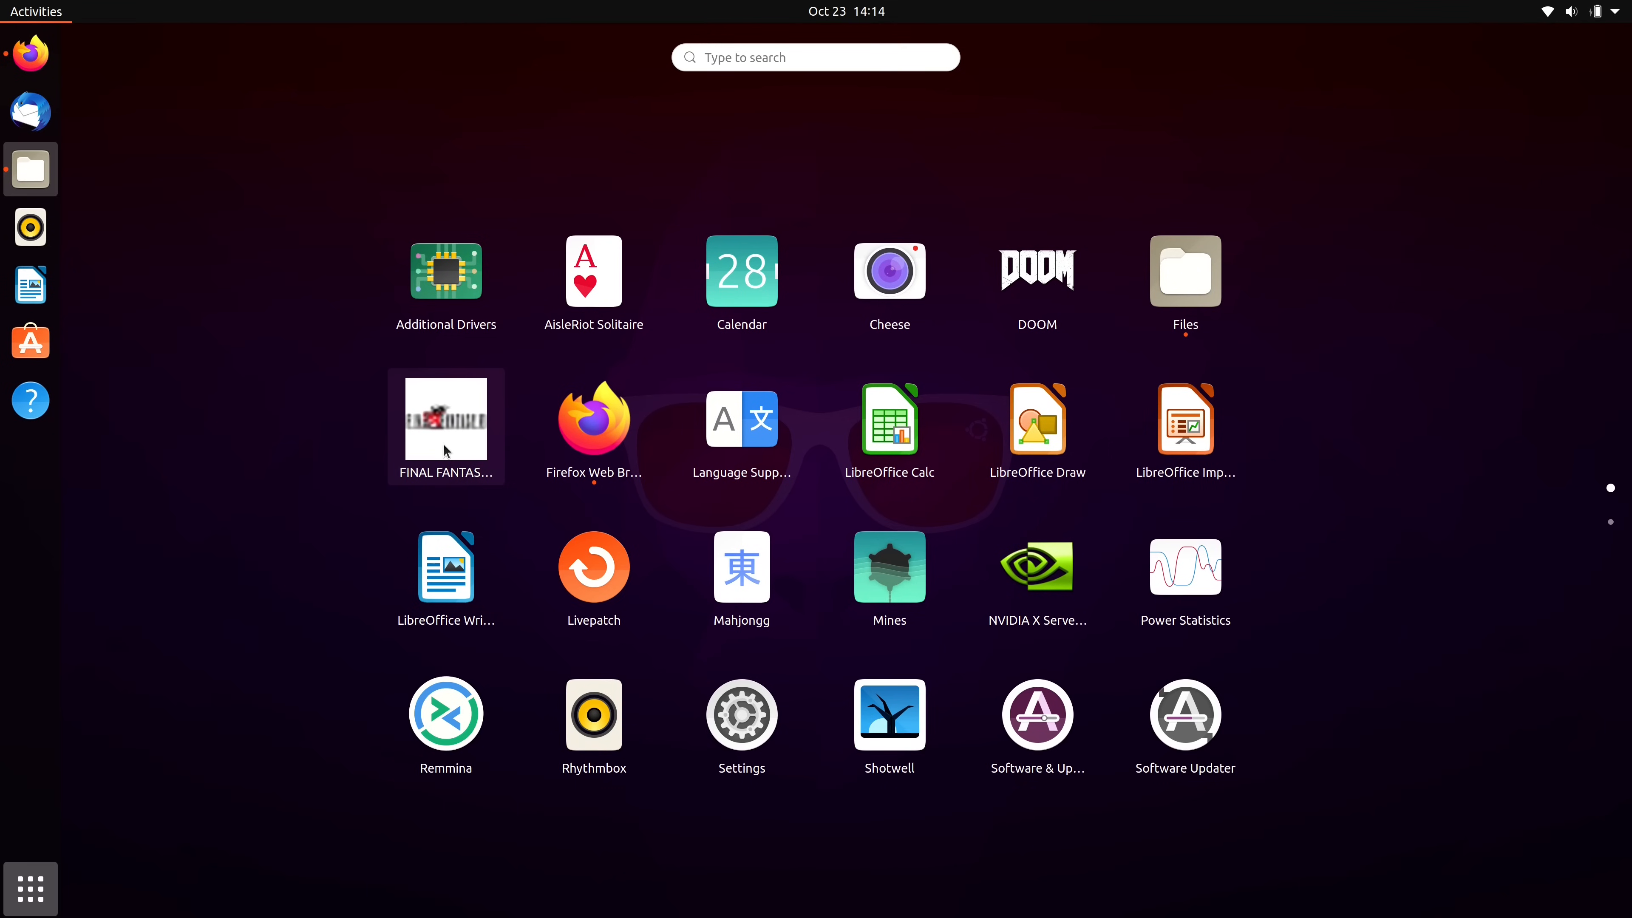
mouse_move(894, 801)
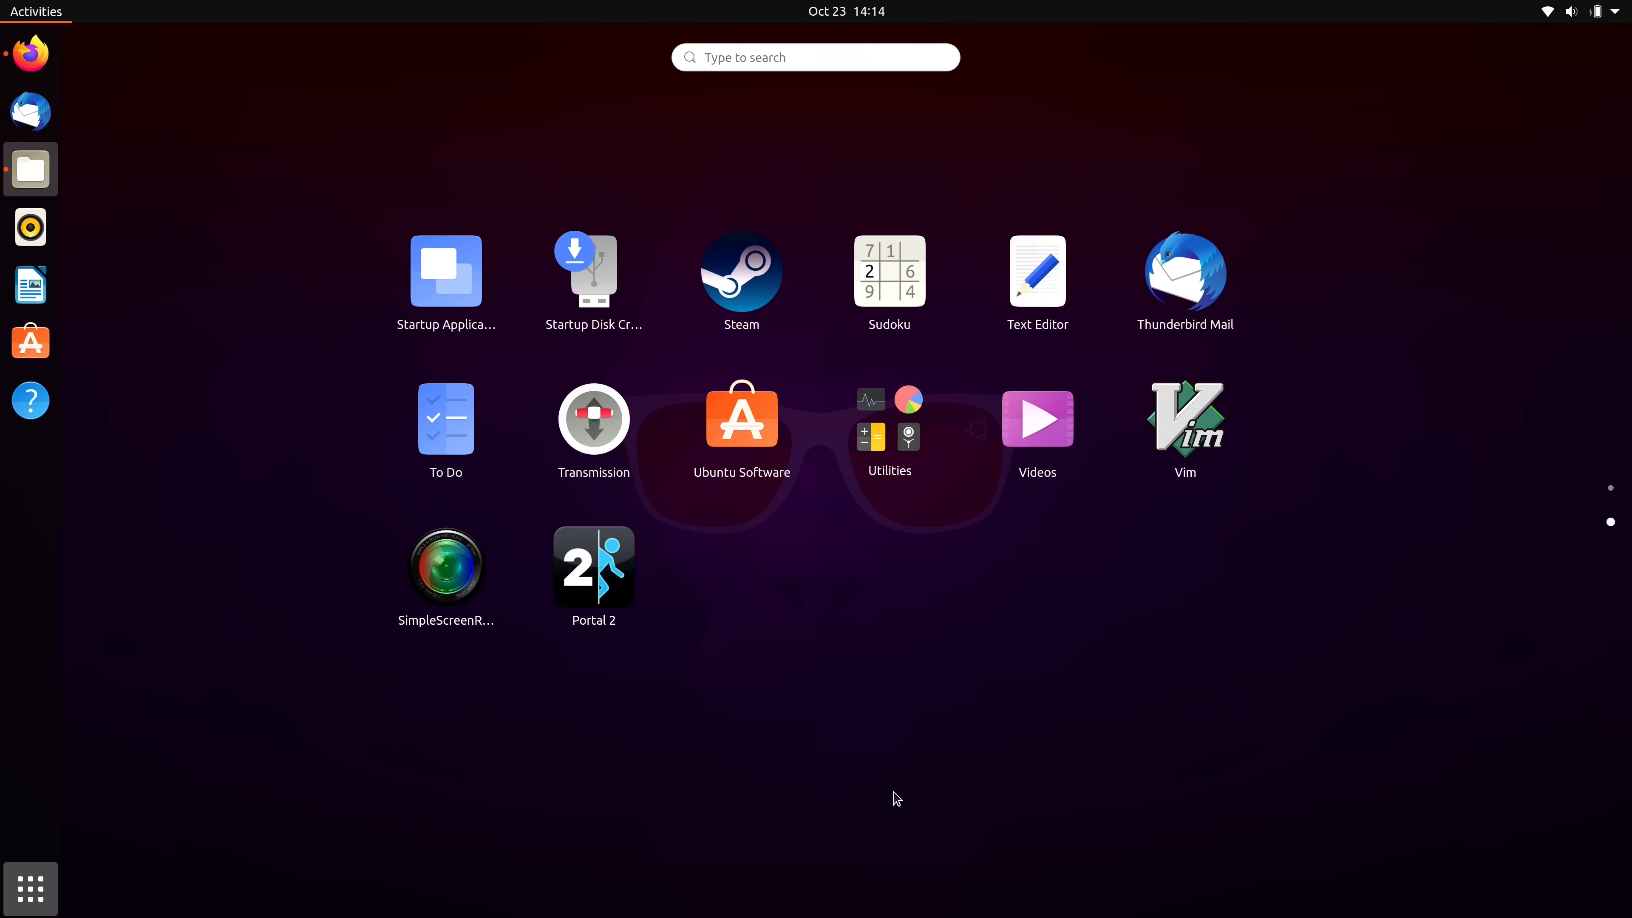
click(30, 170)
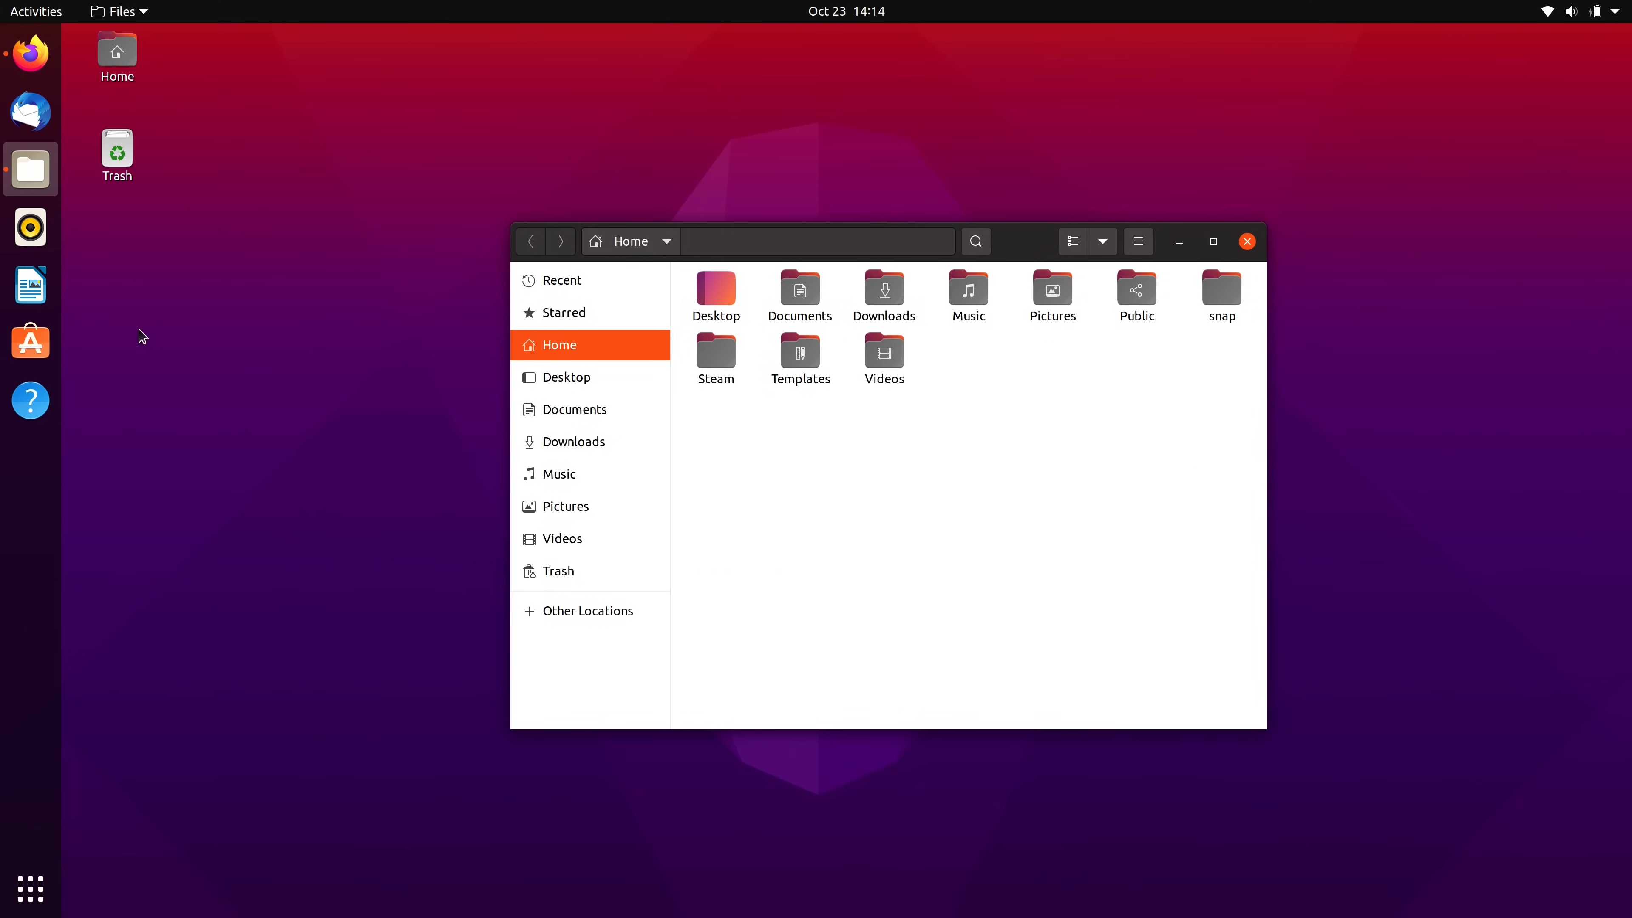
Launch LibreOffice Writer, view the blank Untitled 1 document, then close Writer and the Files window.
click(31, 285)
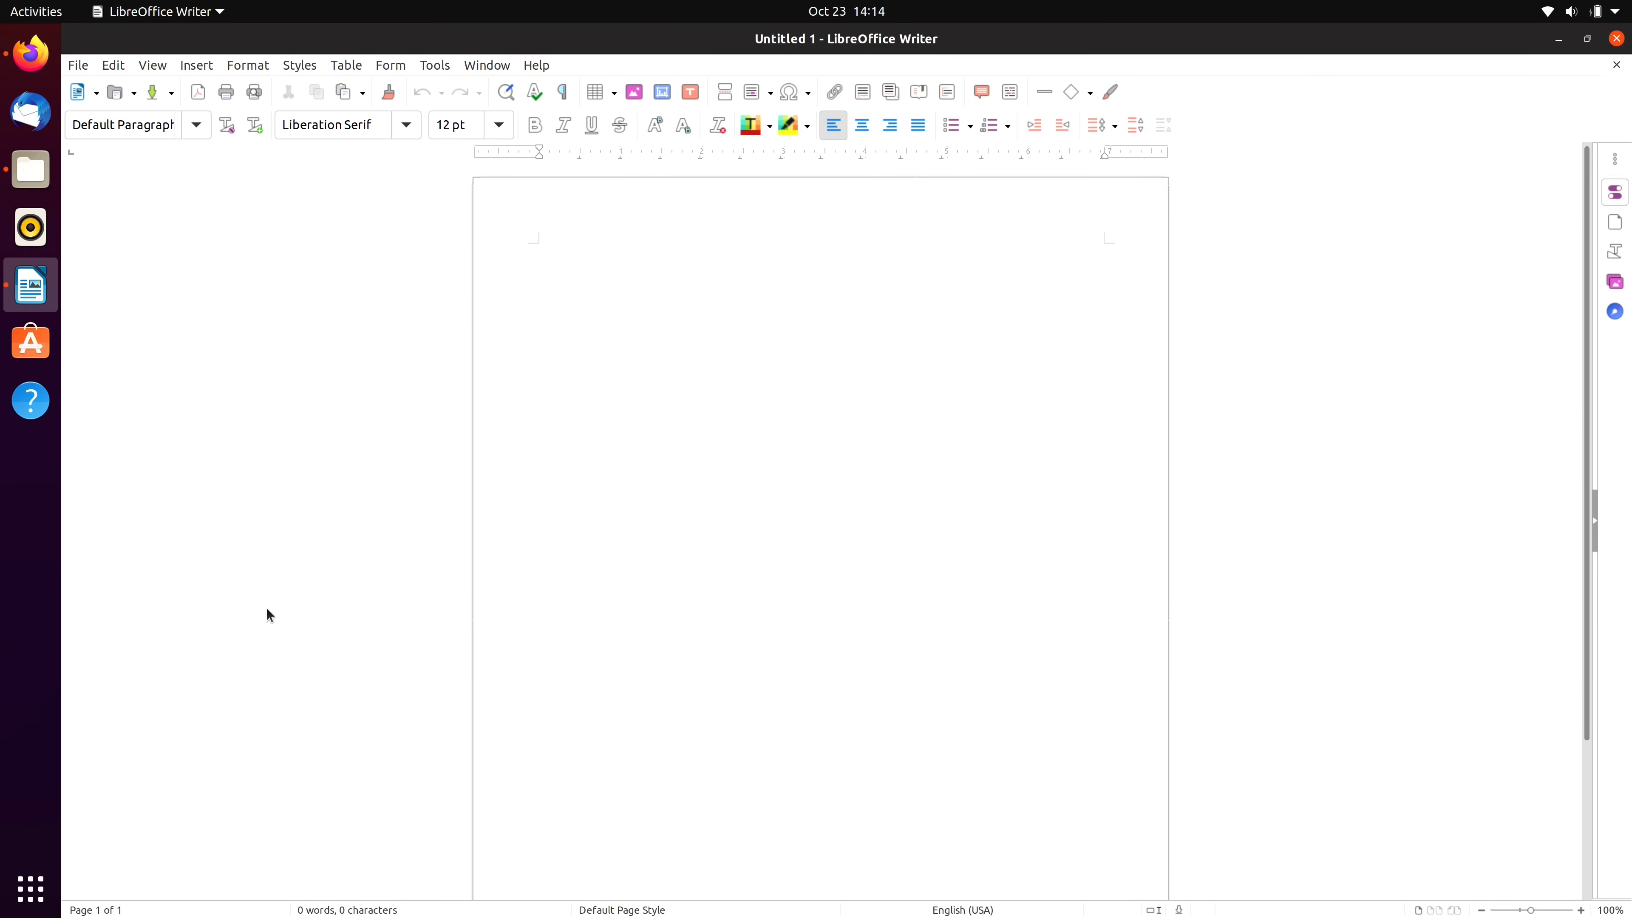
click(538, 247)
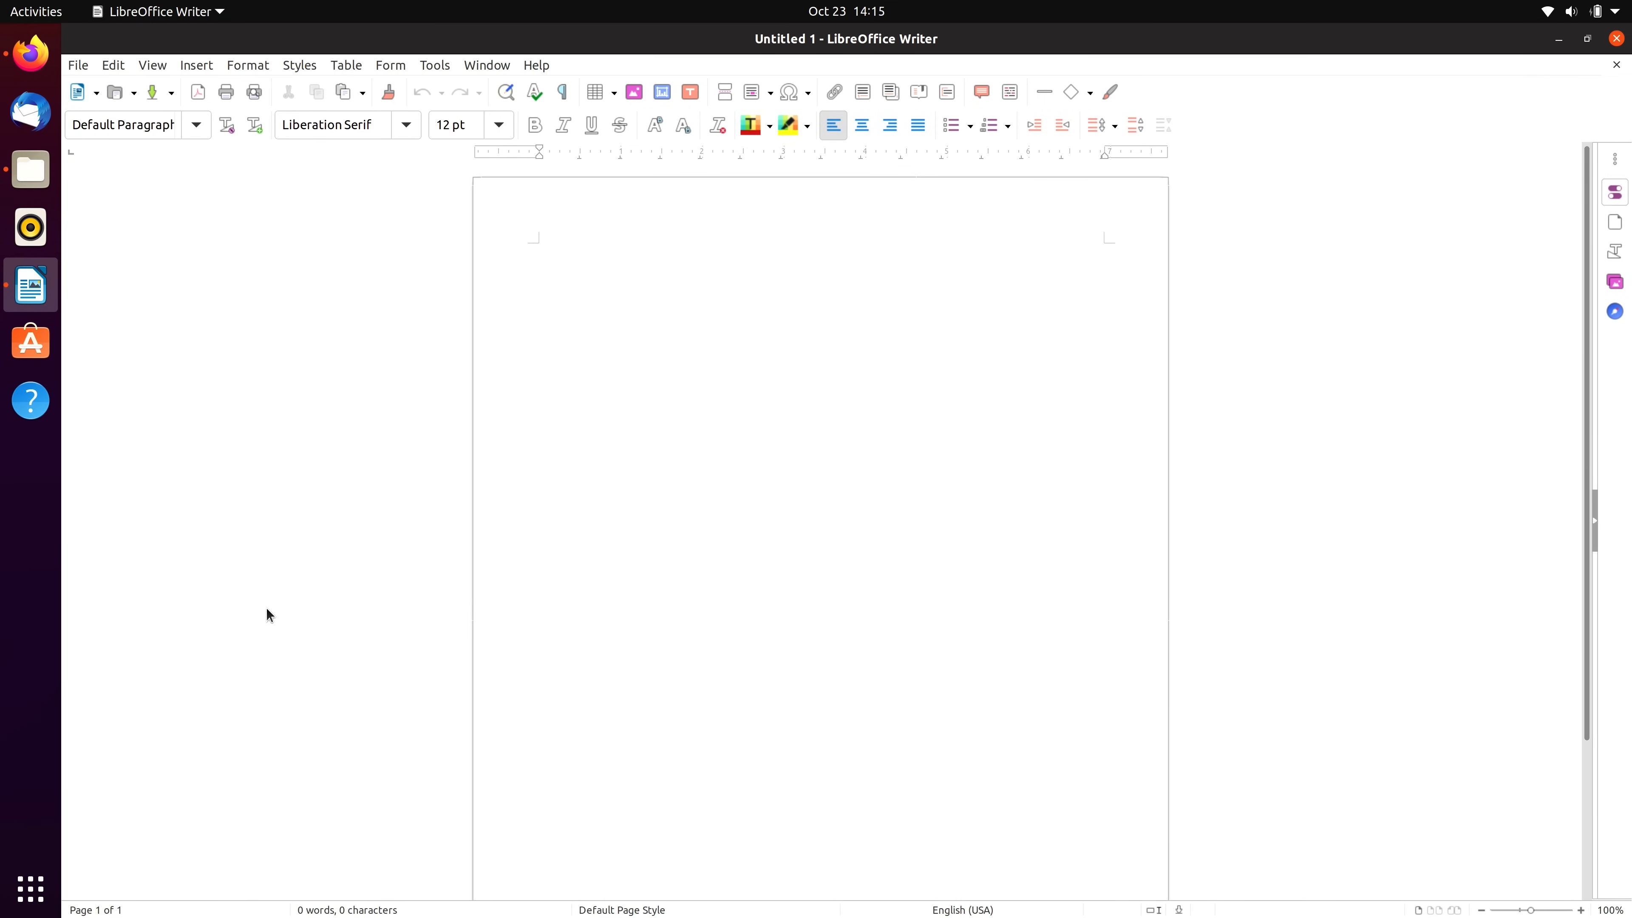
click(537, 250)
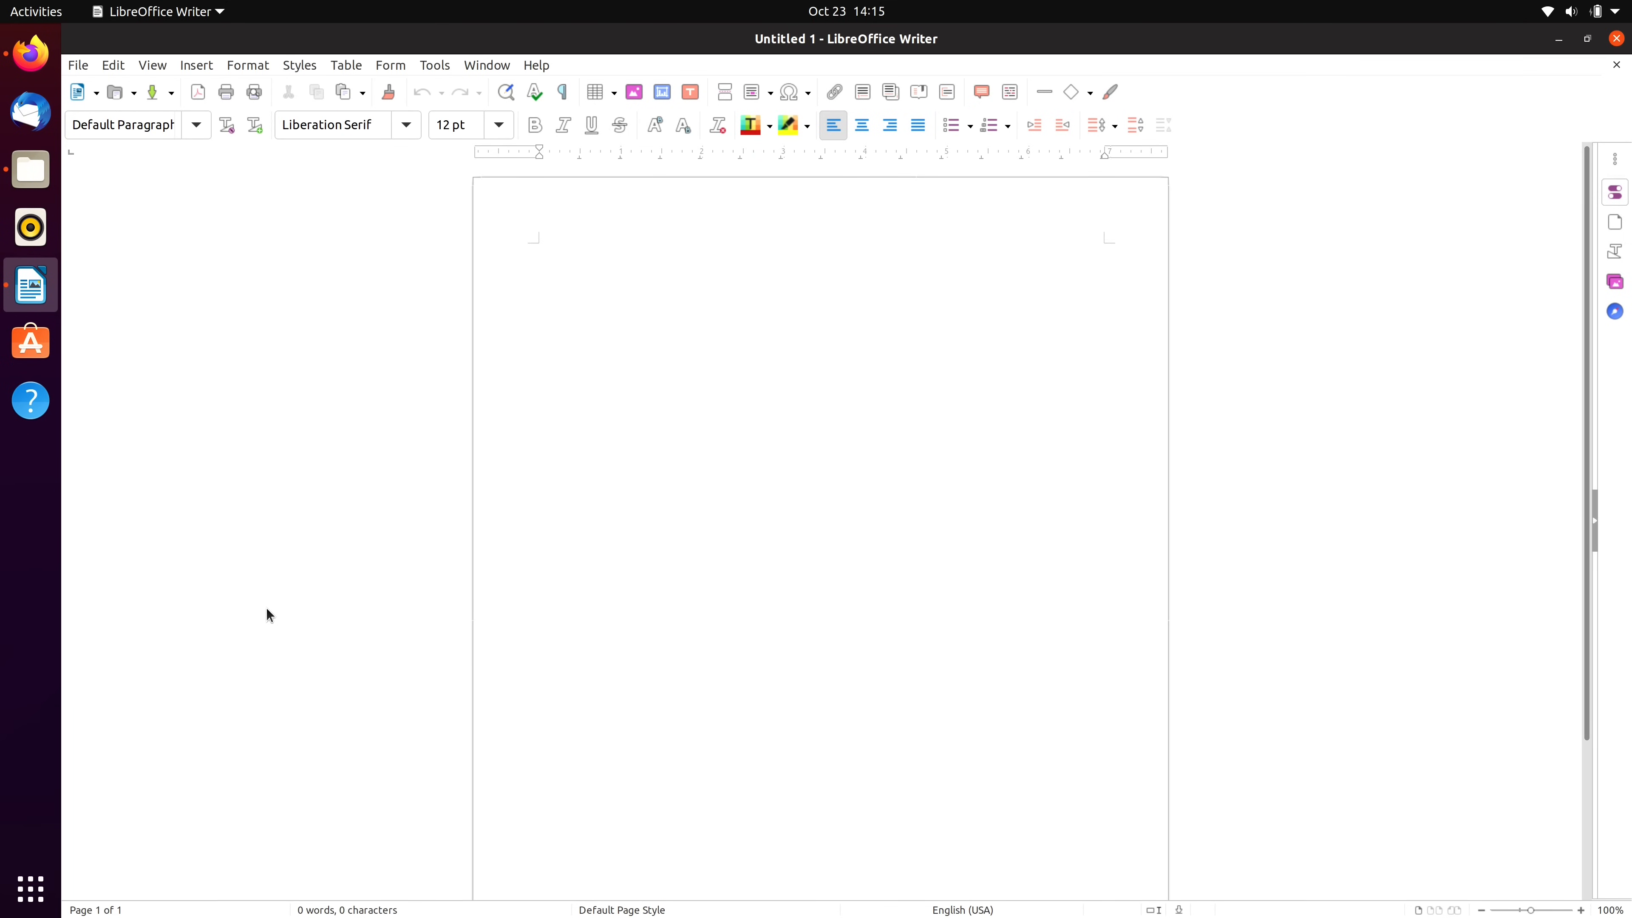
click(539, 247)
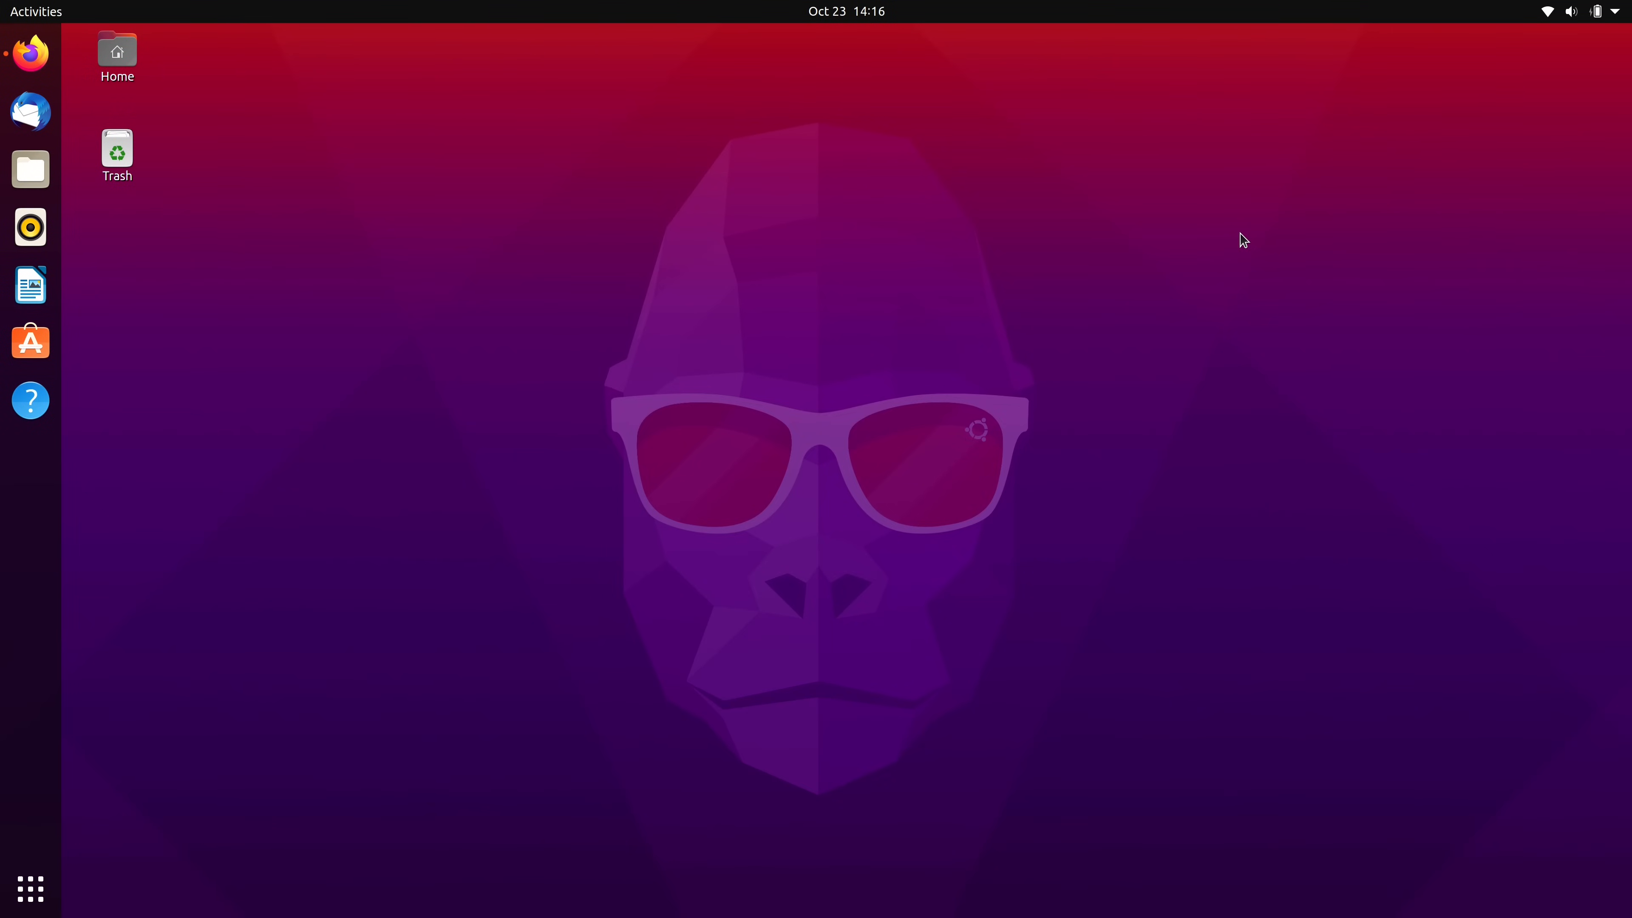
mouse_move(1042, 474)
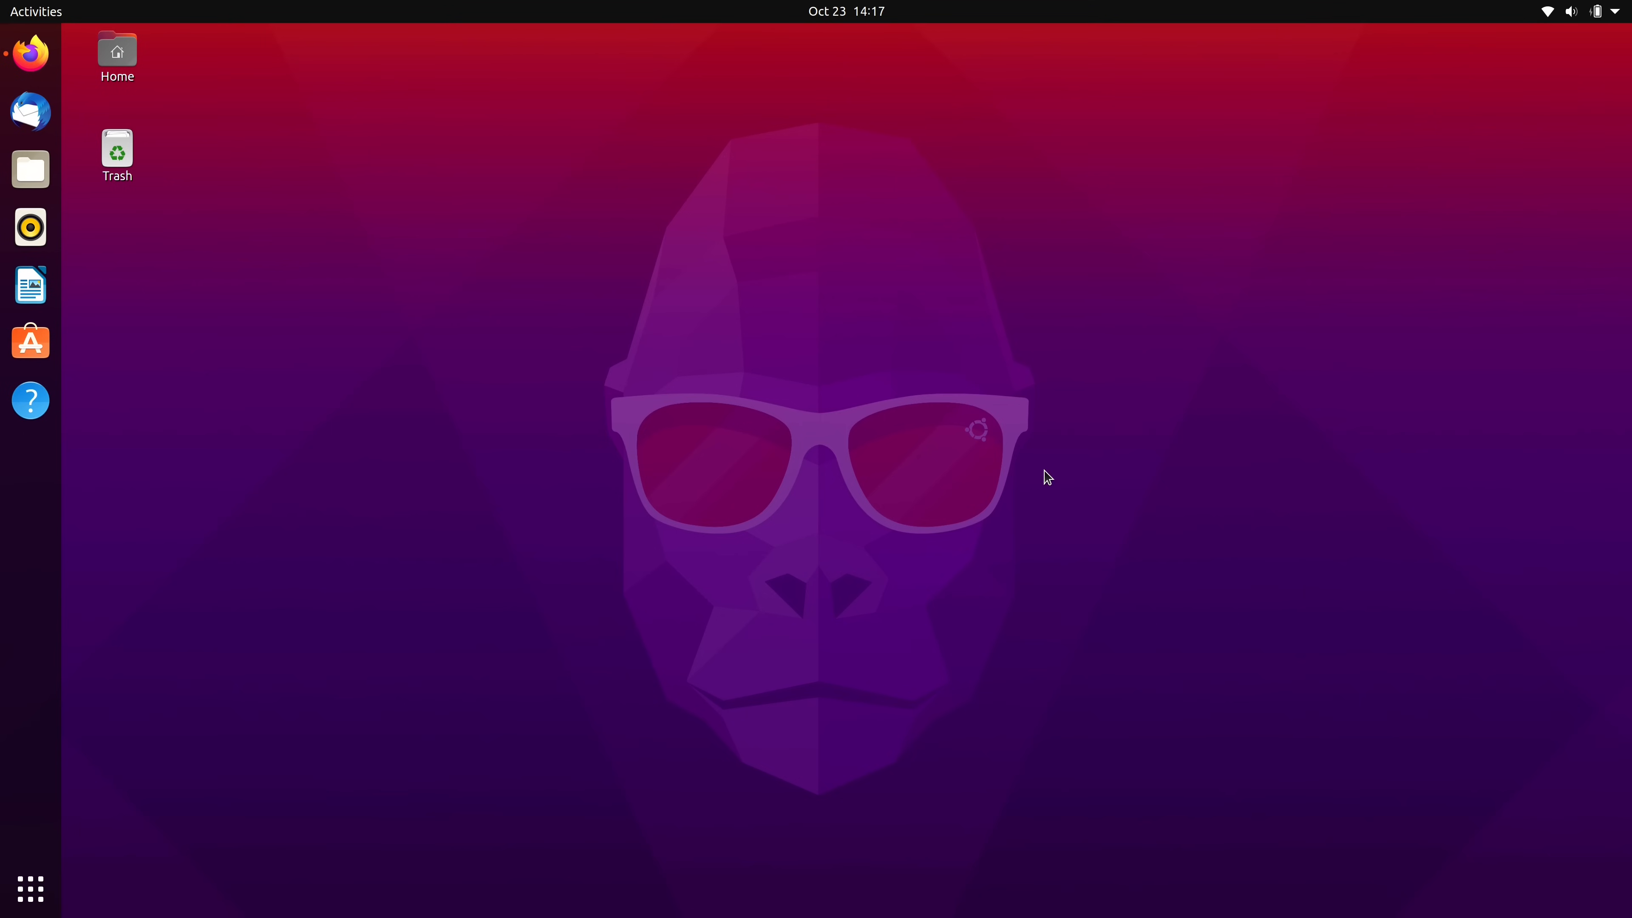
Expand the system menu's Power Off / Log Out choices: Suspend, Restart, Power Off, Log Out.
click(1615, 11)
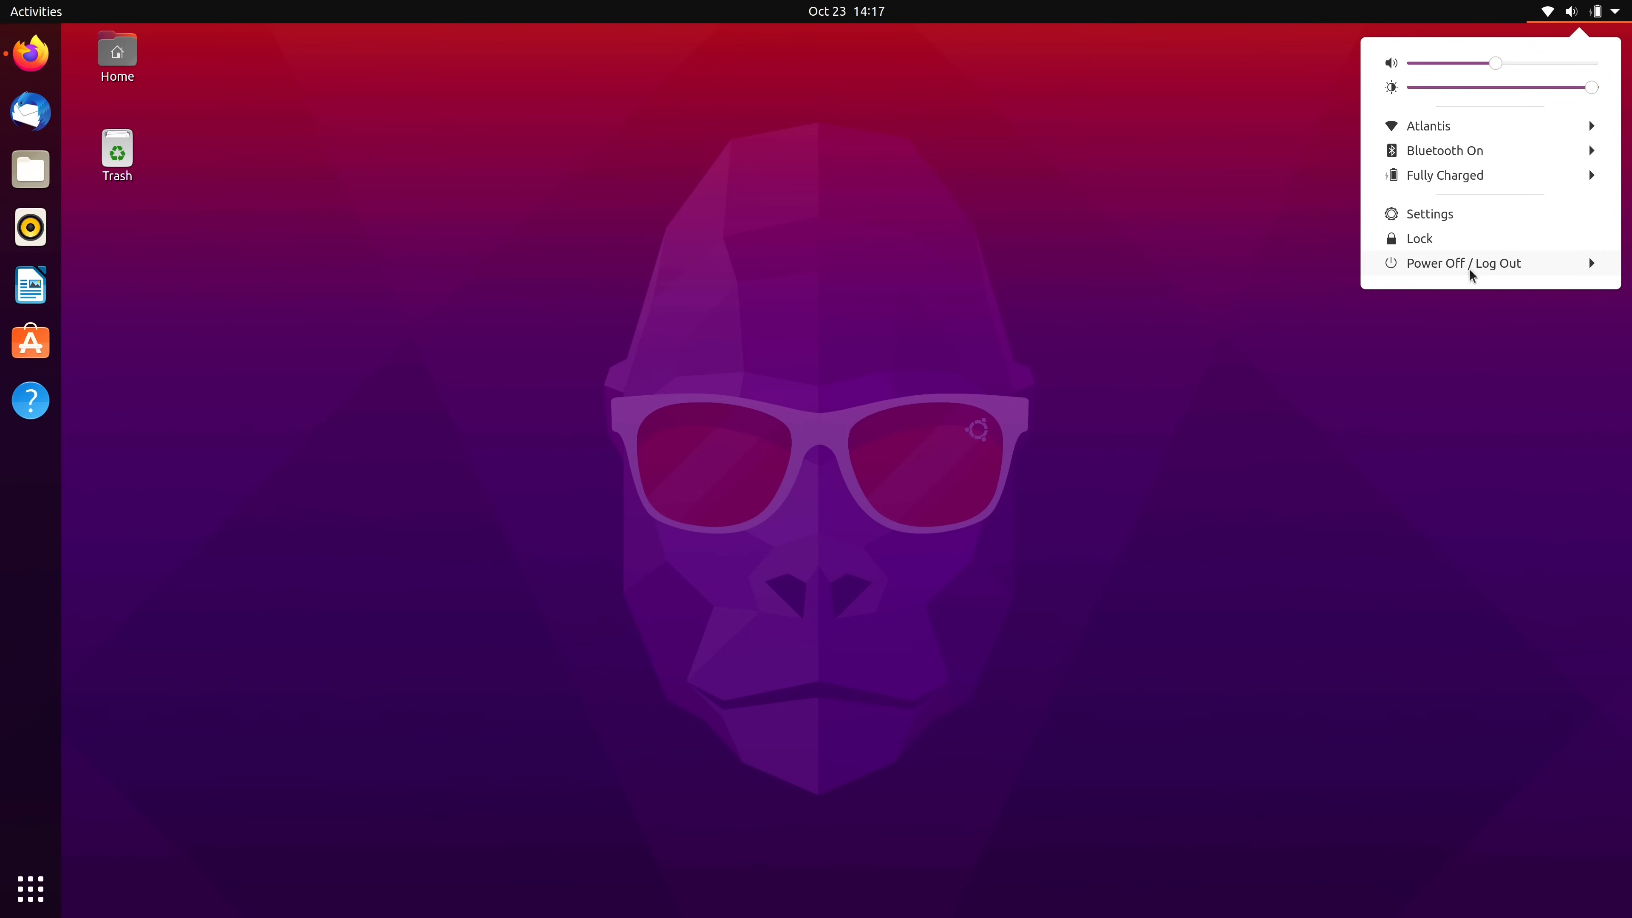
click(1464, 263)
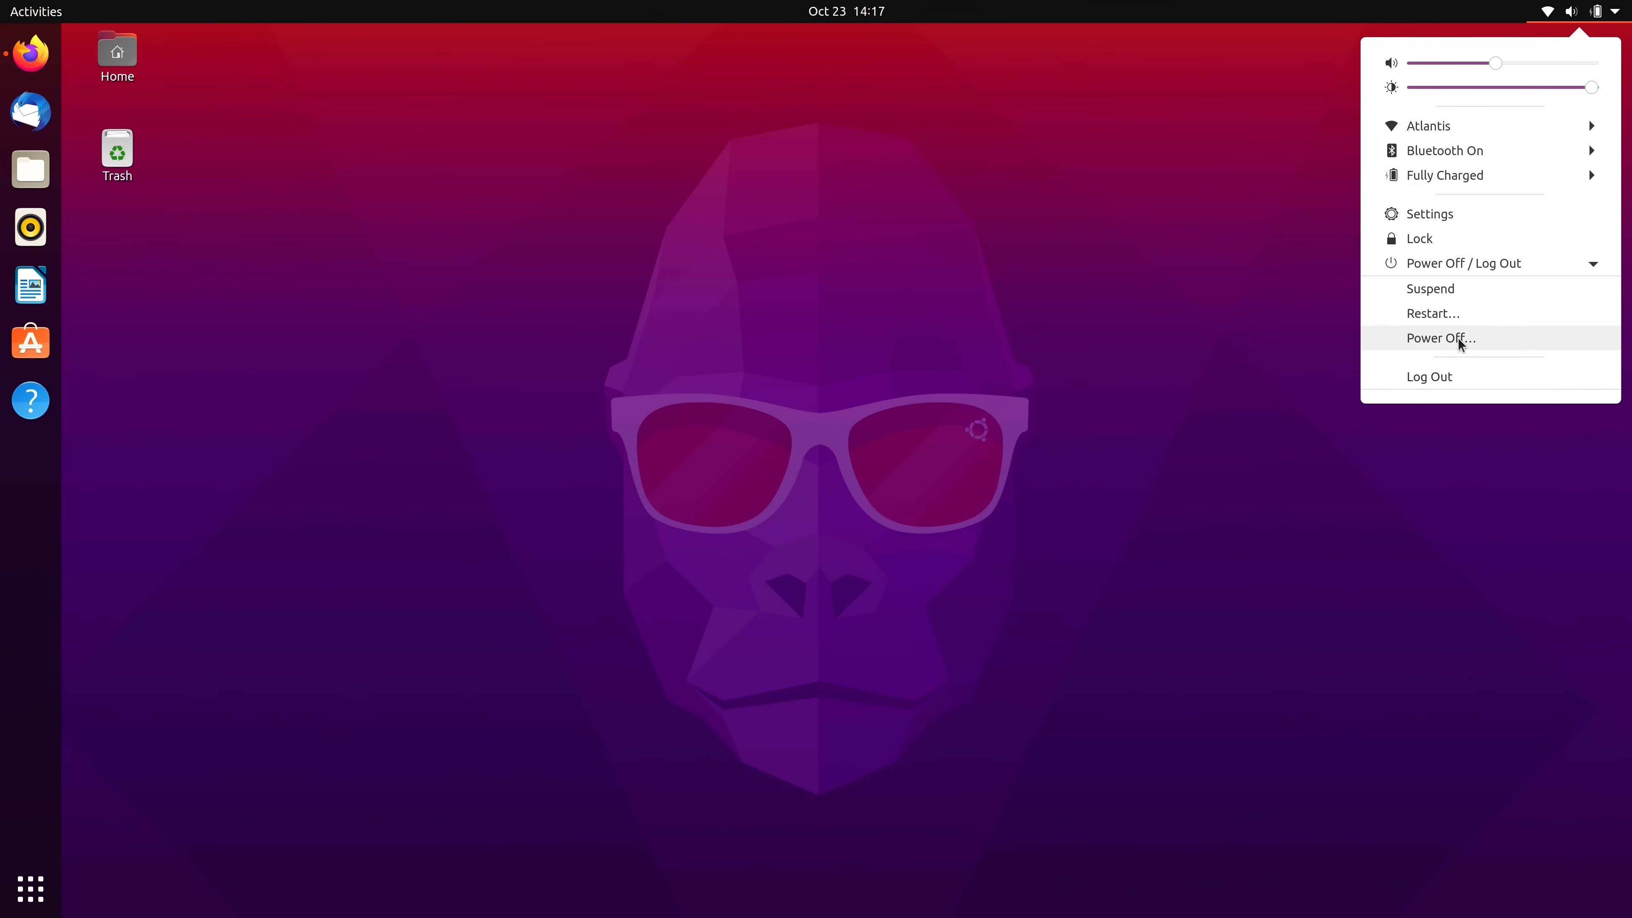
mouse_move(1514, 347)
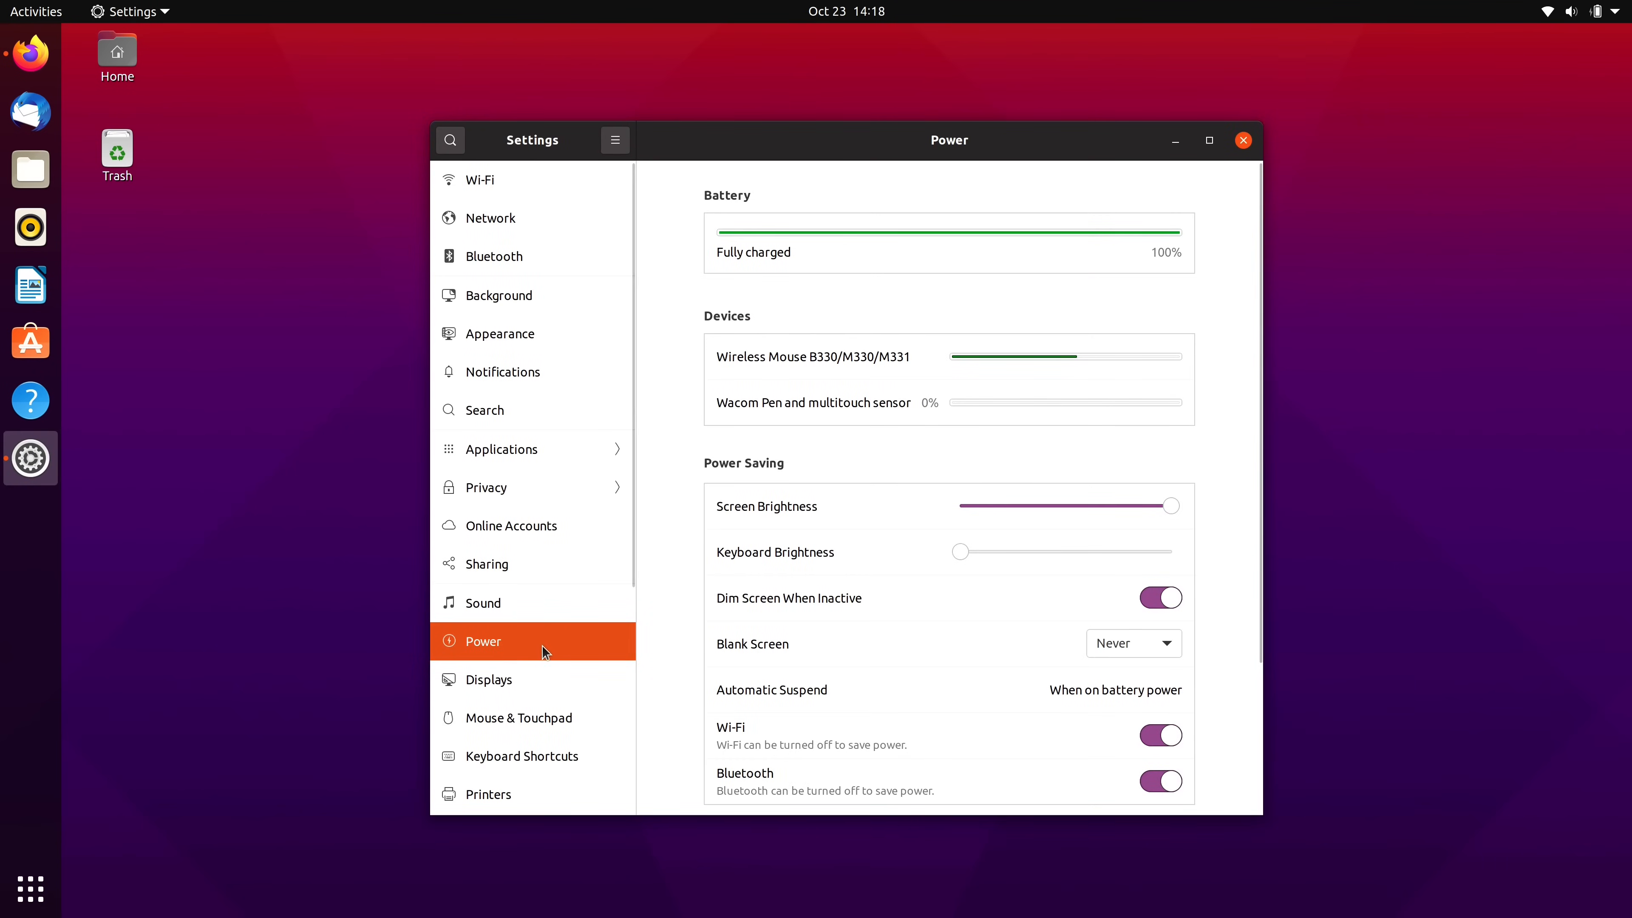
Turn on Show Battery Percentage in Settings > Power so the top bar reads 100 %.
scroll(down, 3)
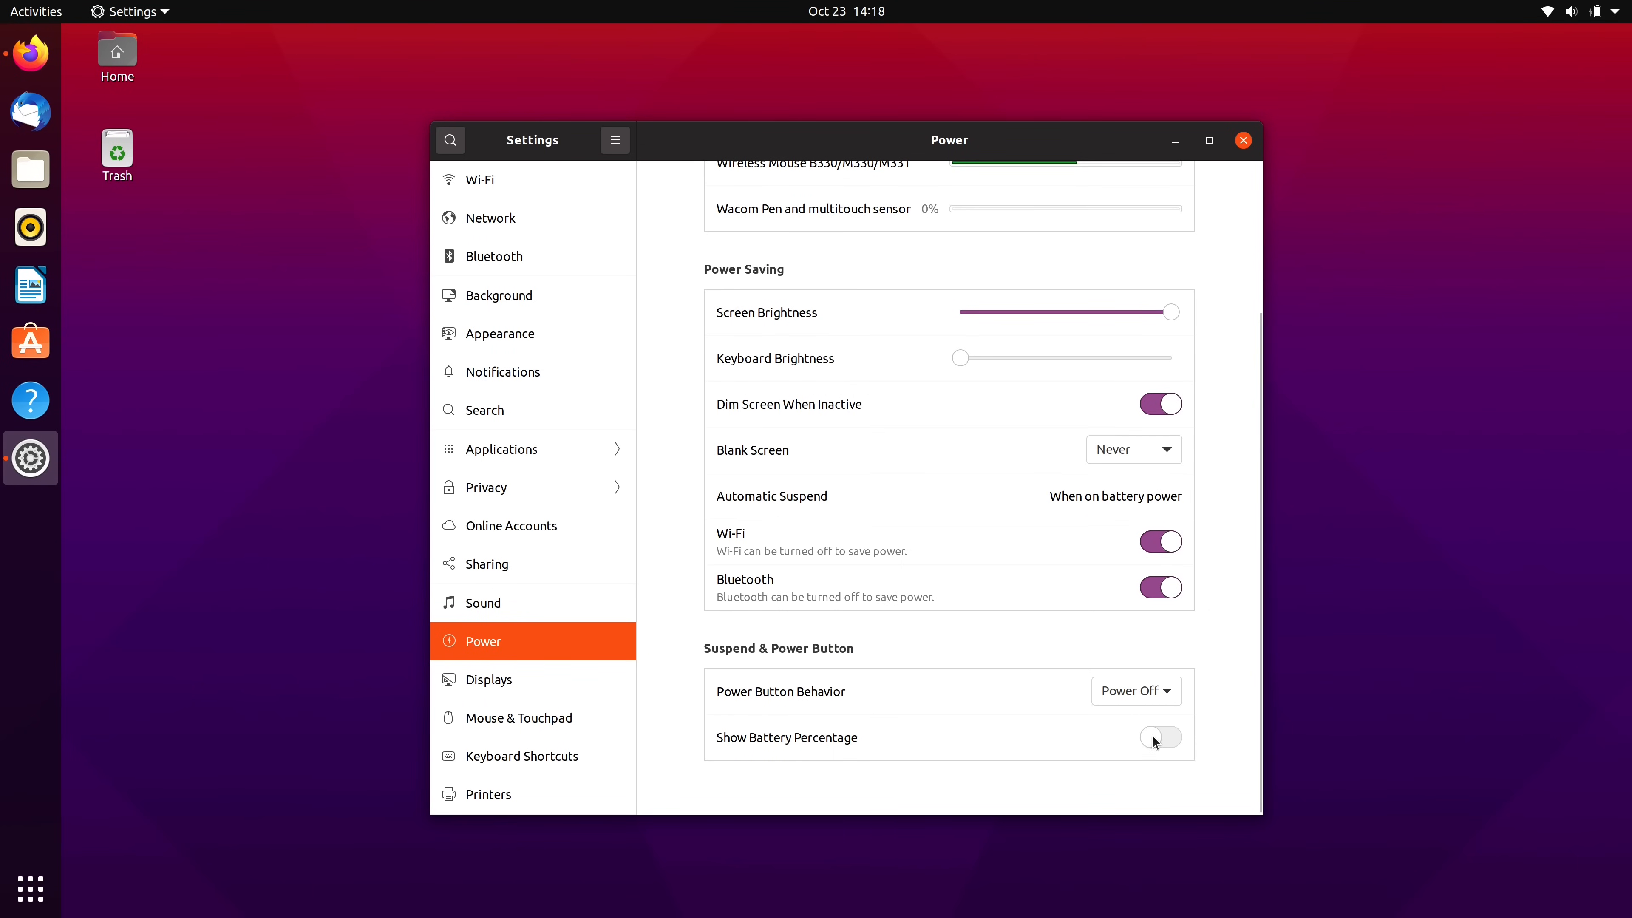
click(1161, 736)
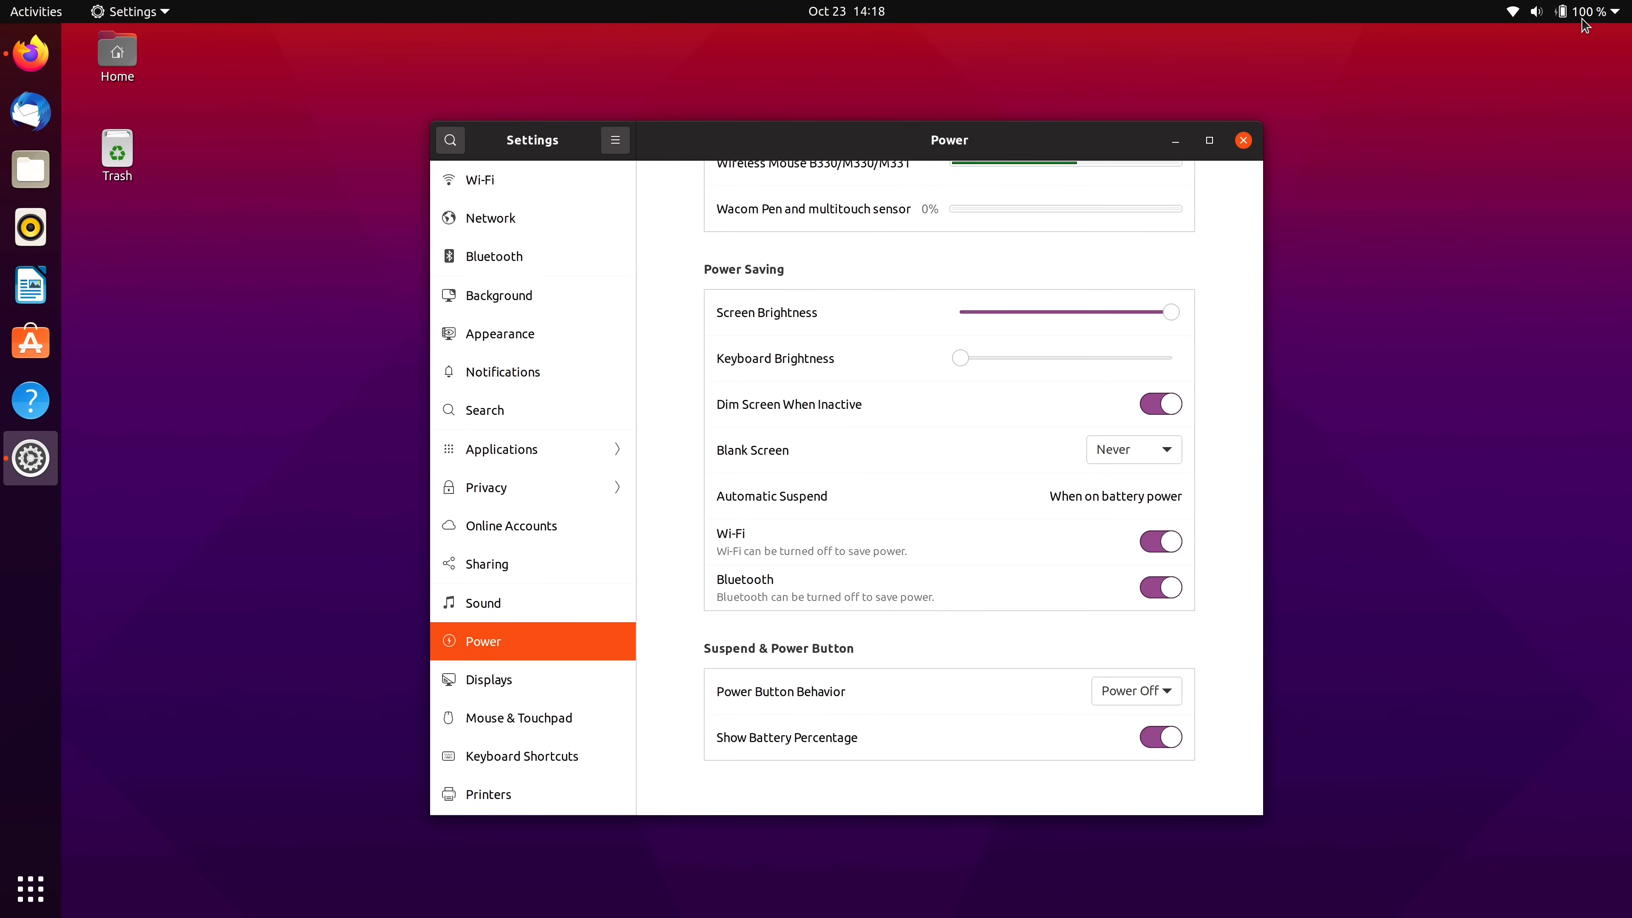
mouse_move(30, 889)
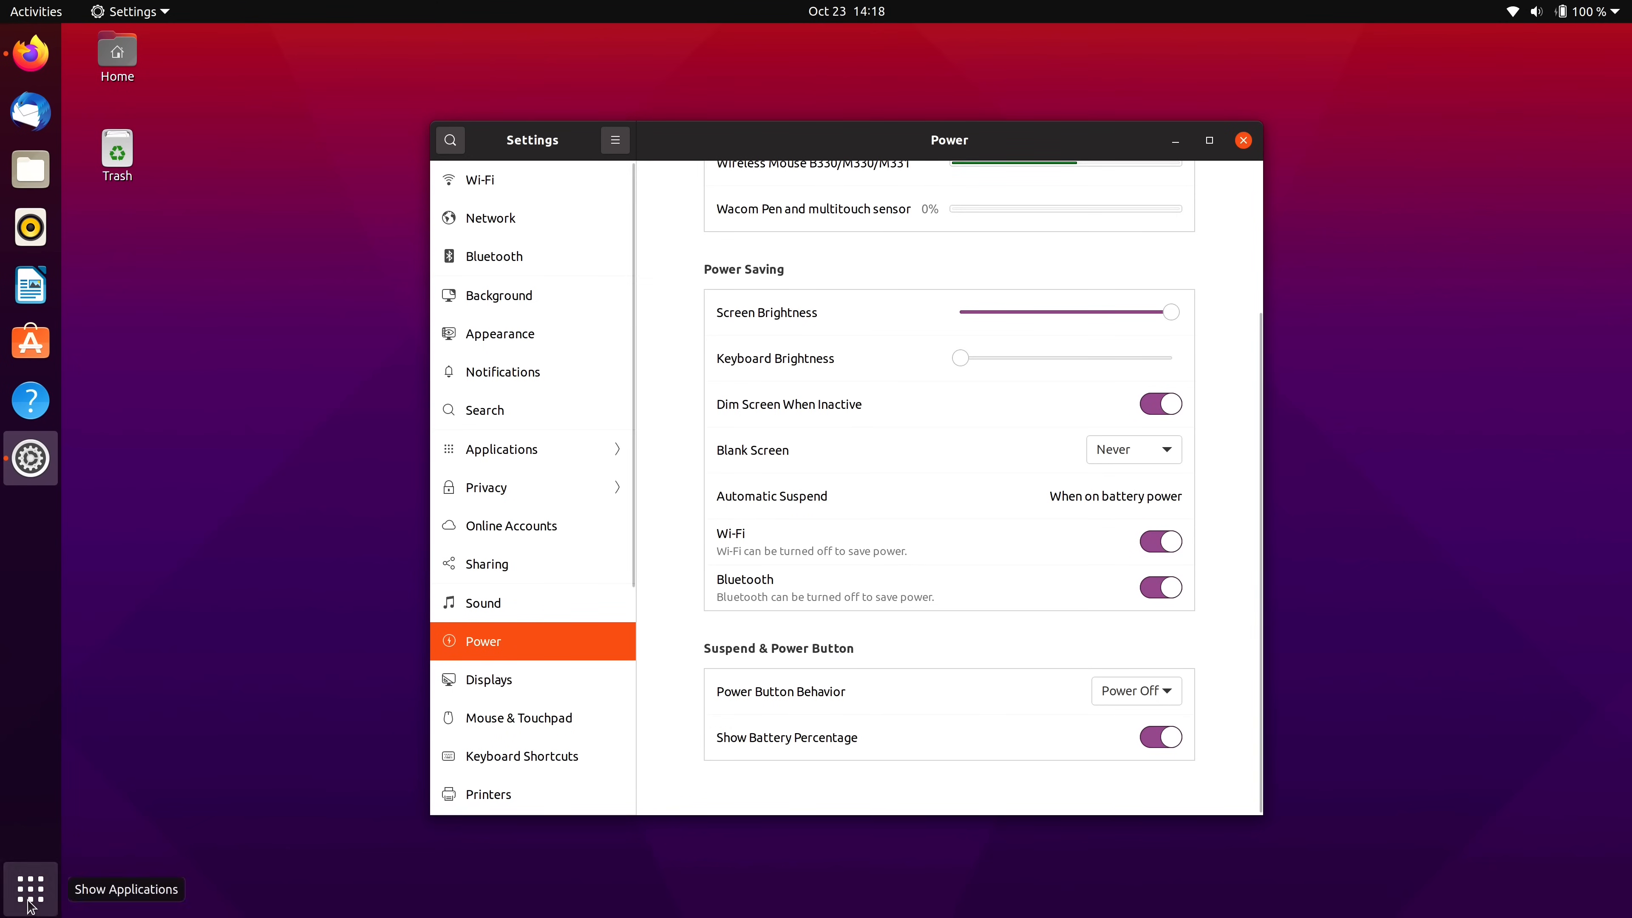
Show the app grid and move LibreOffice Writer to follow Mahjongg.
click(31, 889)
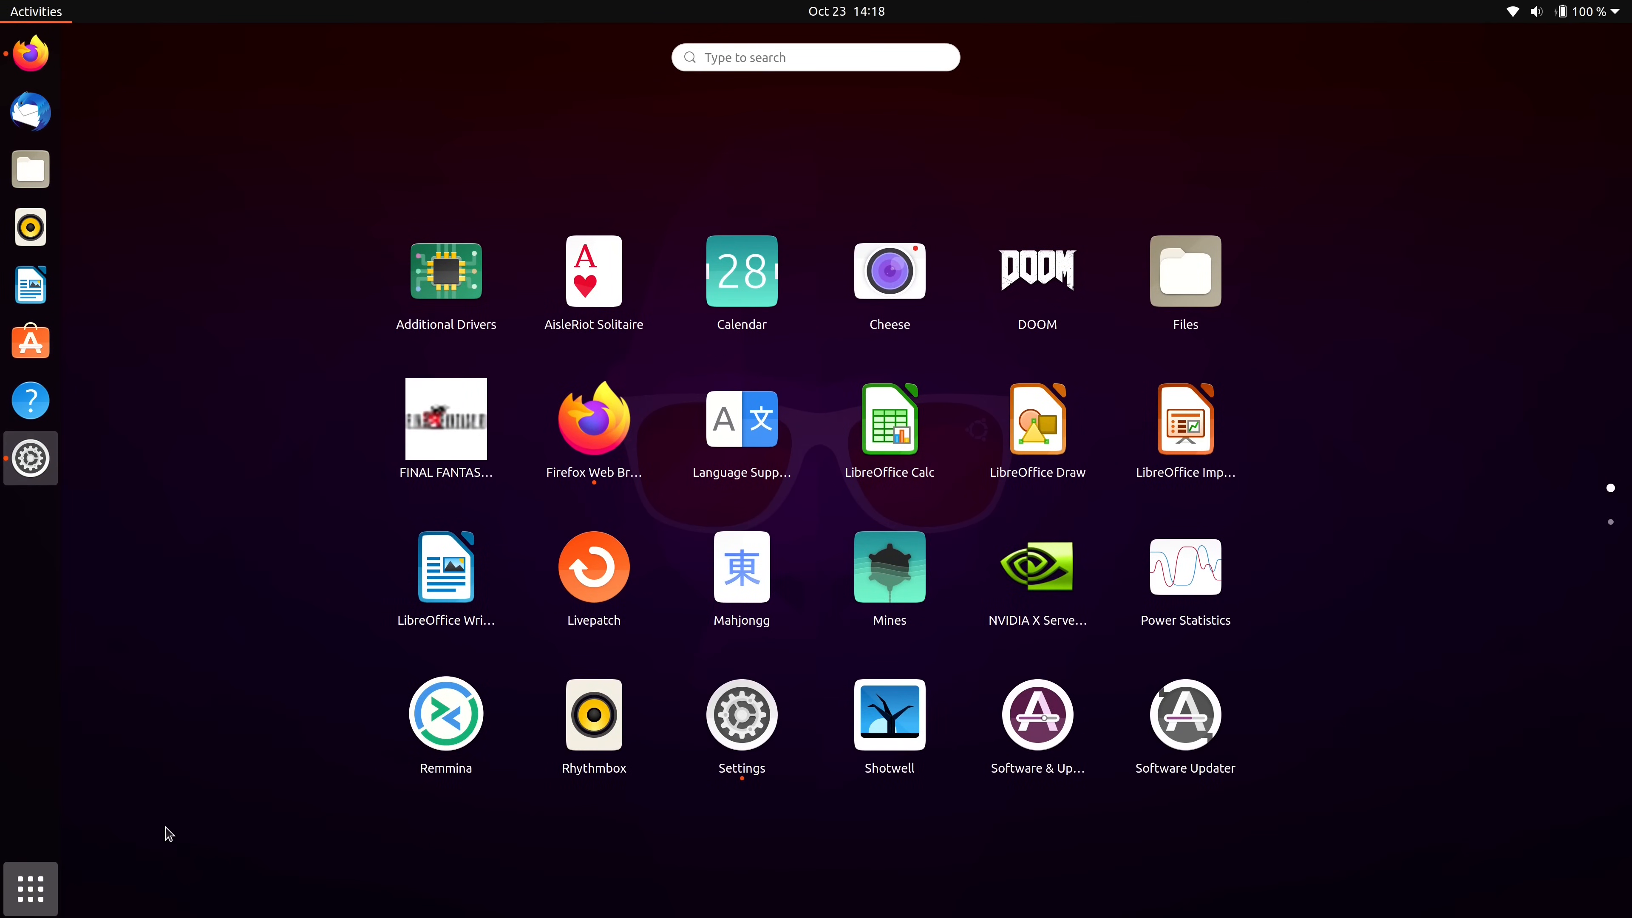
mouse_move(400, 640)
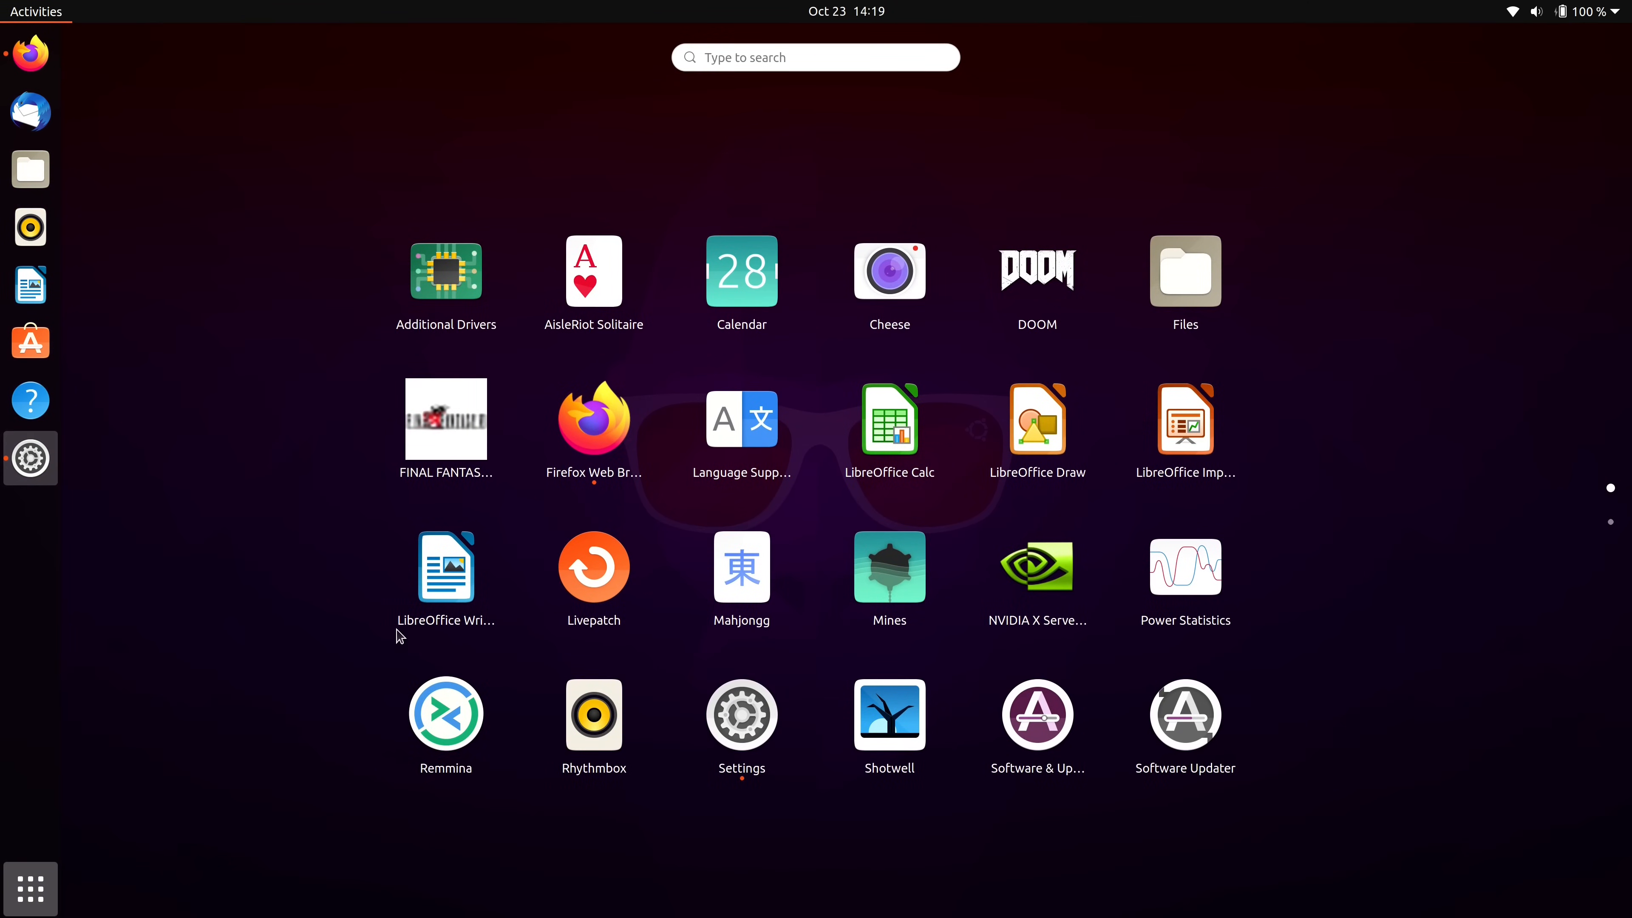
drag(445, 568, 537, 612)
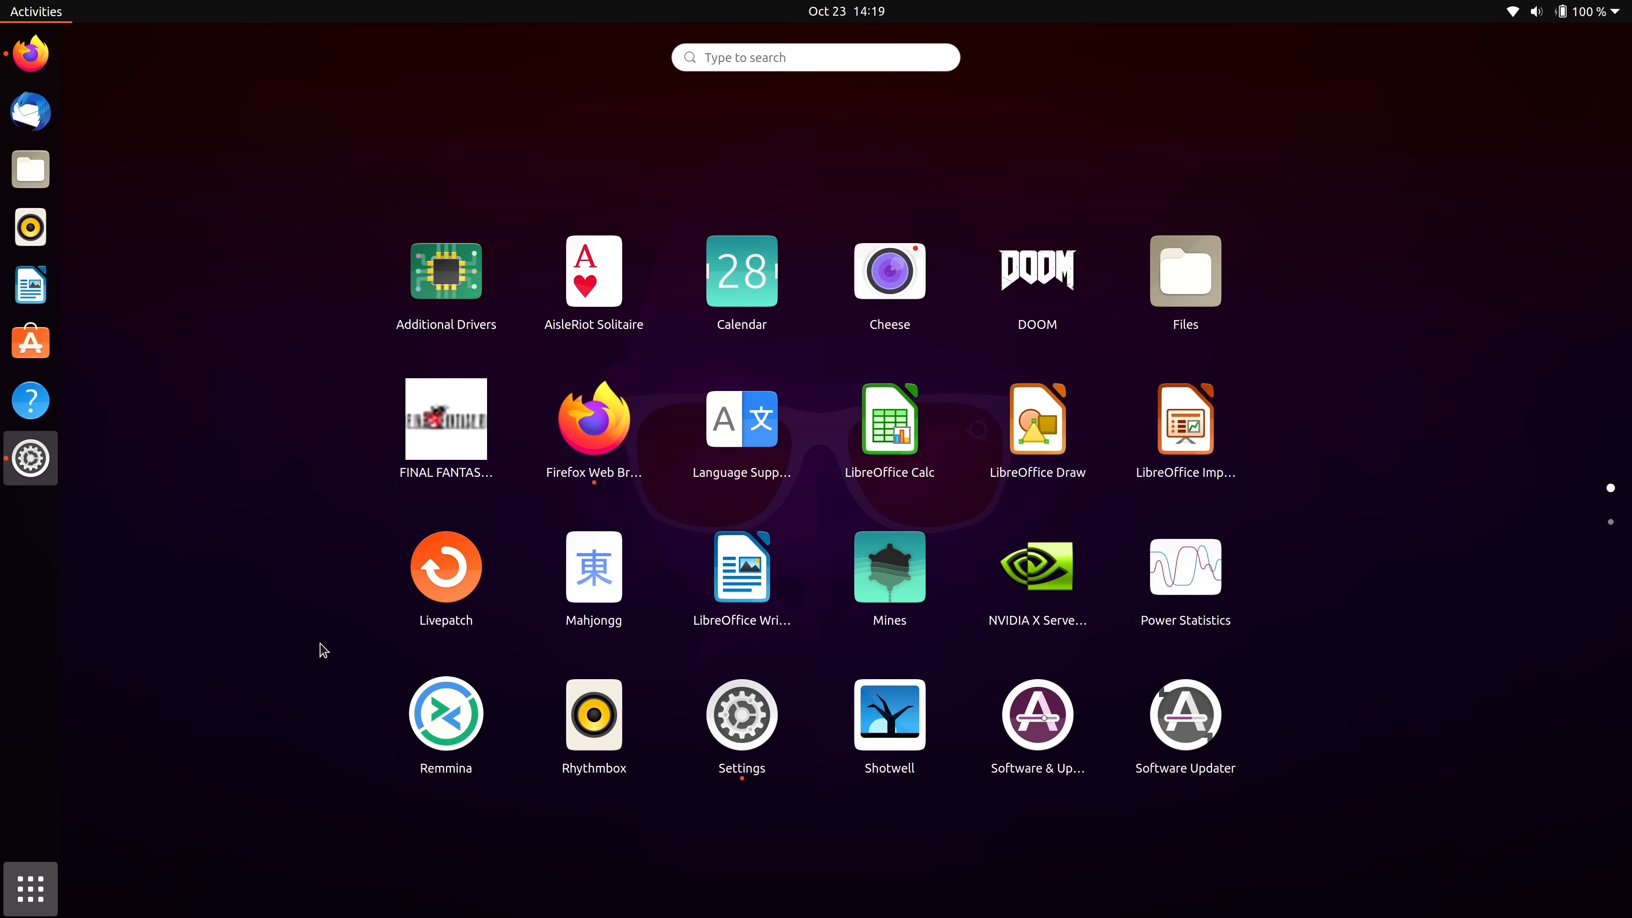
mouse_move(1028, 278)
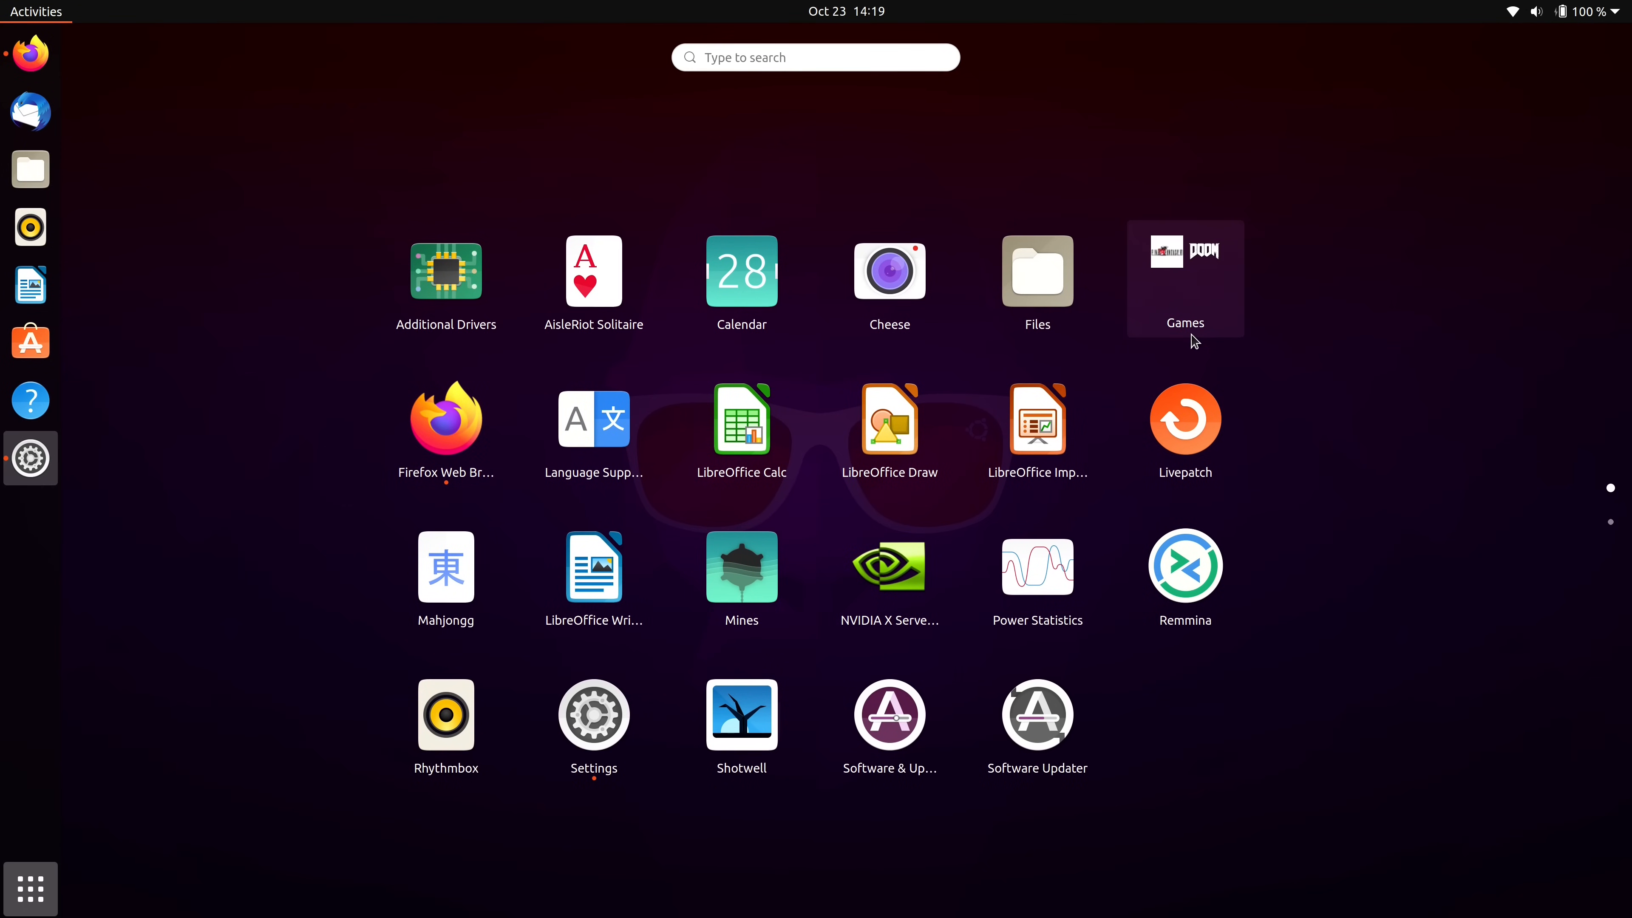
Open the new Games folder holding DOOM and Final Fantasy.
click(1185, 278)
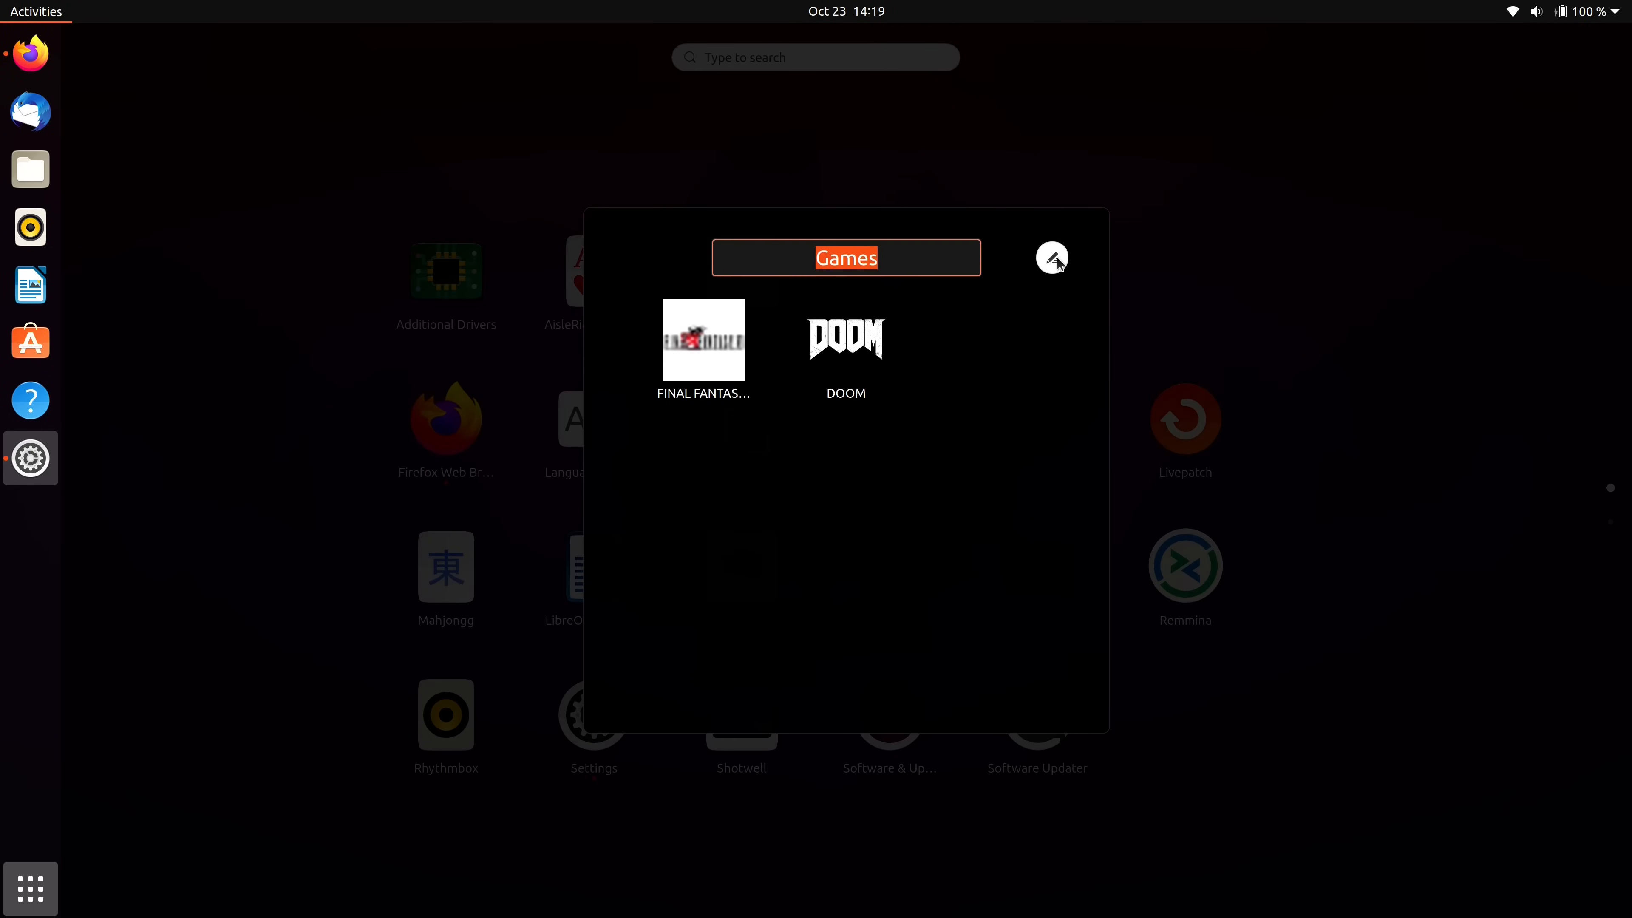
mouse_move(1217, 300)
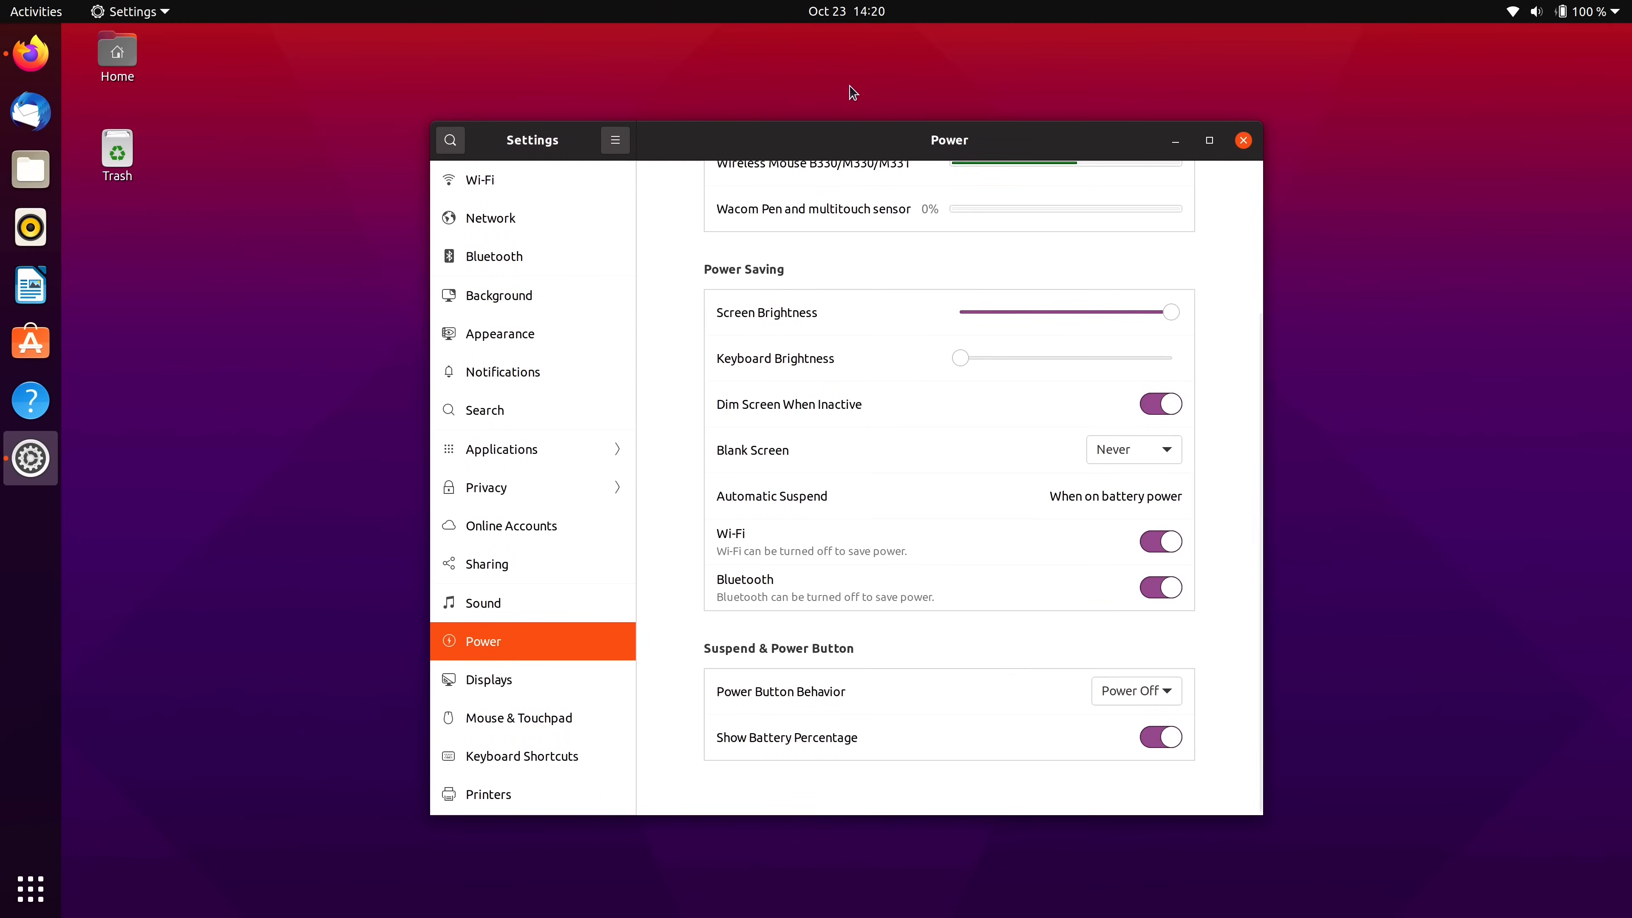
Show the notifications and calendar panel from the top-bar date.
click(847, 11)
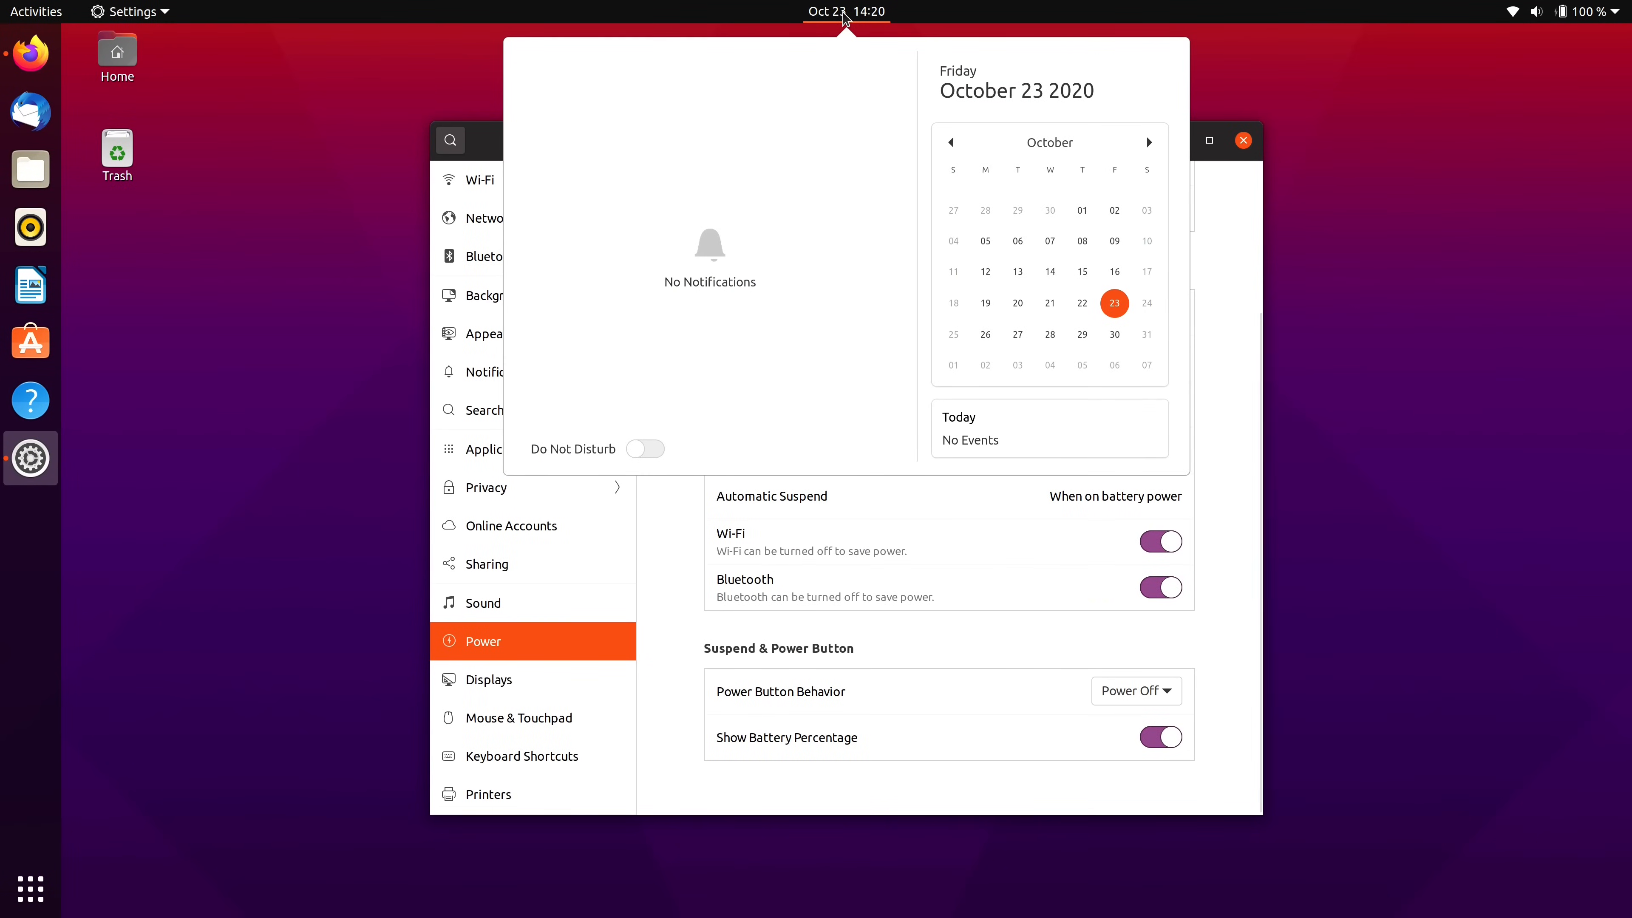
mouse_move(1081, 445)
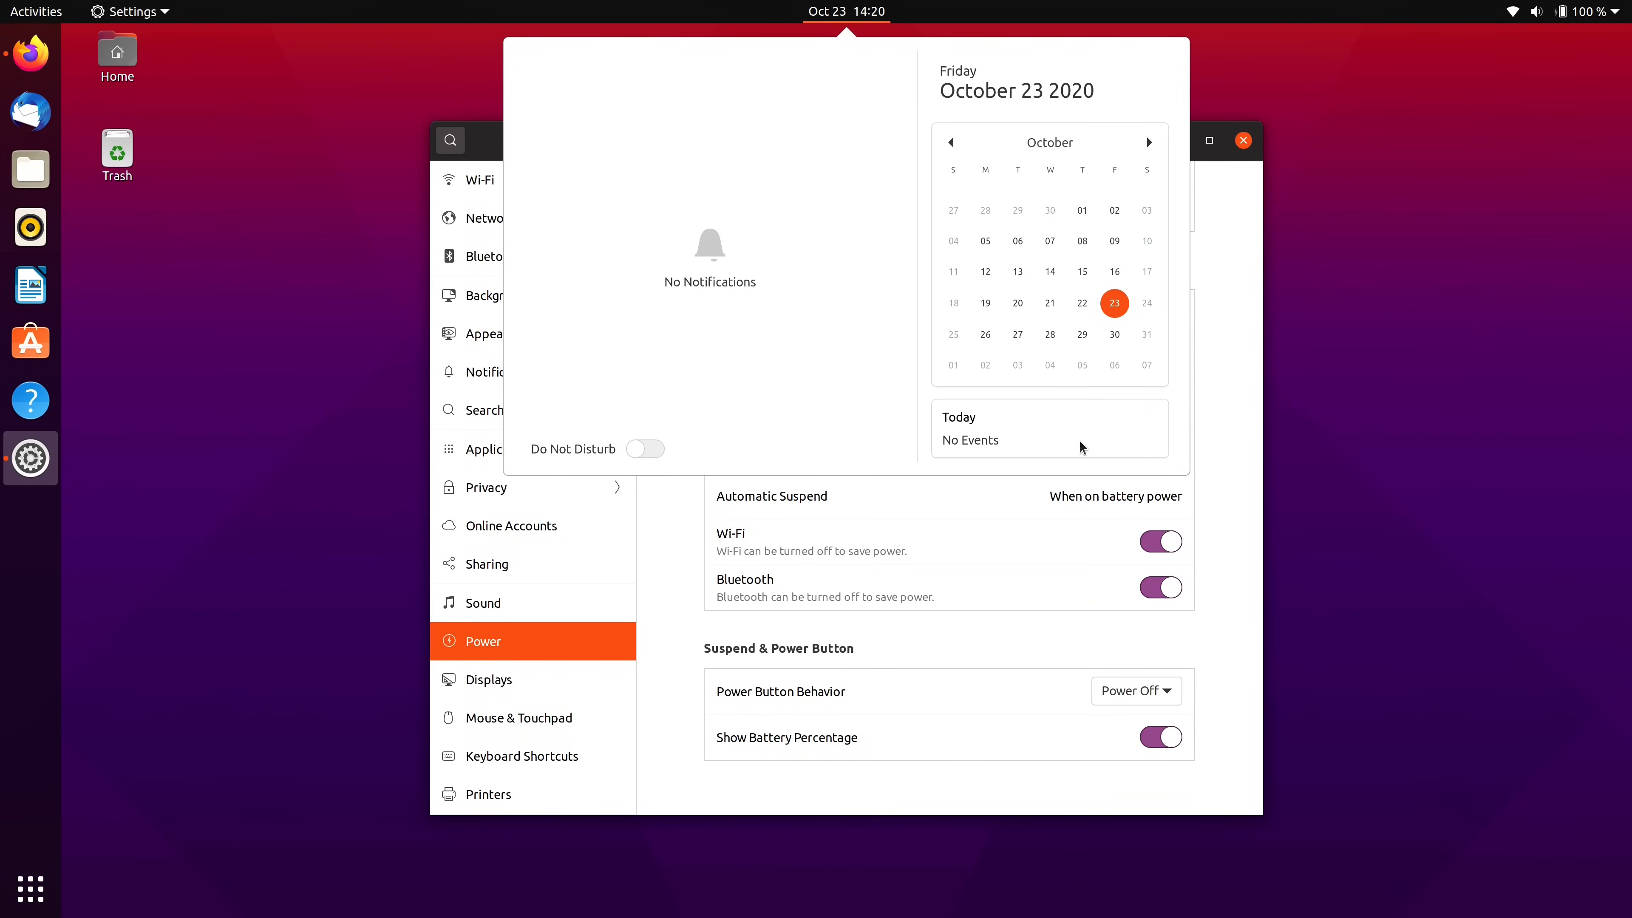
mouse_move(1029, 454)
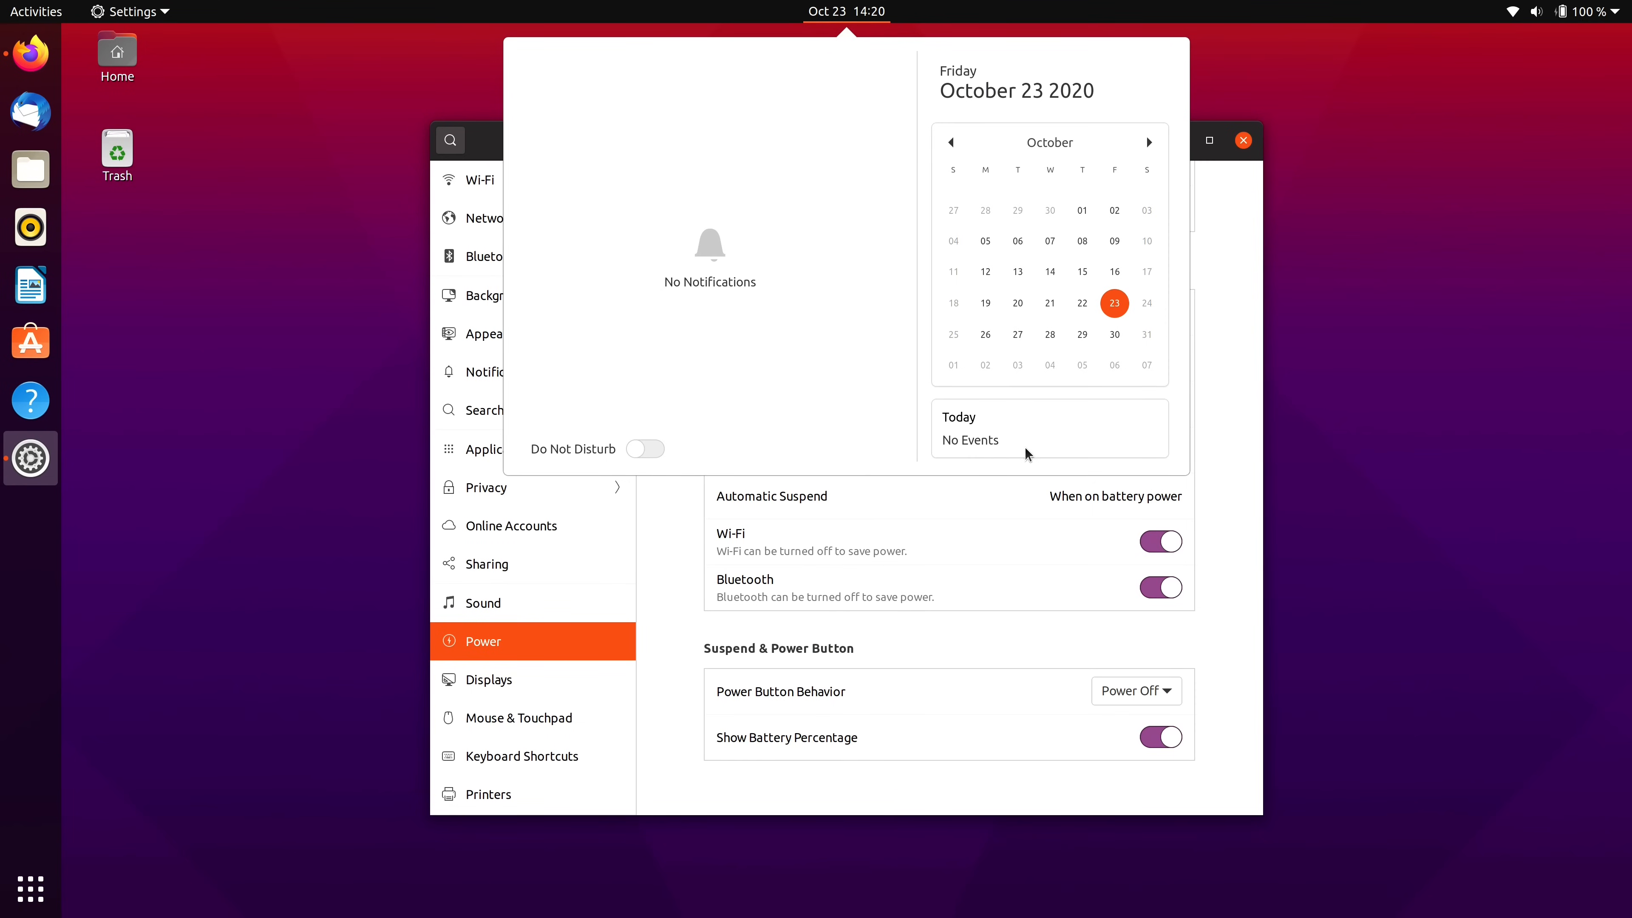
mouse_move(718, 346)
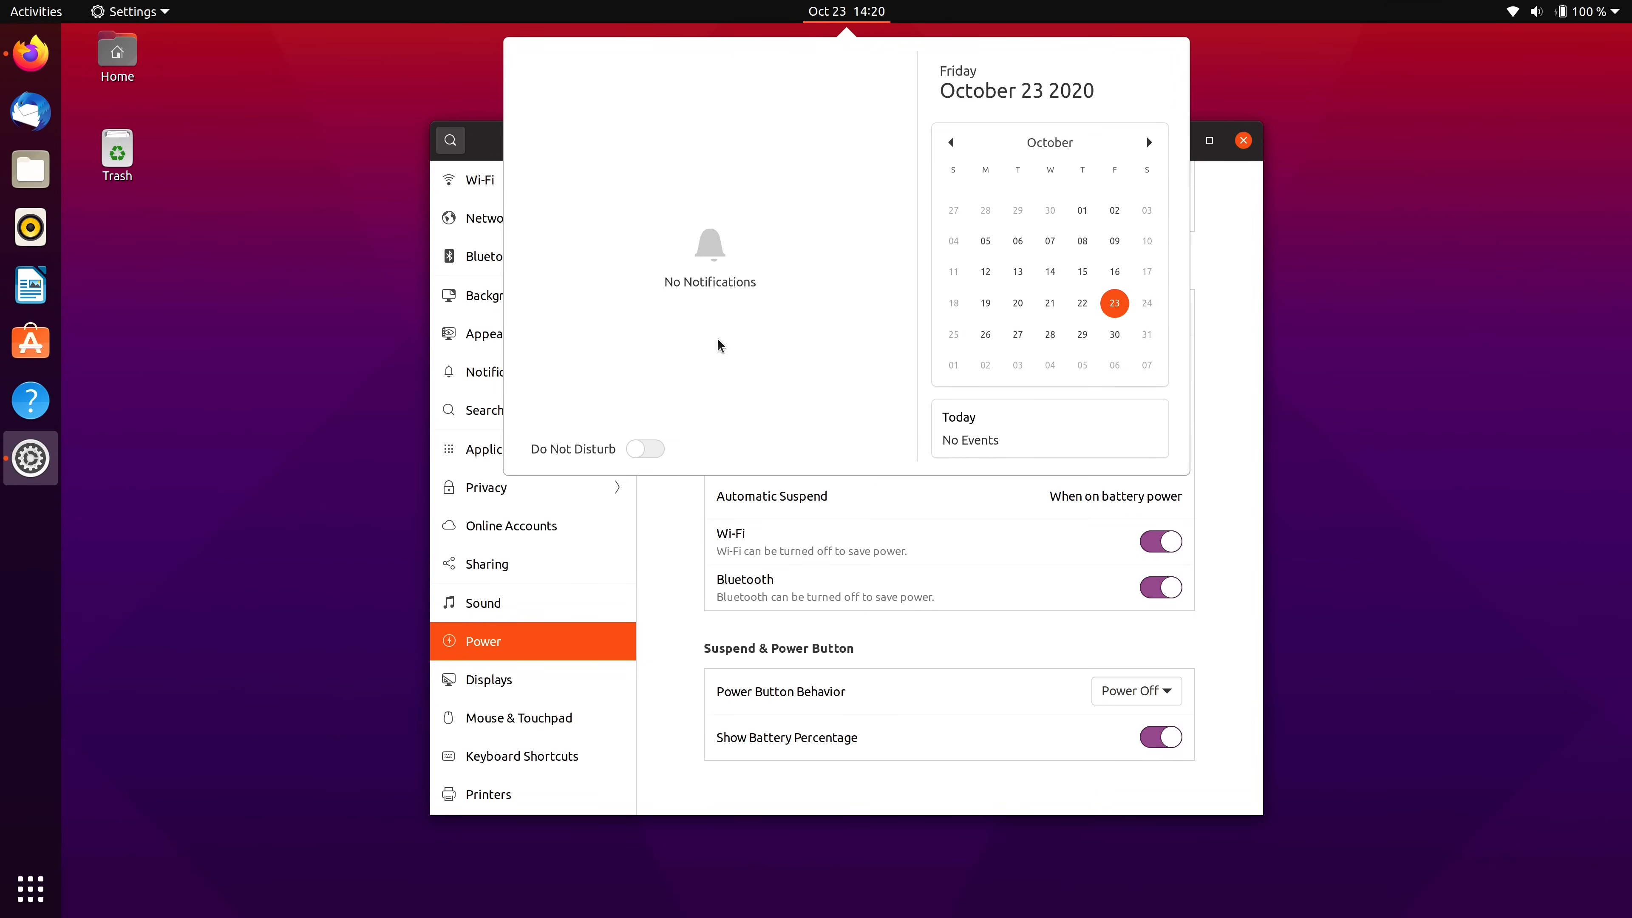
mouse_move(760, 162)
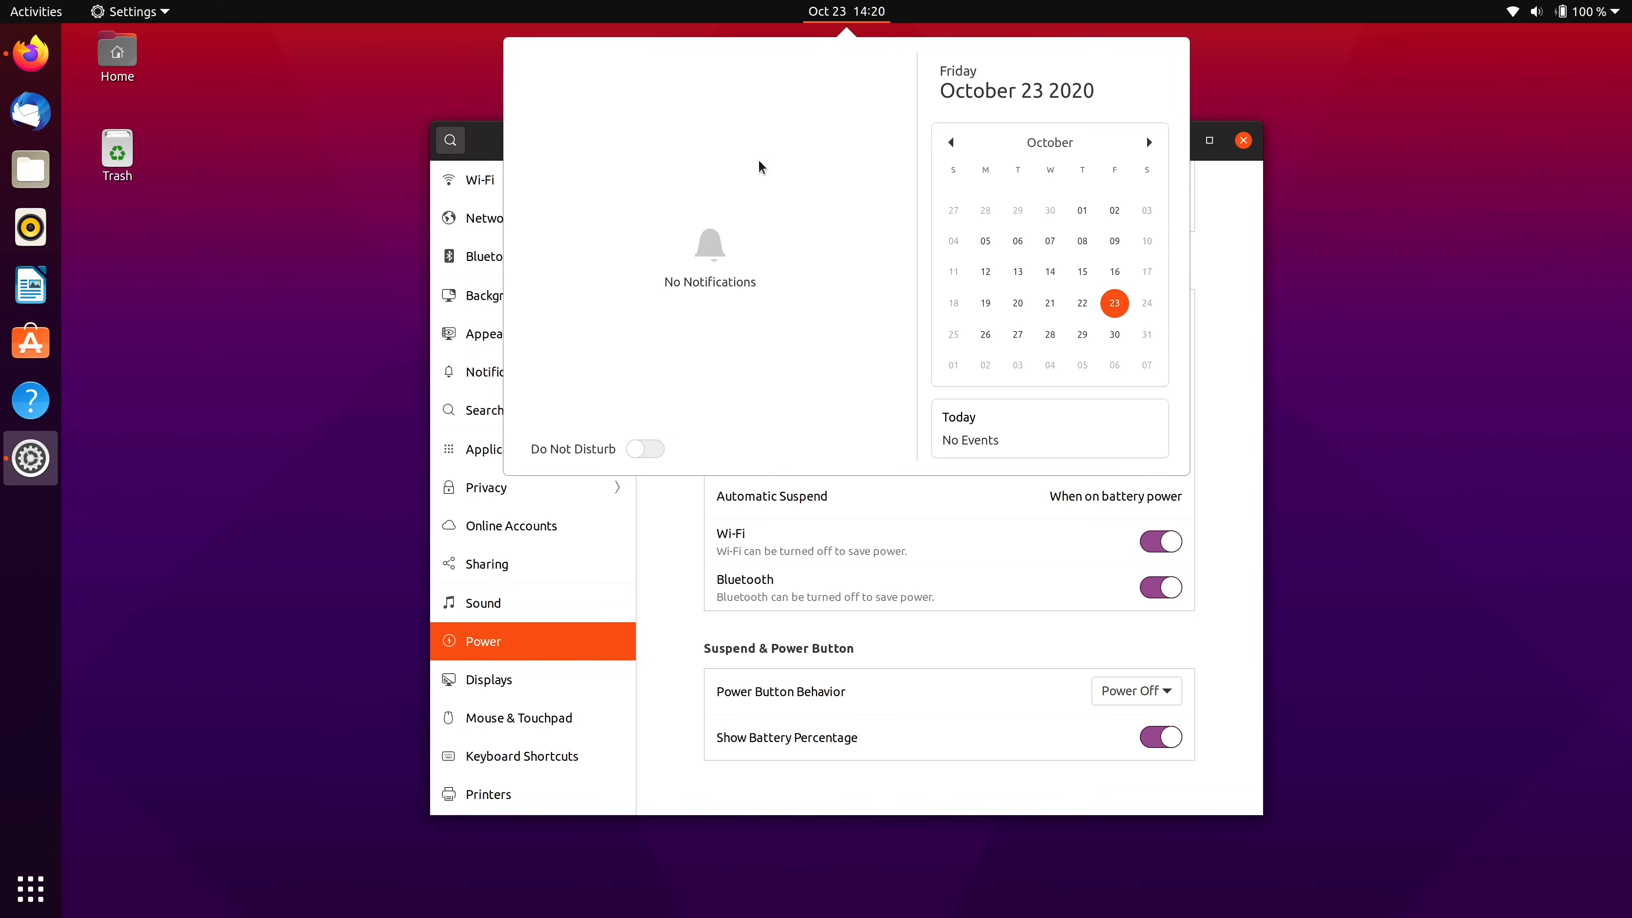
mouse_move(759, 355)
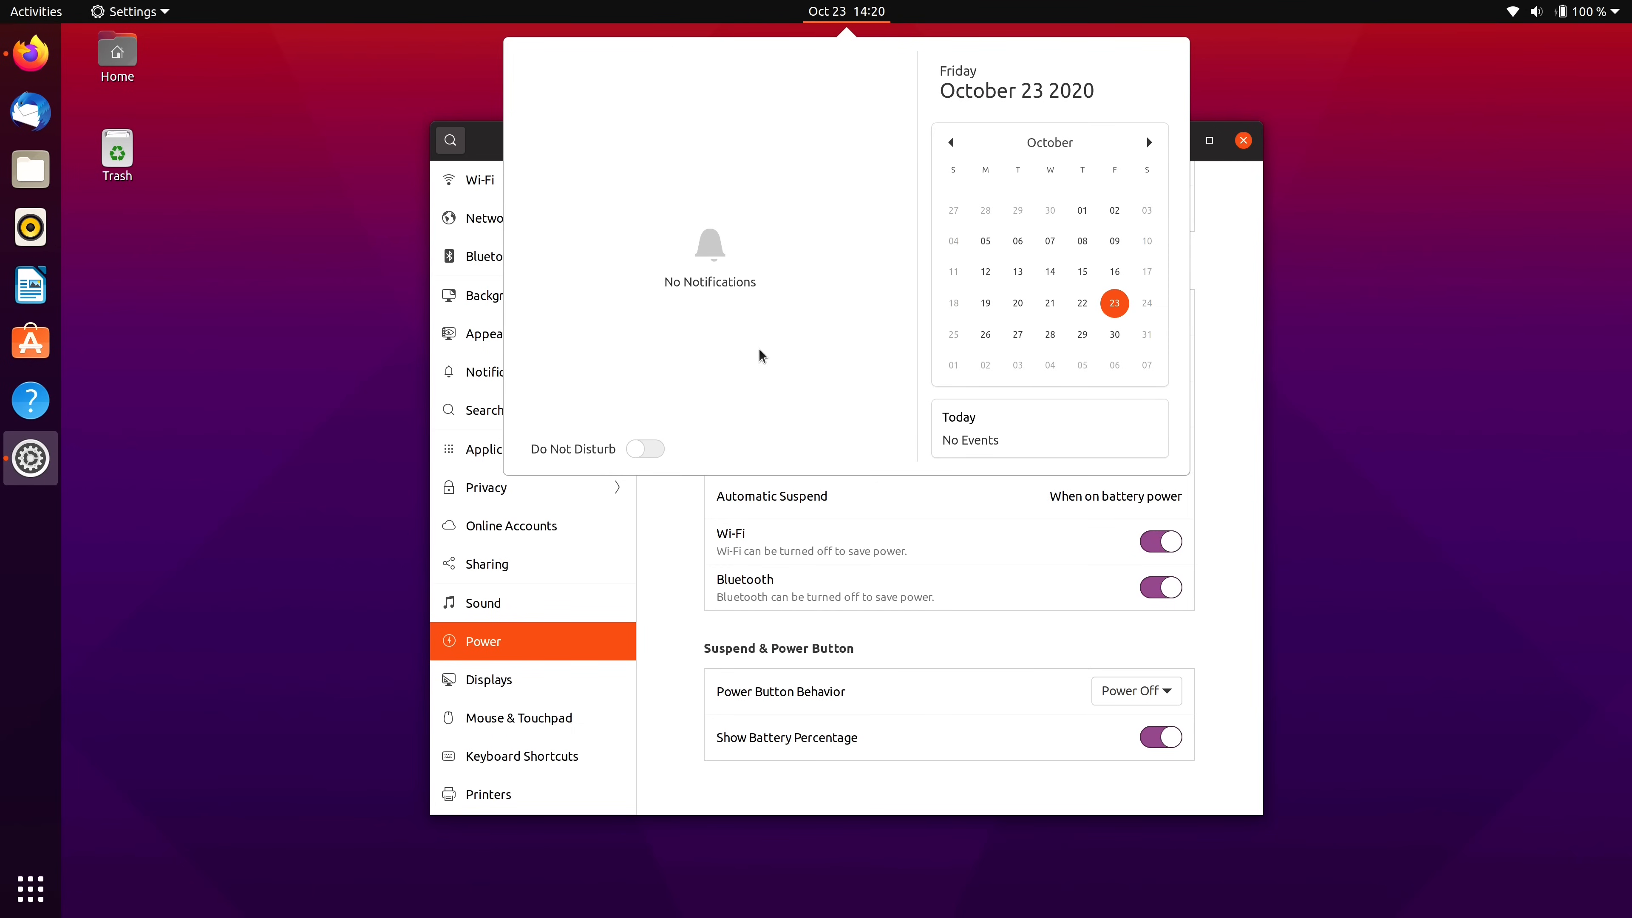
mouse_move(739, 136)
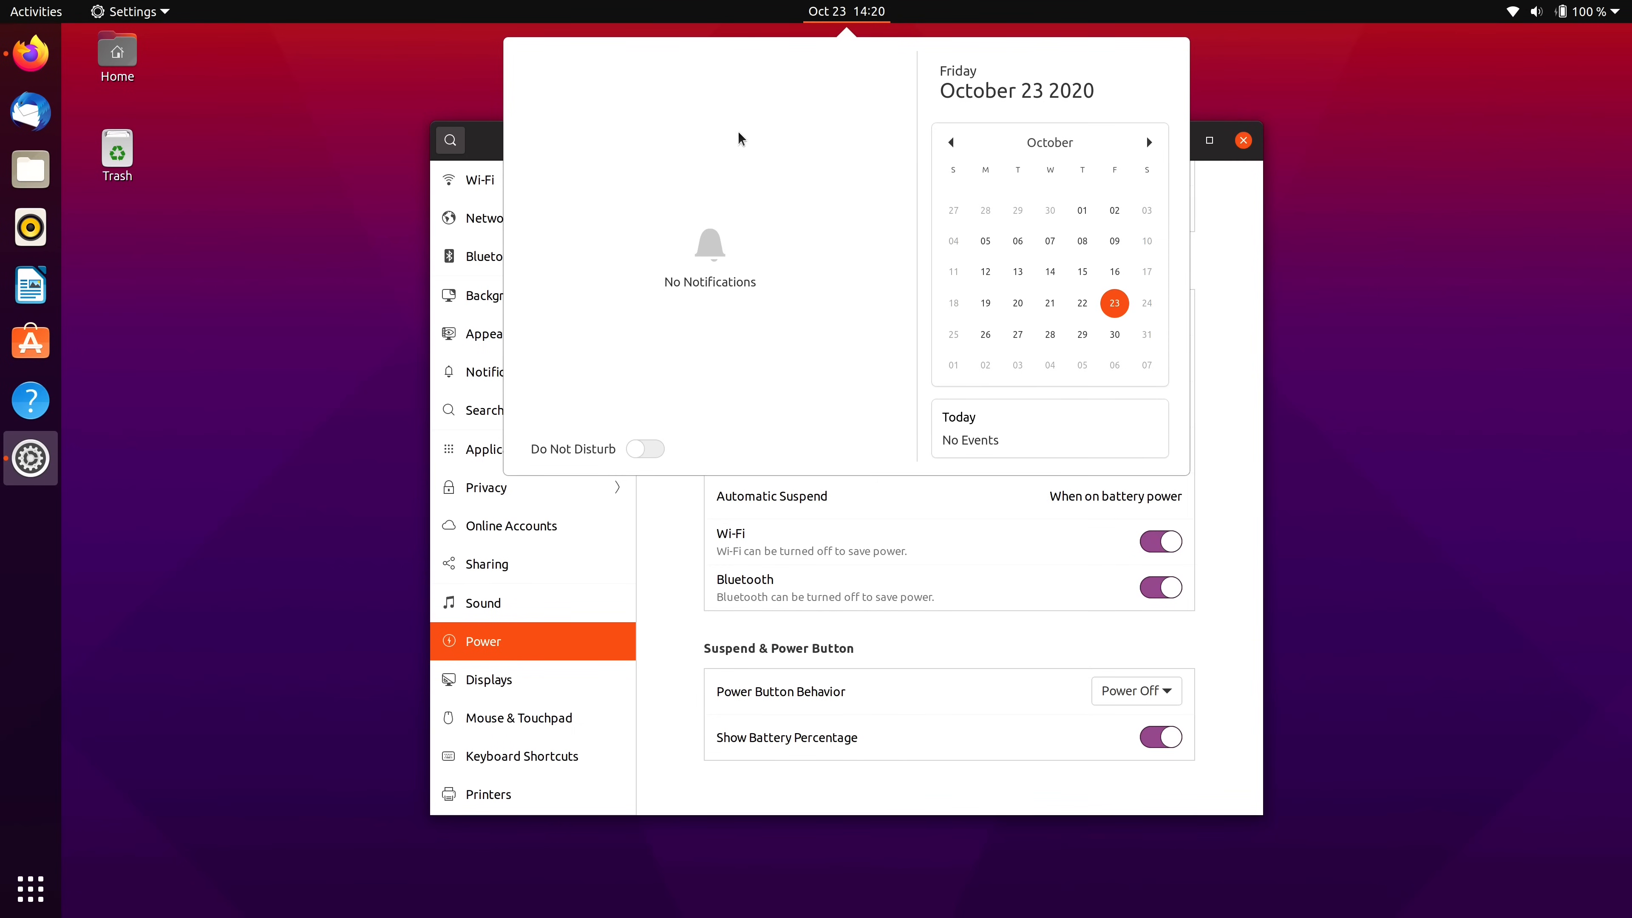
mouse_move(745, 267)
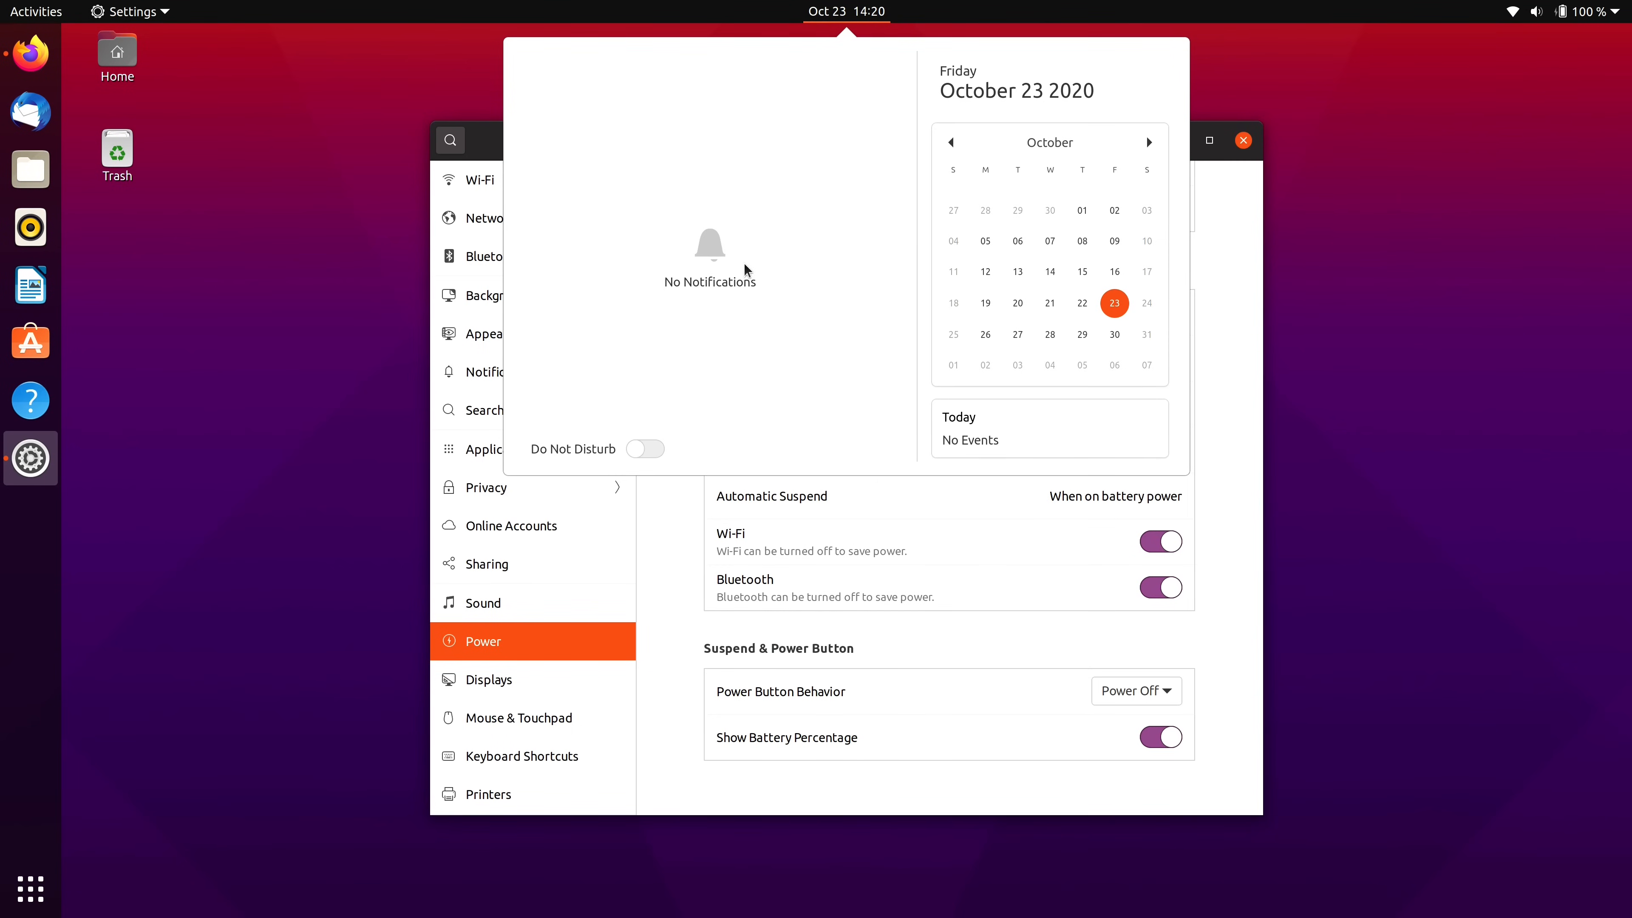
mouse_move(722, 381)
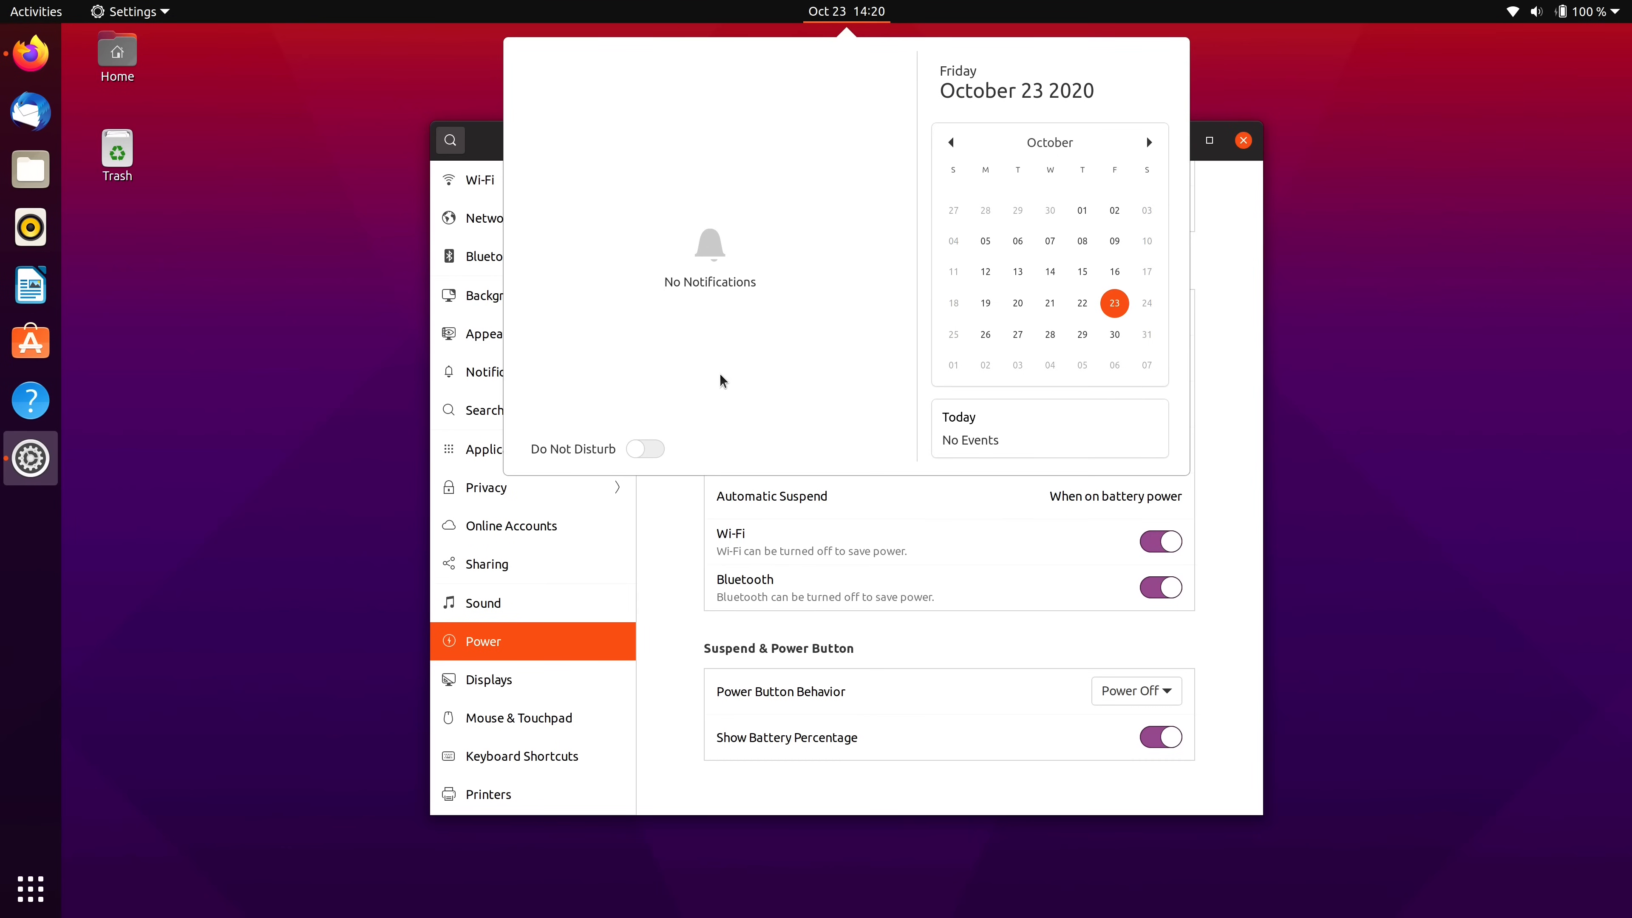
mouse_move(1039, 441)
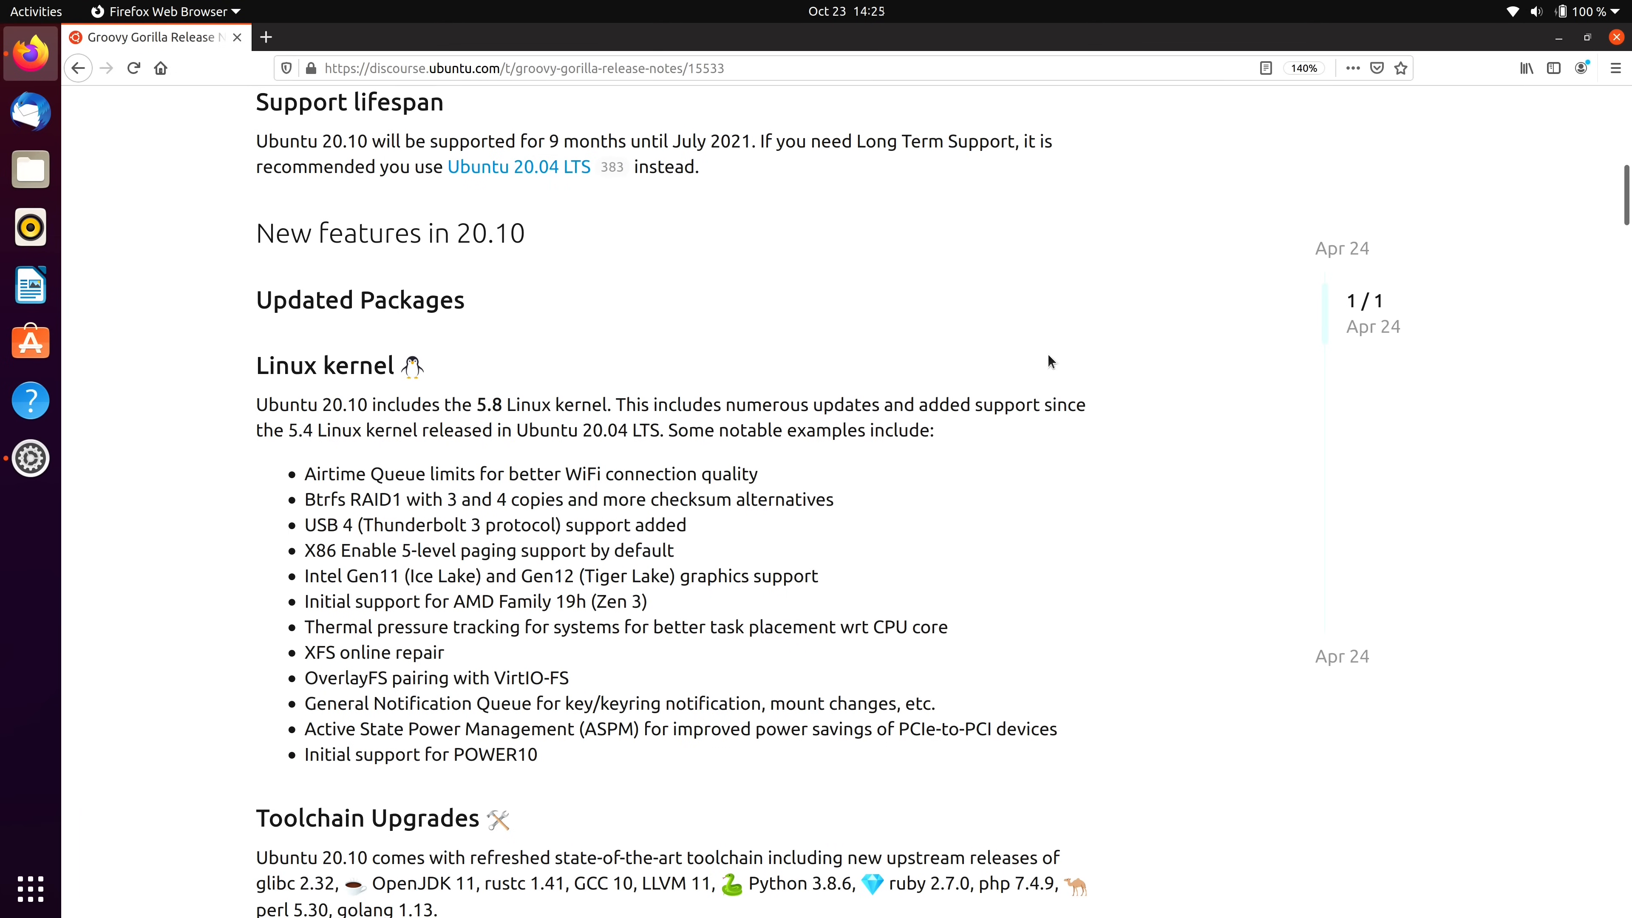
Highlight the July 2021 support end date and scroll to the Linux kernel 5.8 feature list.
double_click(573, 141)
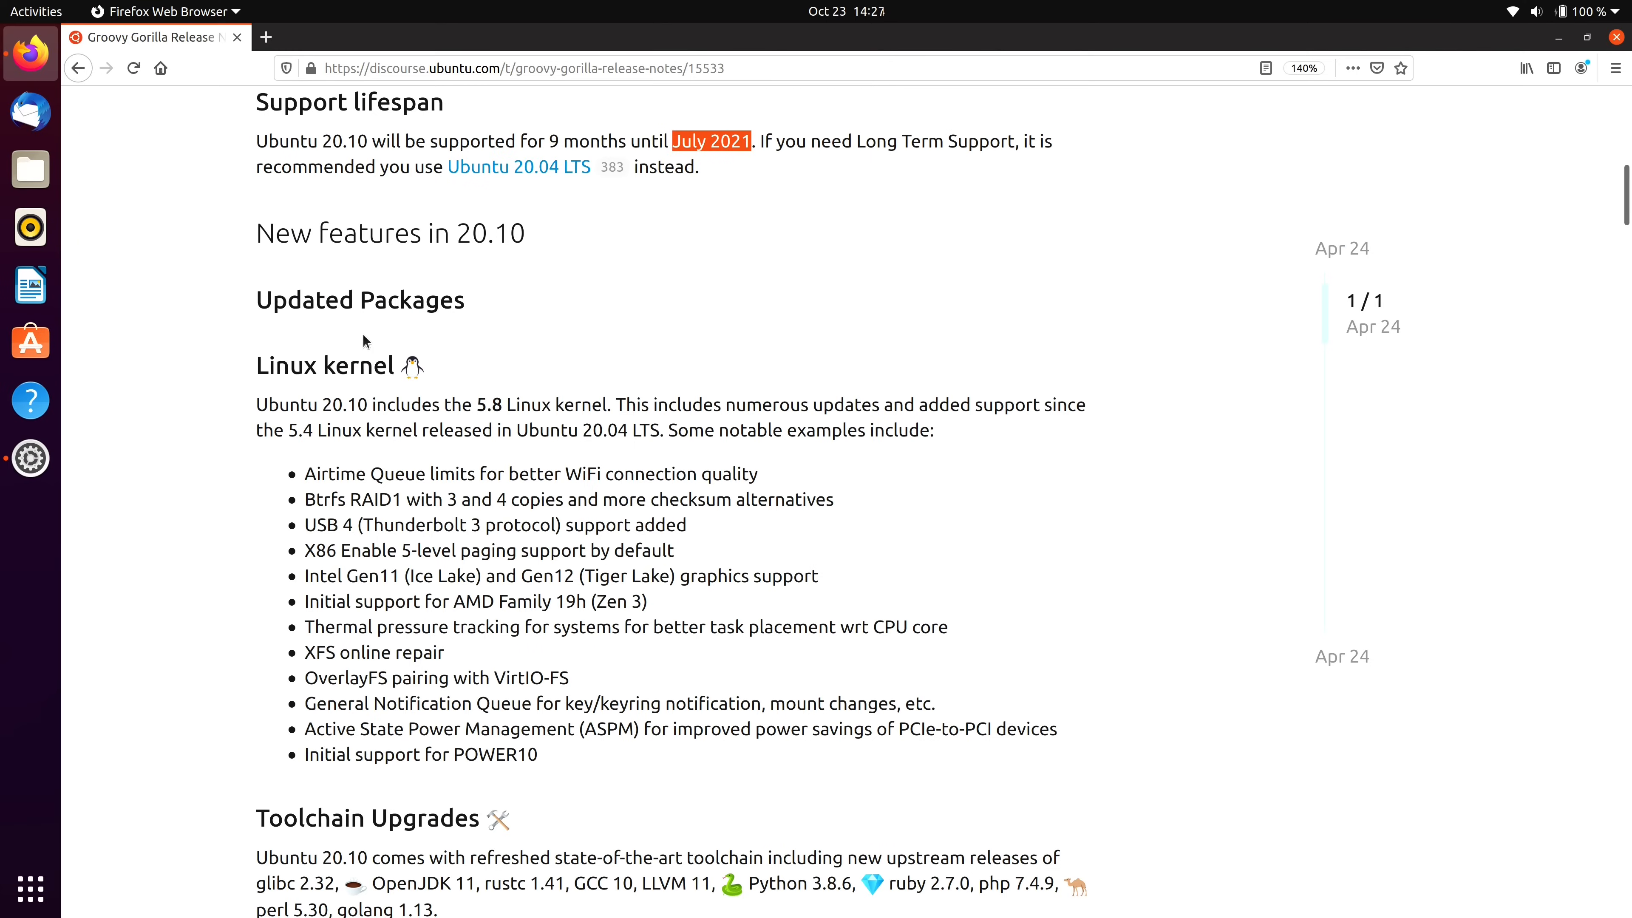
double_click(318, 365)
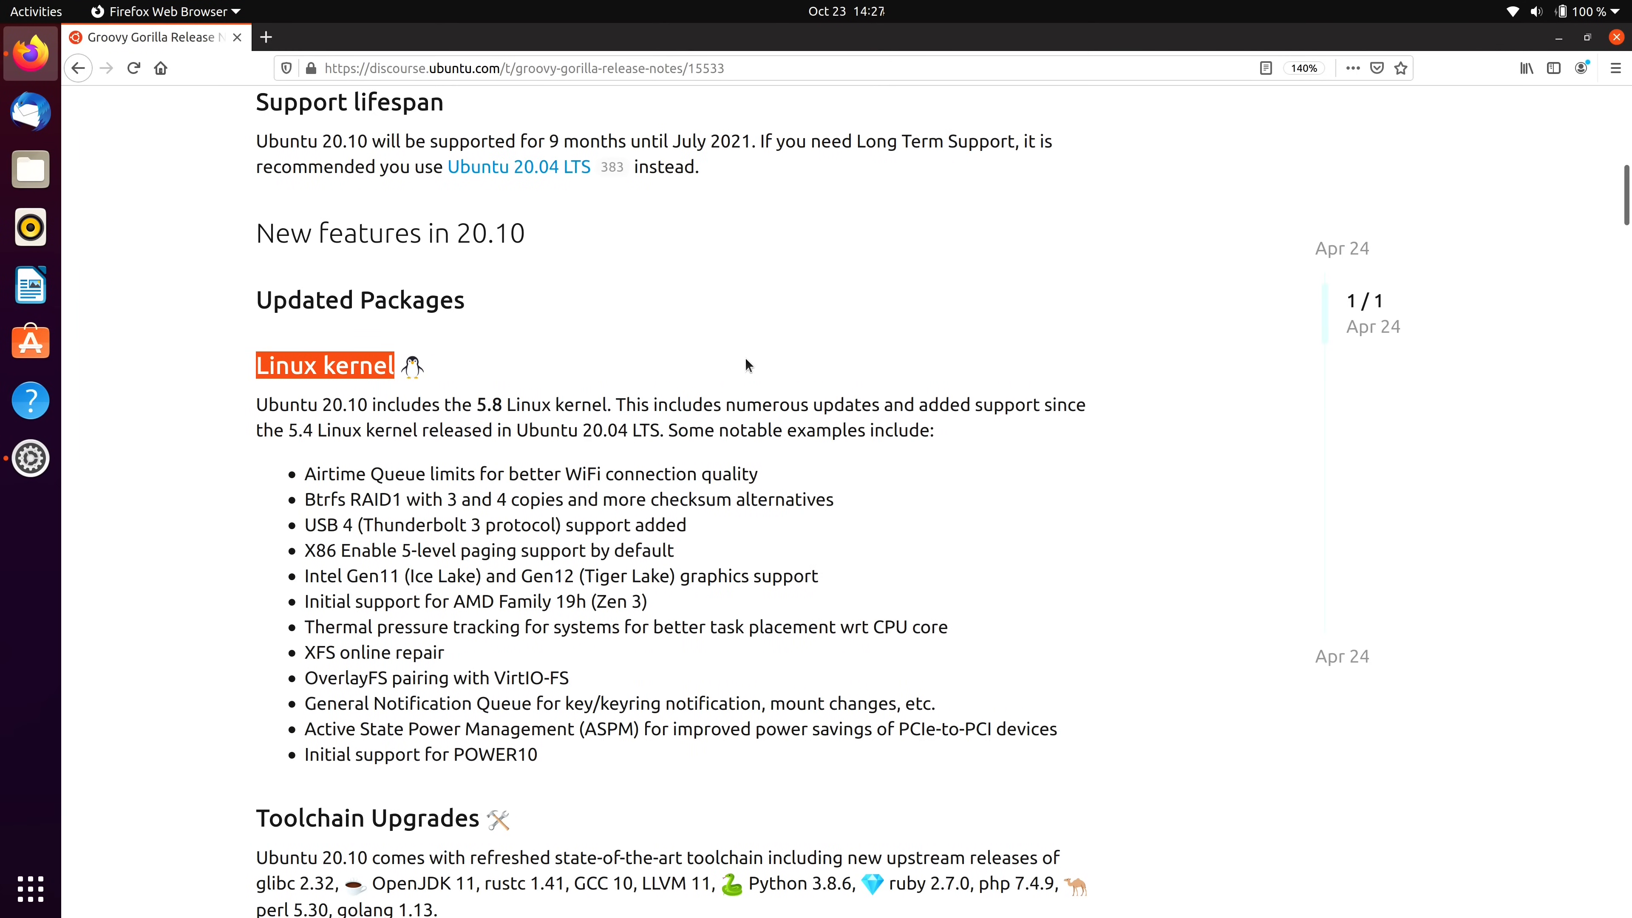
scroll(down, 3)
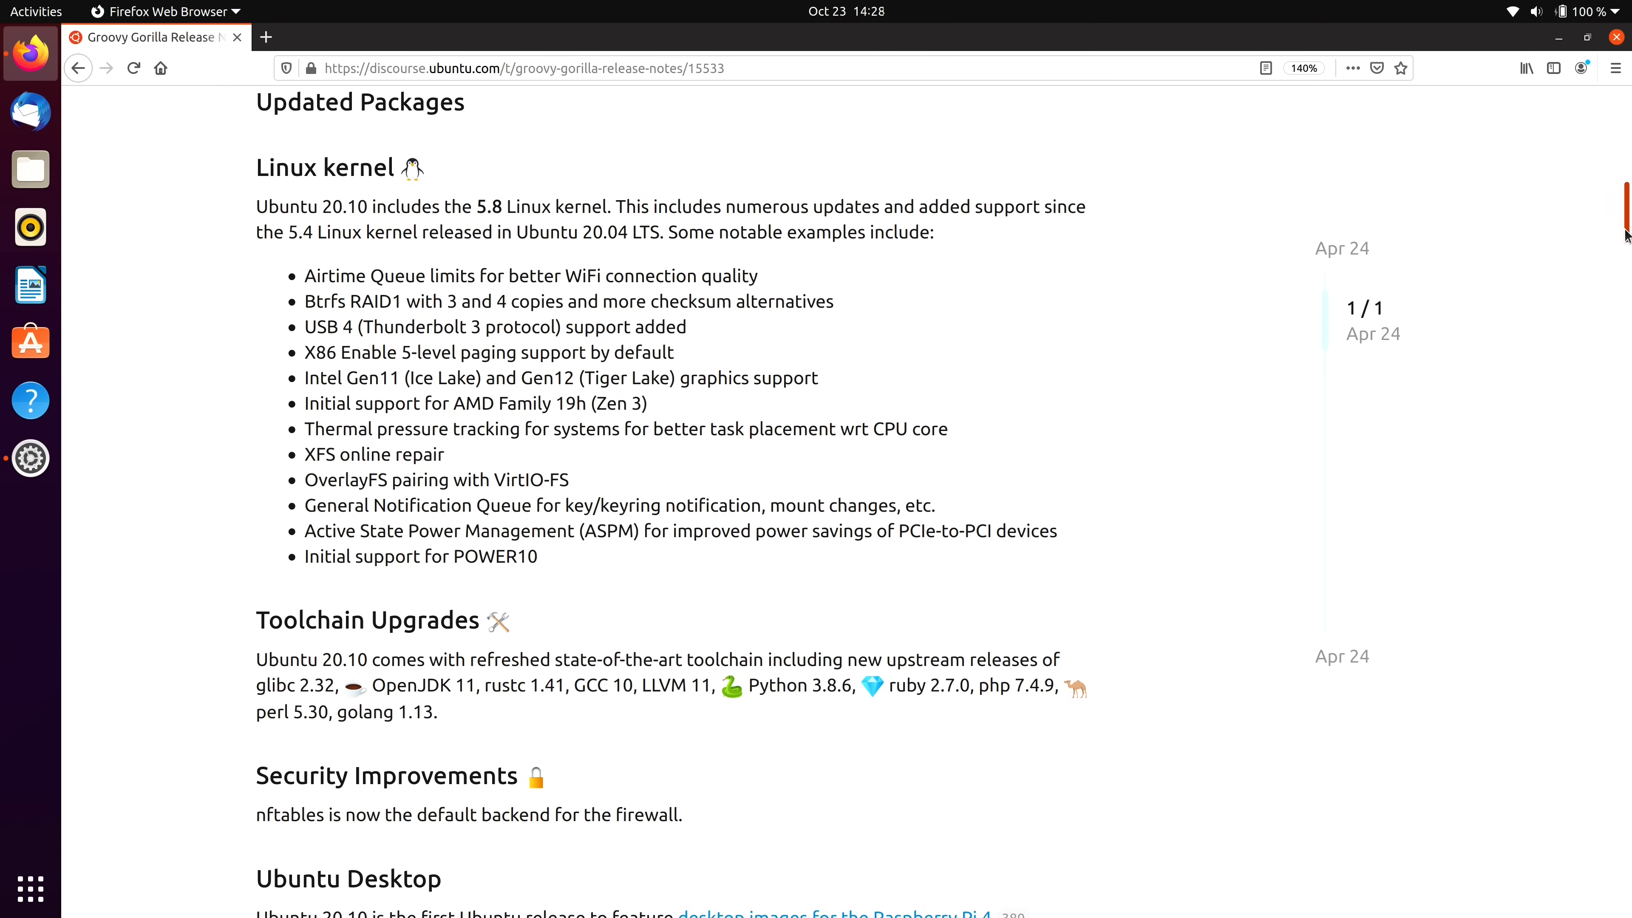
Scroll the release notes down to the Toolchain, Ubuntu Desktop and GNOME 3.38 sections.
scroll(down, 3)
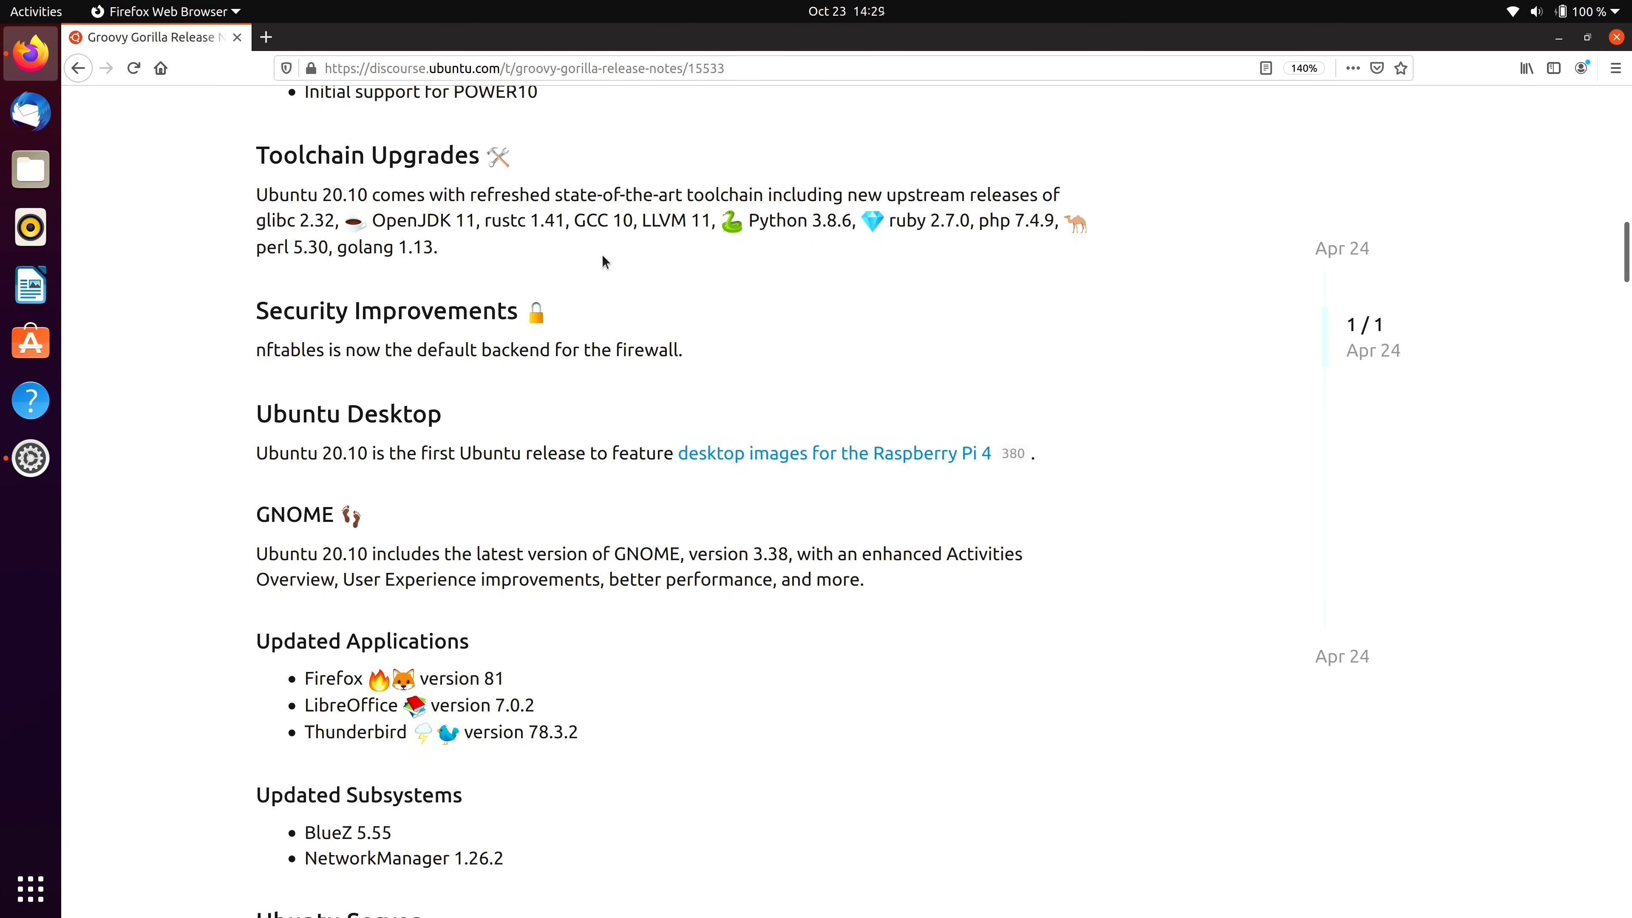
Select the word nftables and scroll to the Ubuntu Server section (squid, adcli, samba, QEMU).
double_click(290, 350)
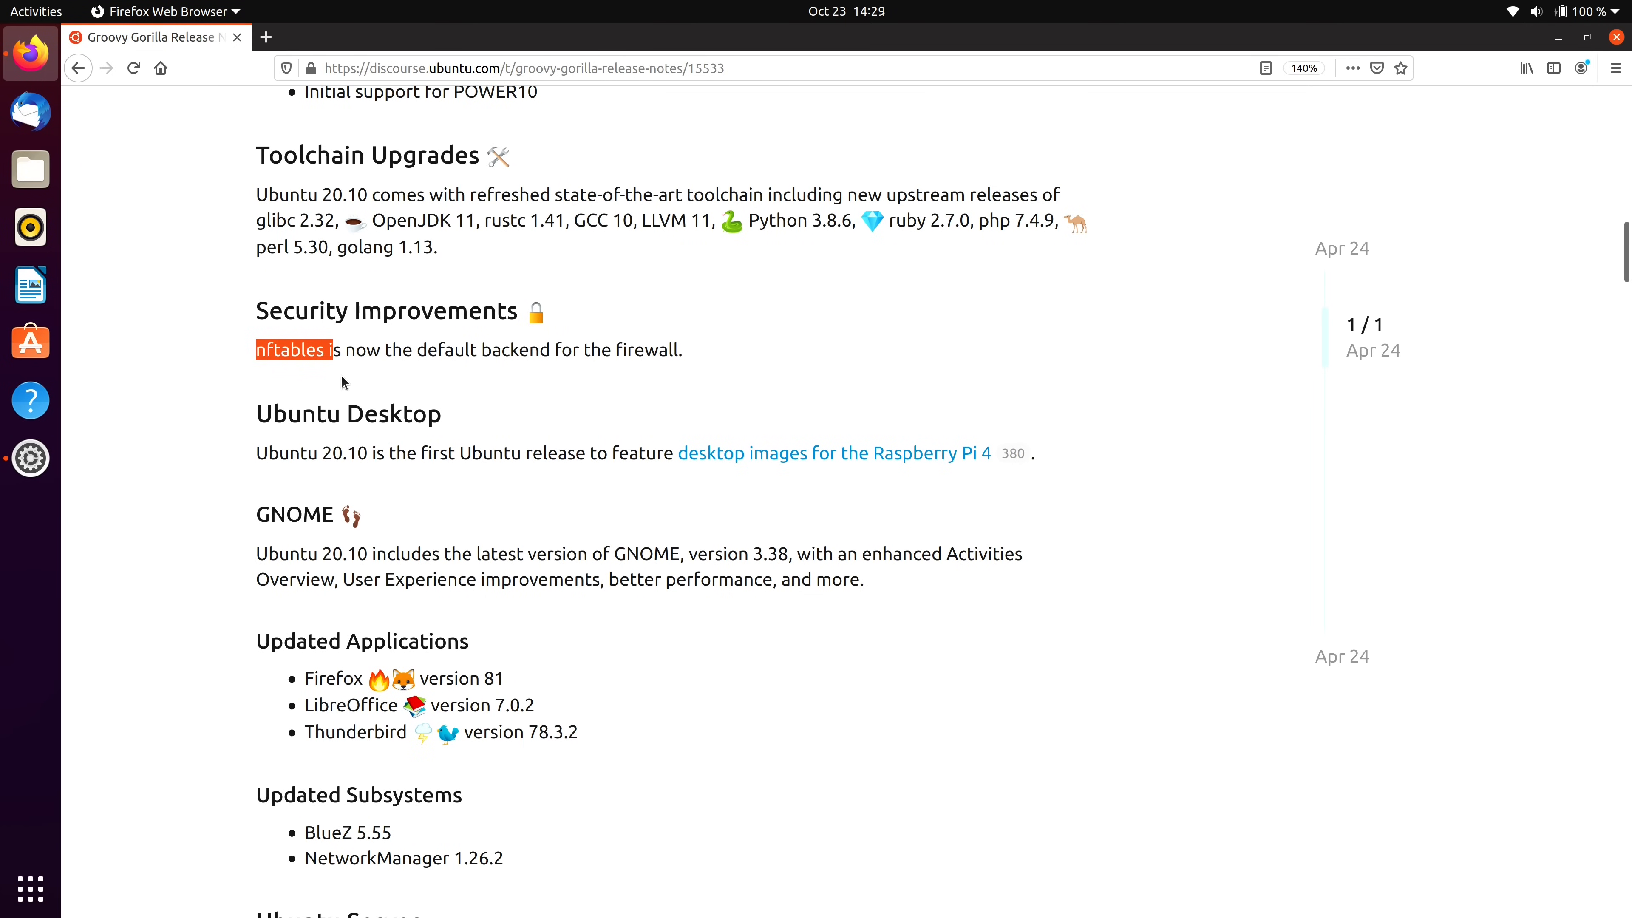
scroll(down, 3)
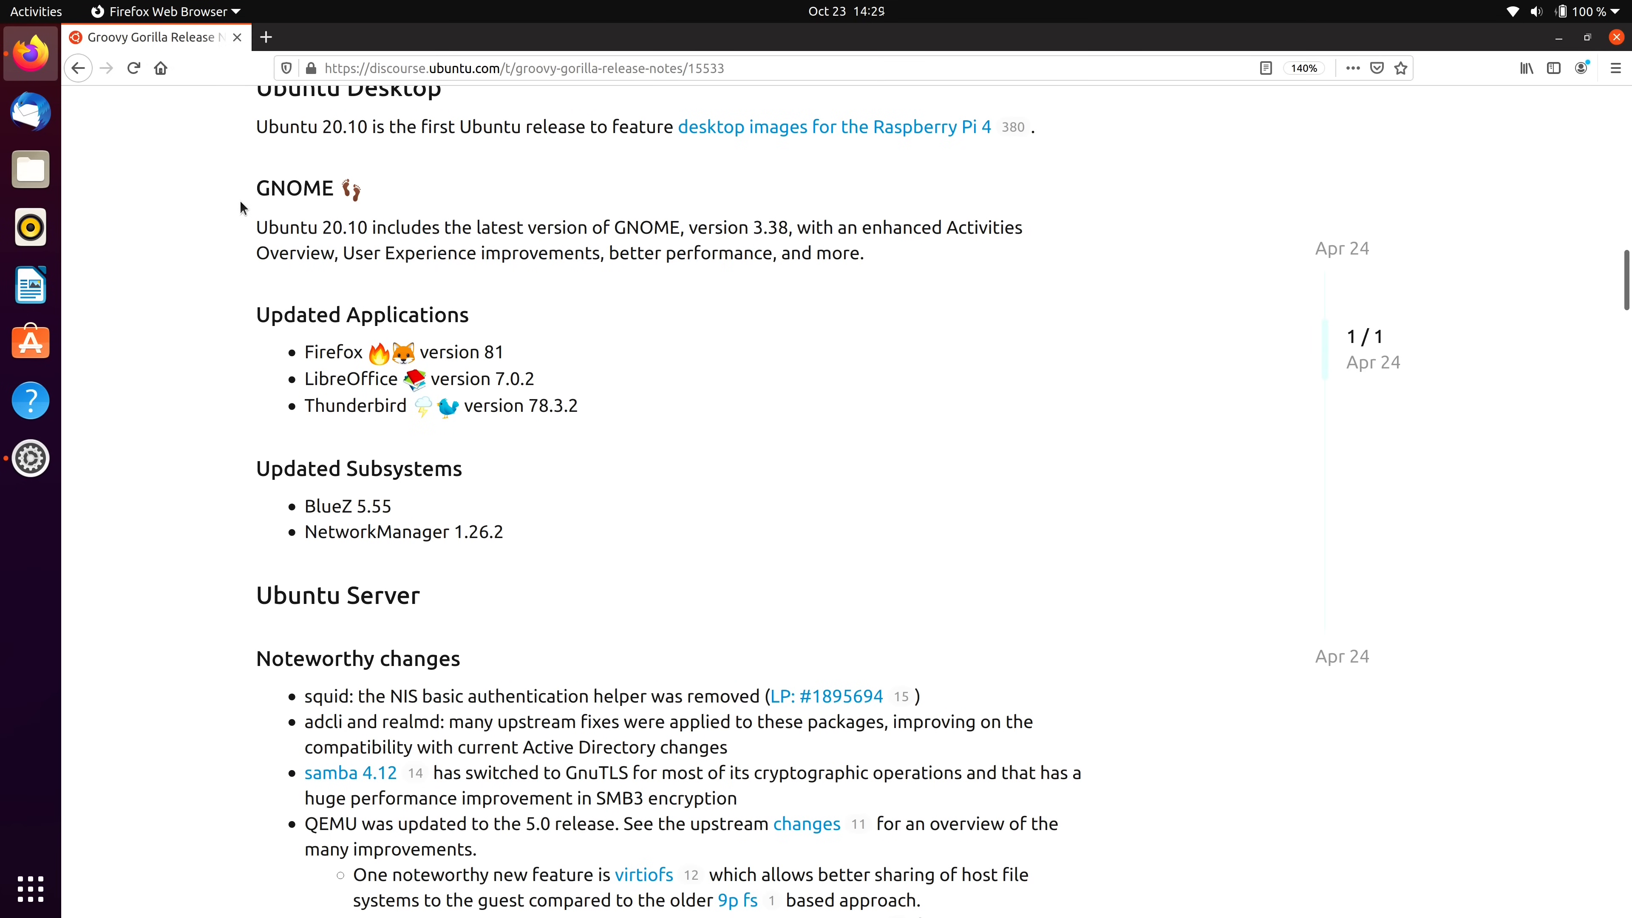
mouse_move(345, 431)
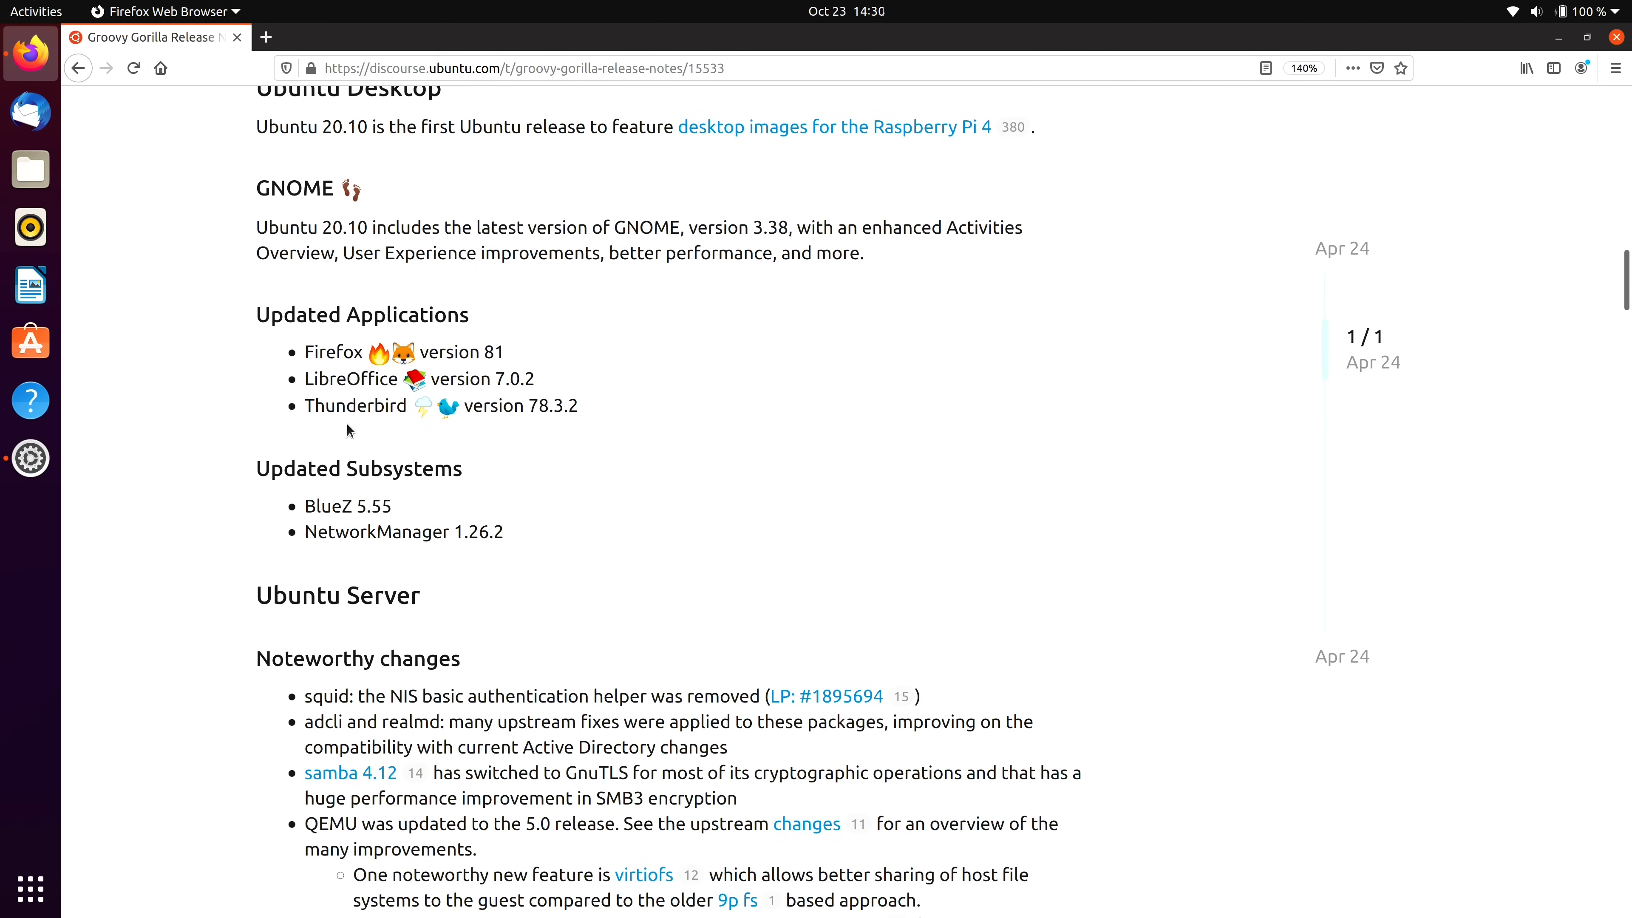
mouse_move(275, 364)
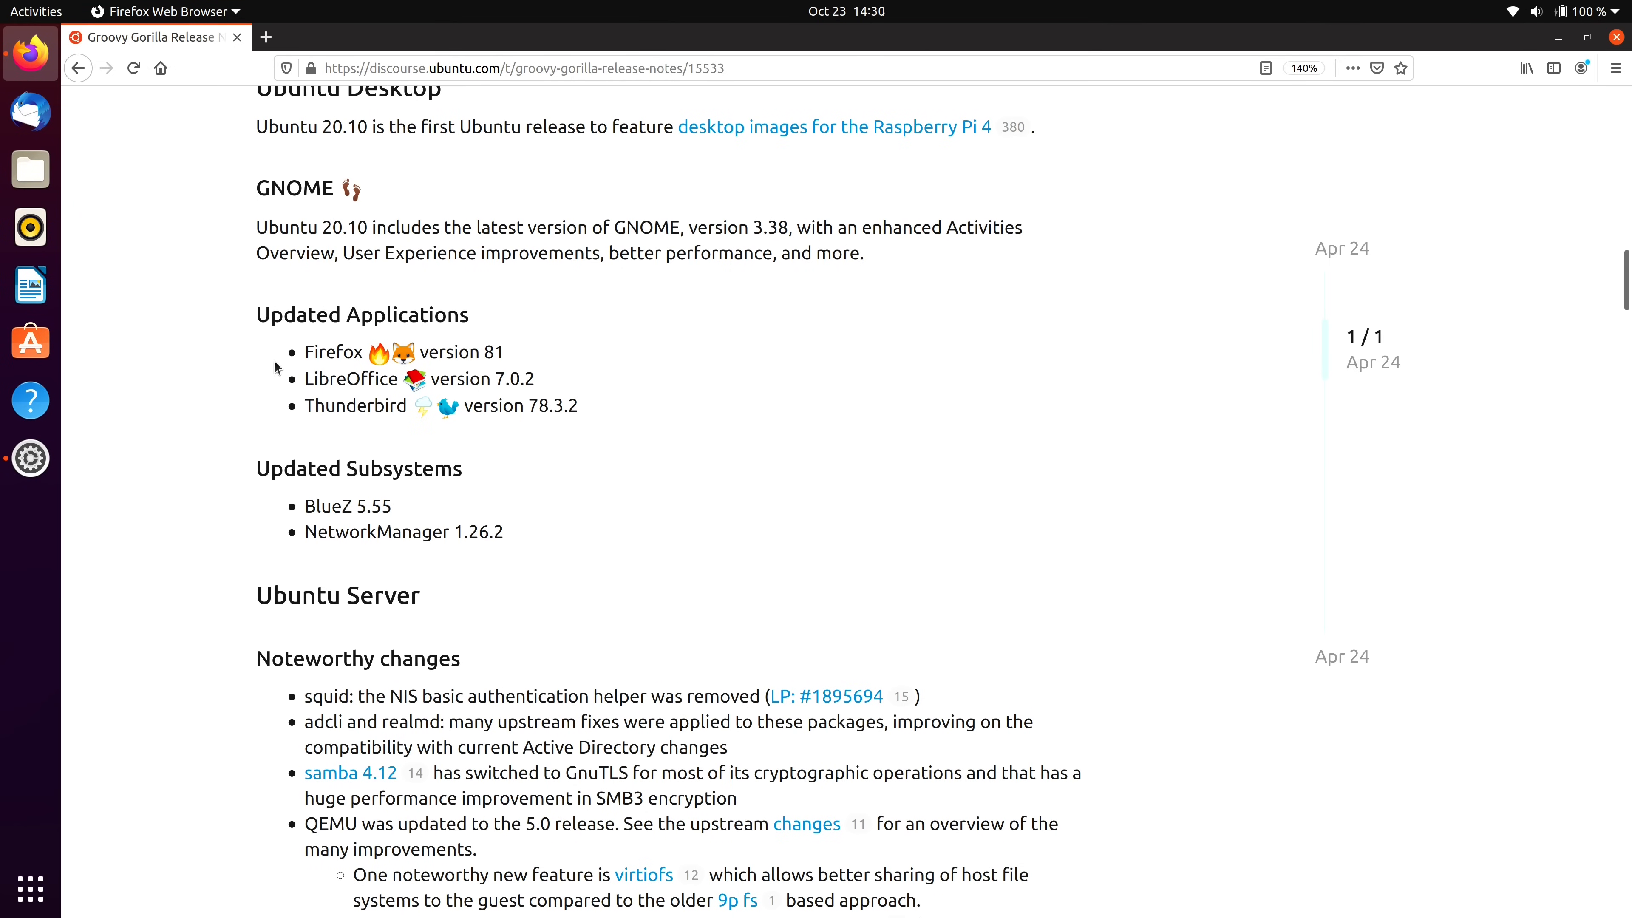
mouse_move(255, 369)
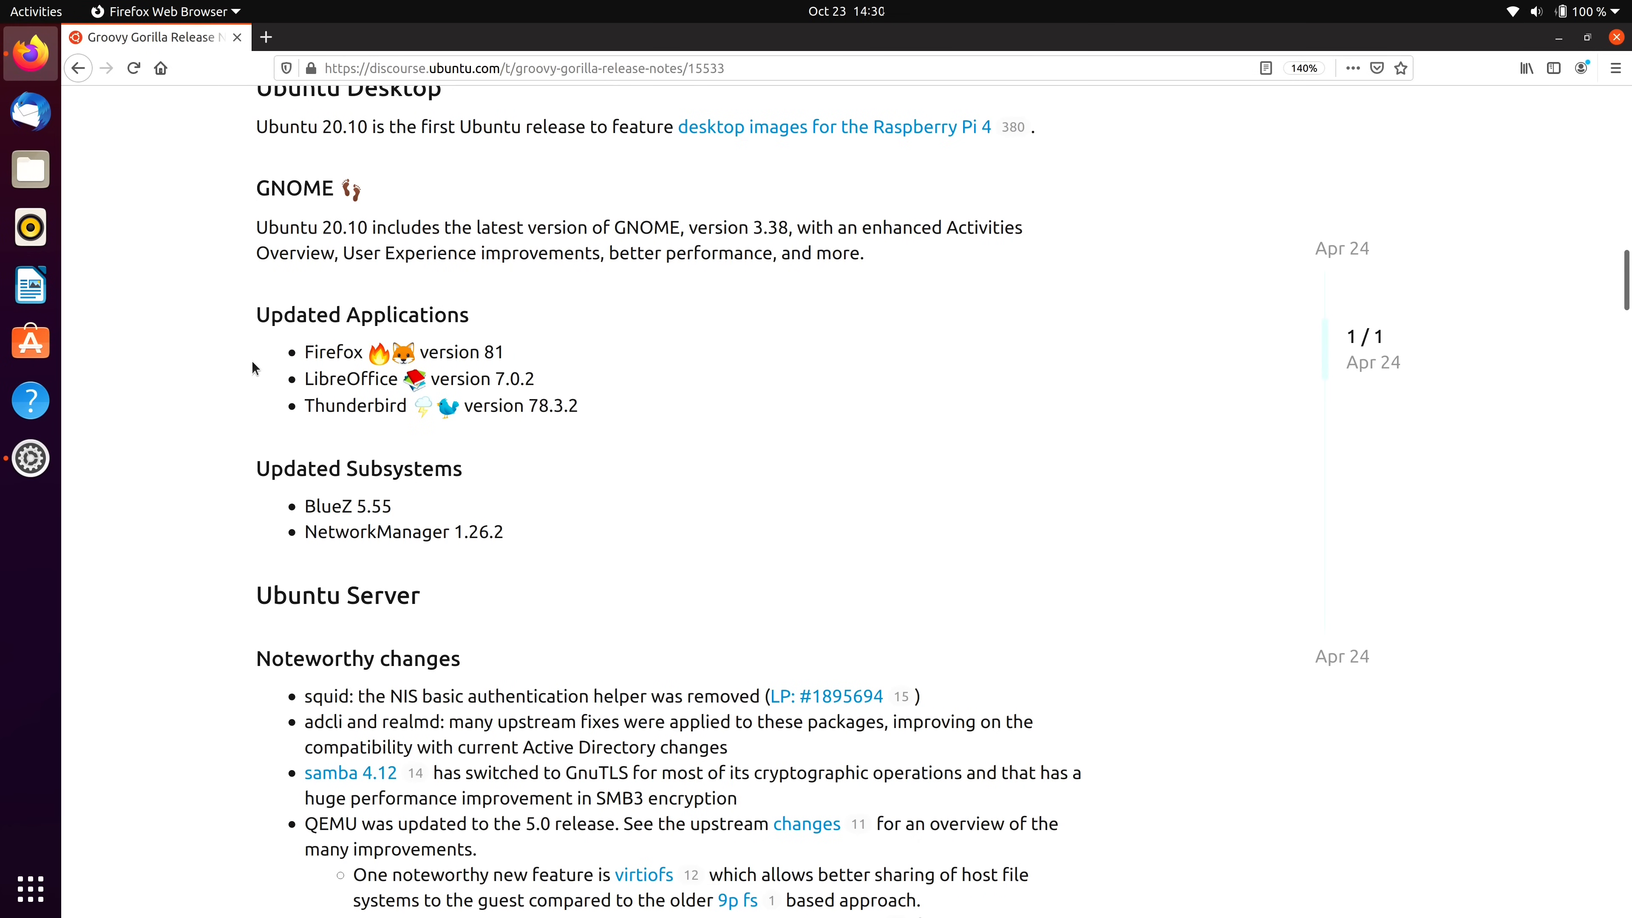
mouse_move(224, 352)
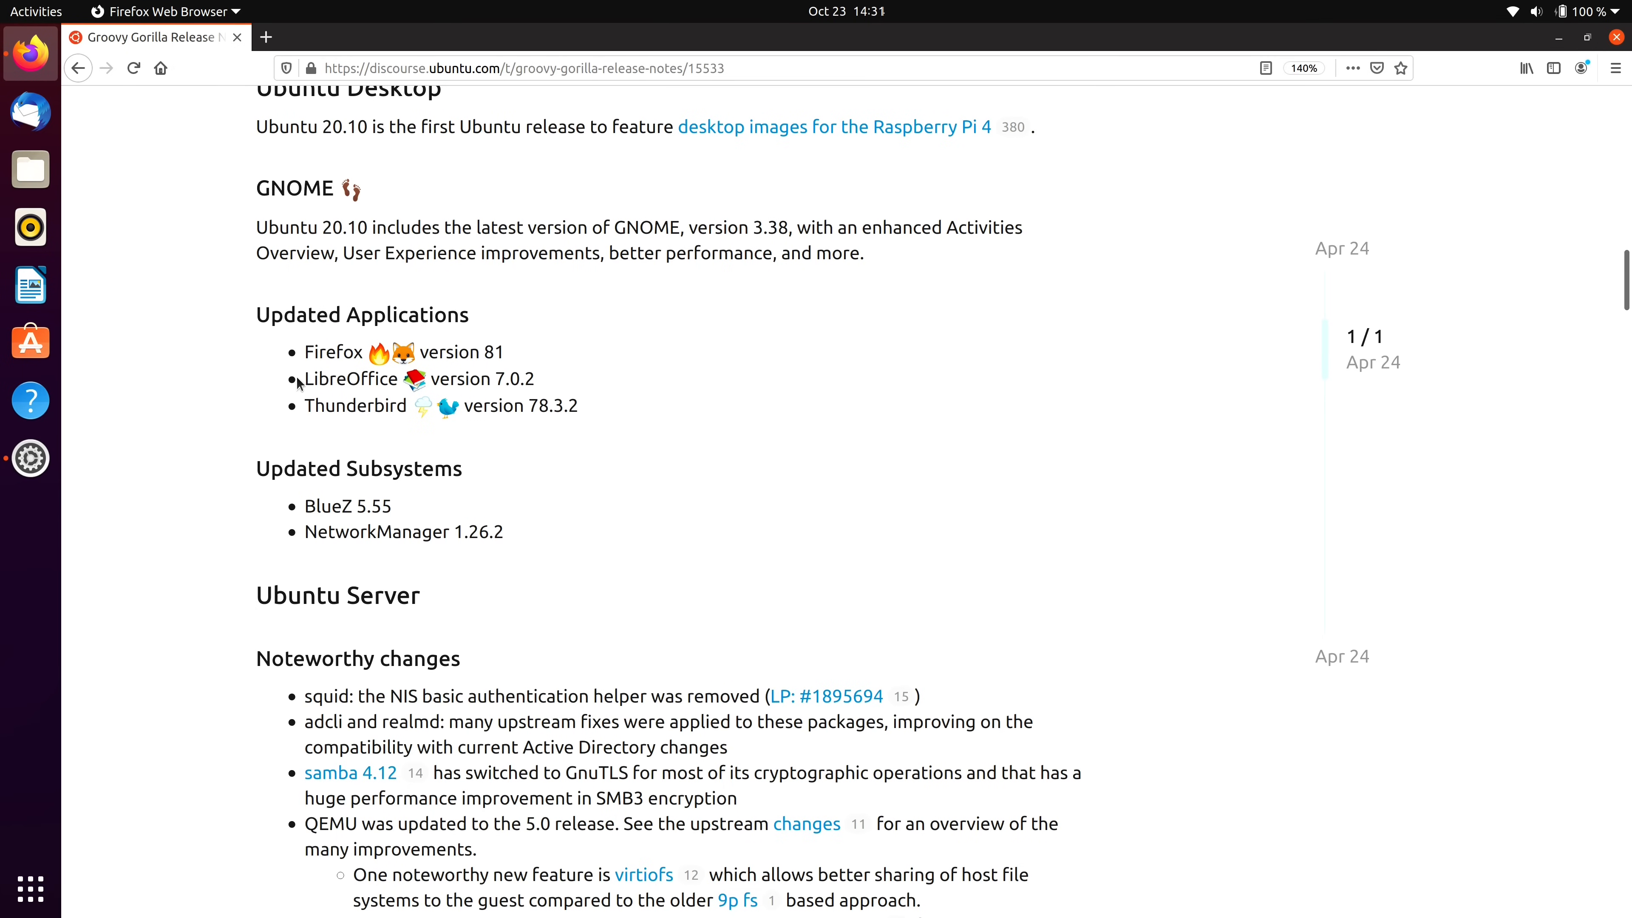
mouse_move(330, 403)
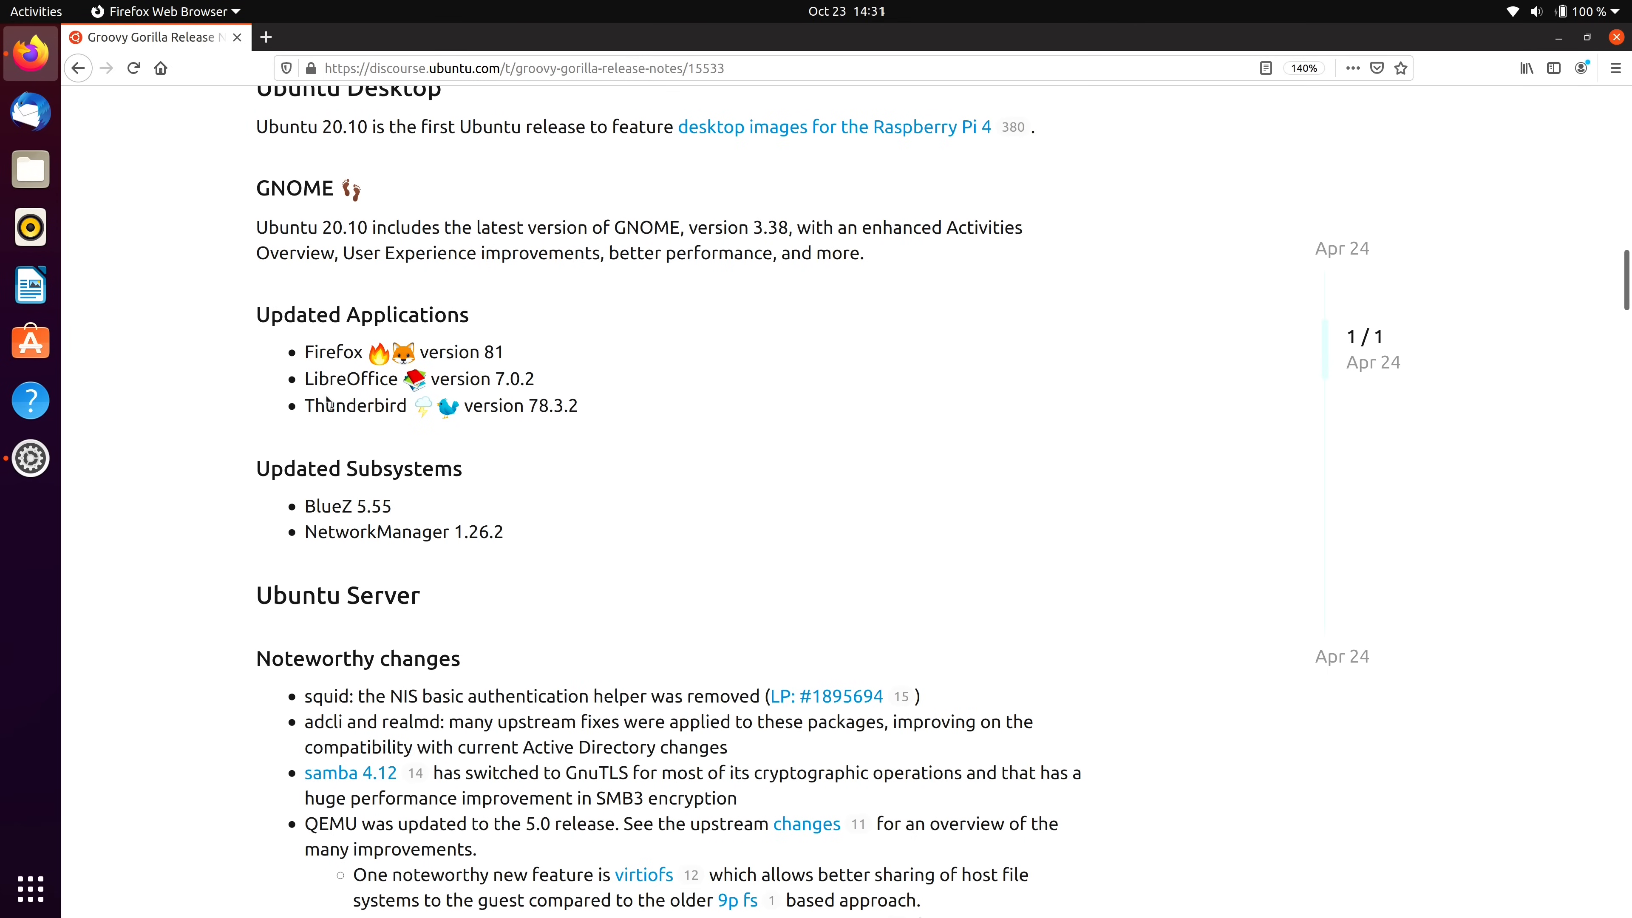
mouse_move(347, 438)
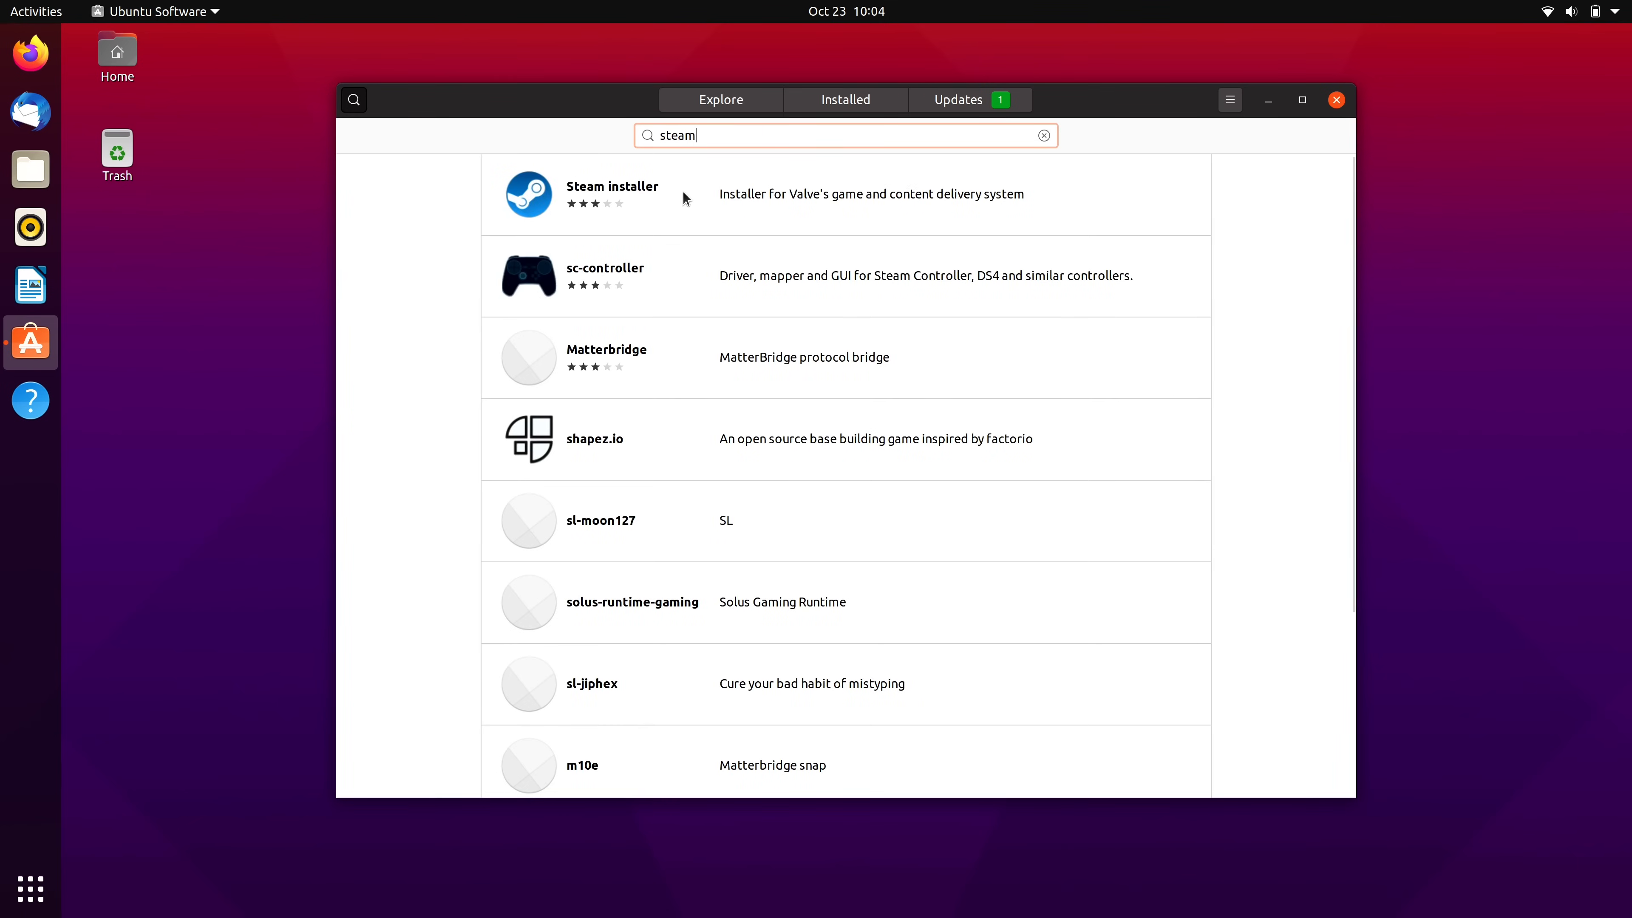
View the Steam installer's details in Ubuntu Software and install it.
click(612, 186)
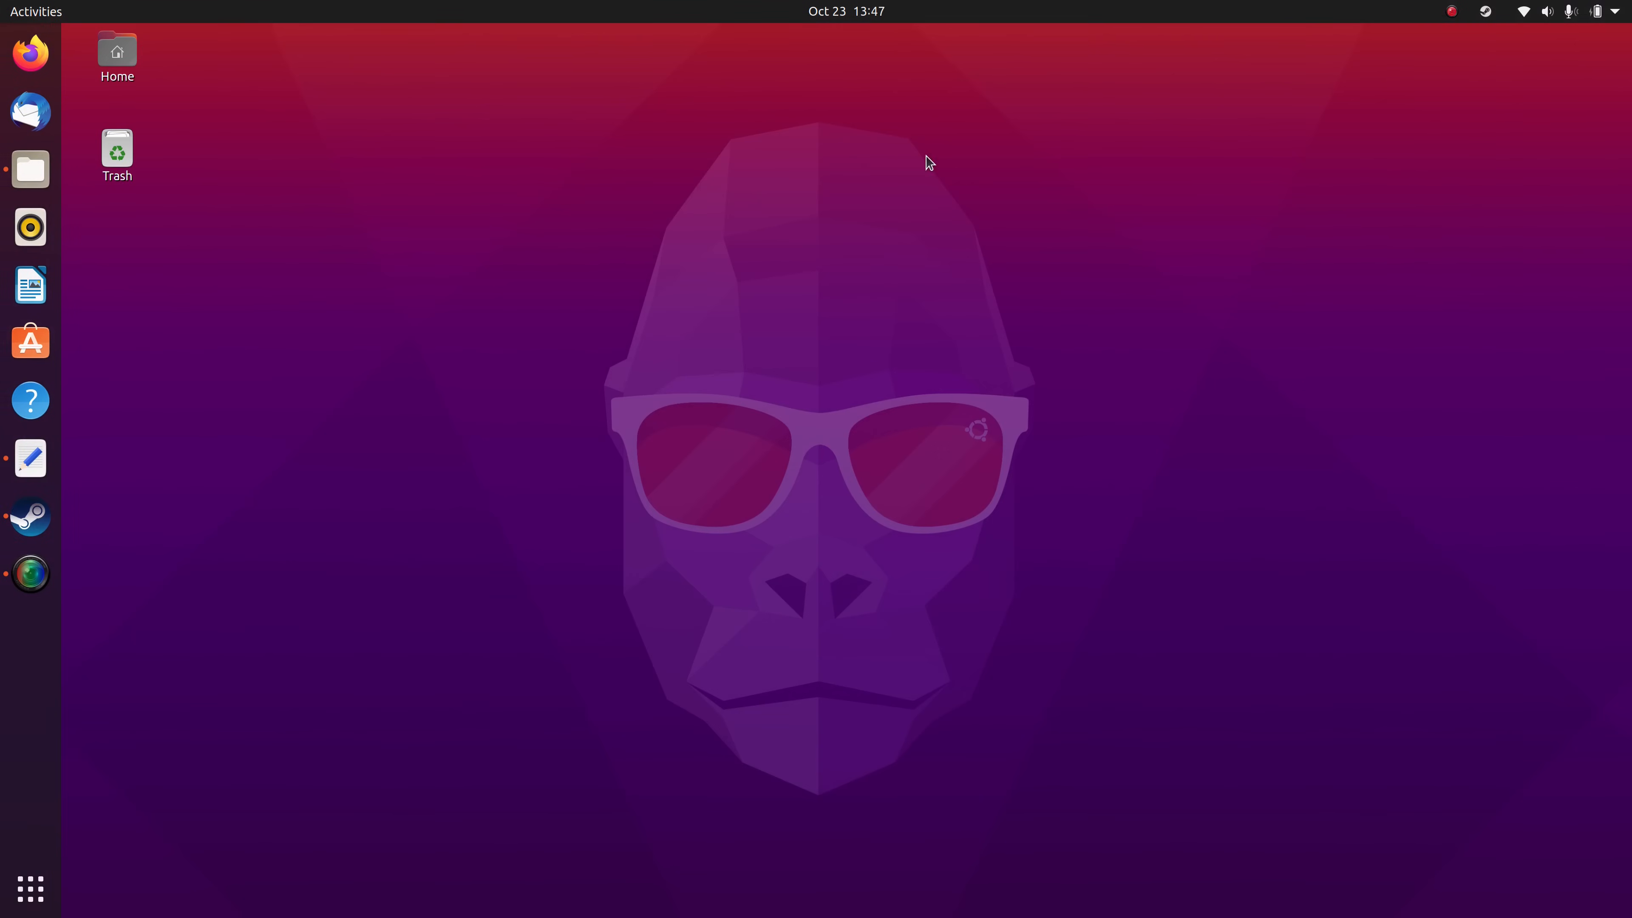
Search for Steam, check its launch options, then open the Home folder in Files from the desktop.
text(steal)
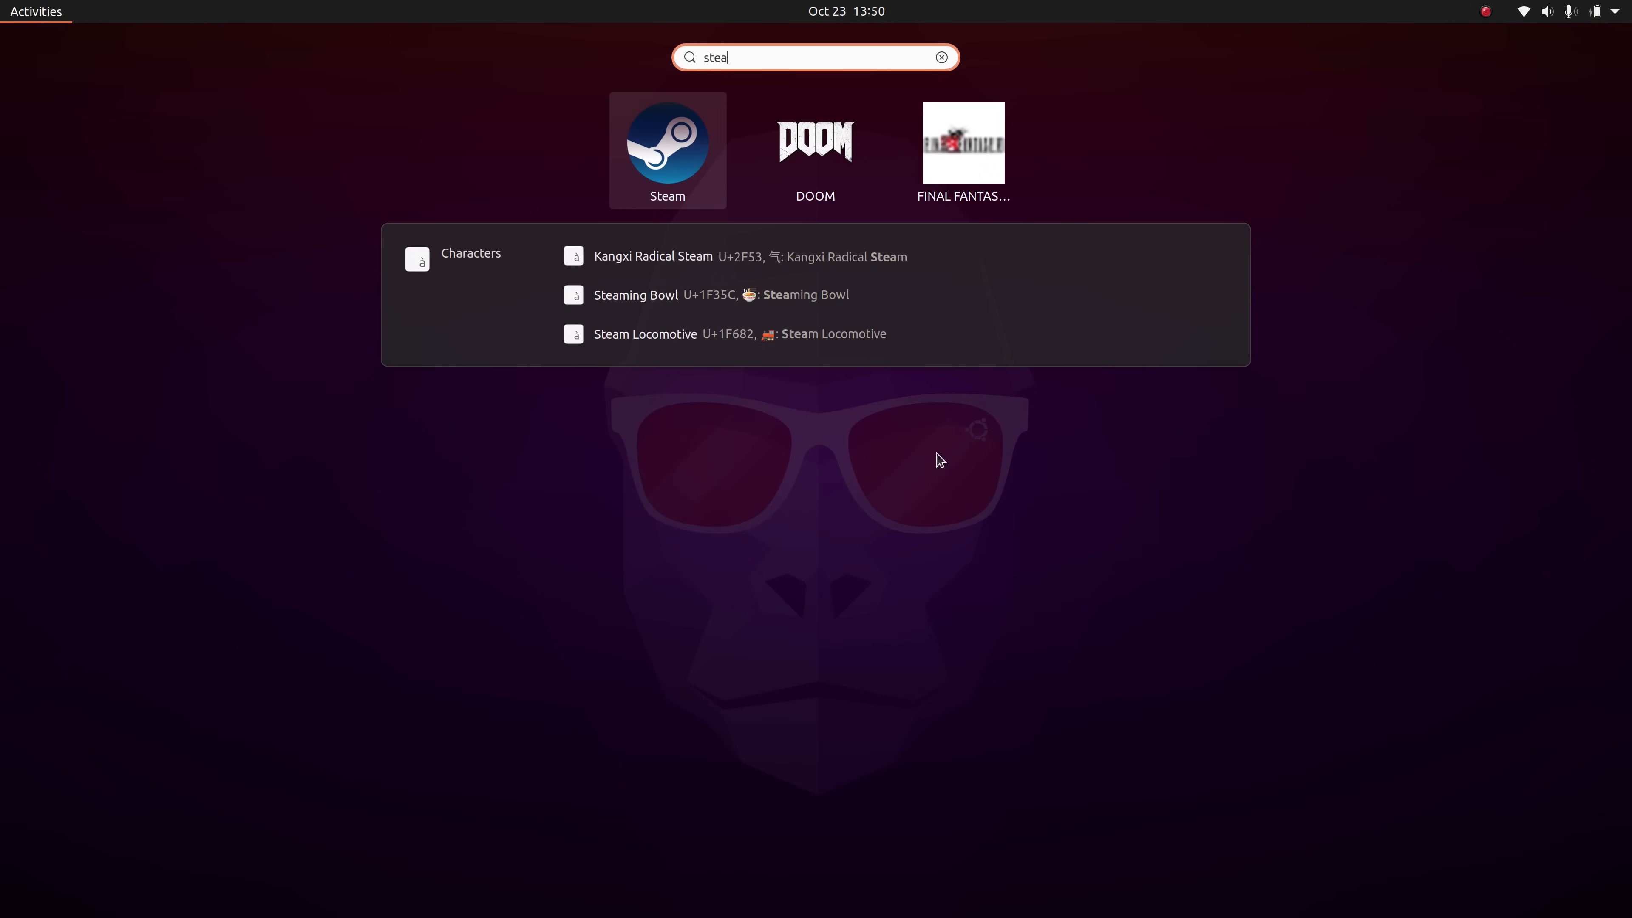
right_click(675, 162)
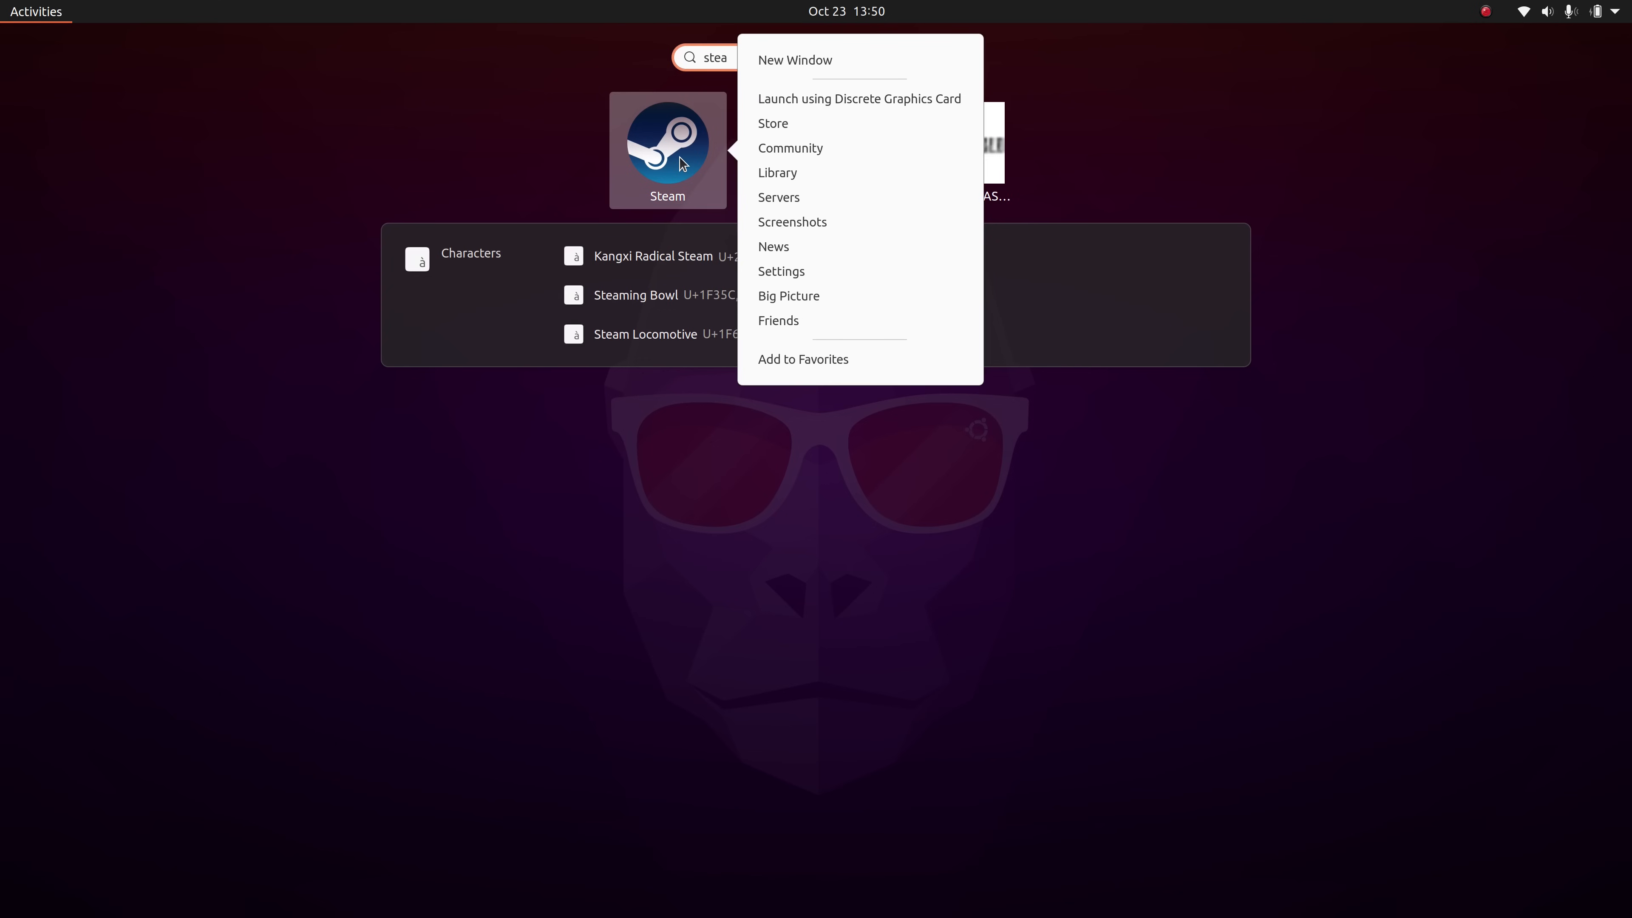
mouse_move(833, 110)
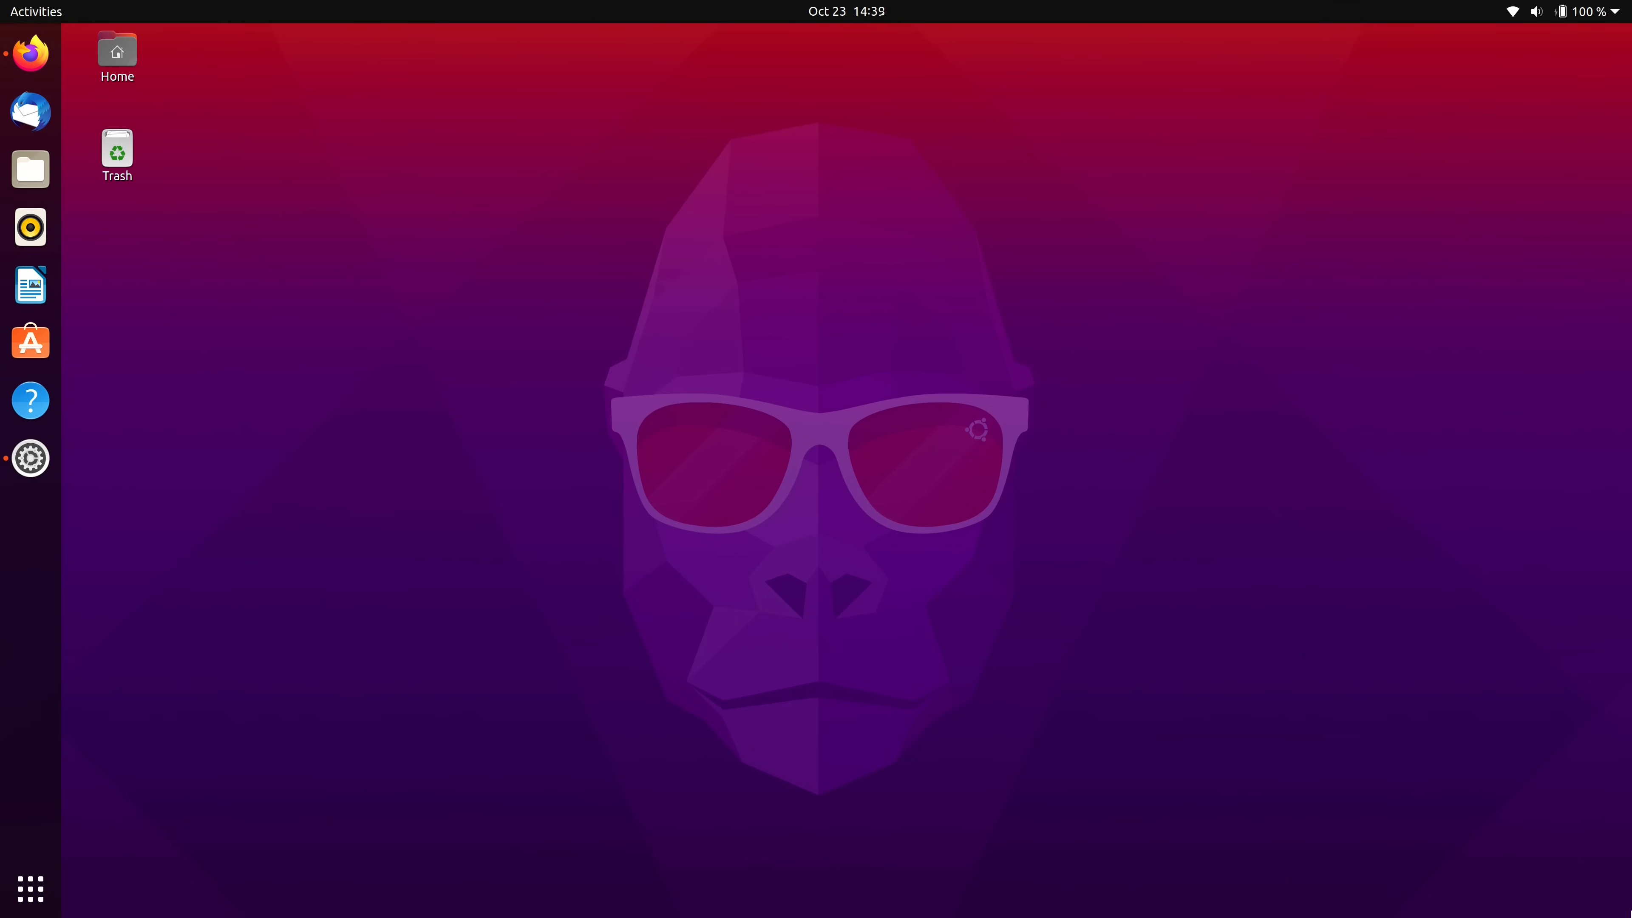
mouse_move(83, 19)
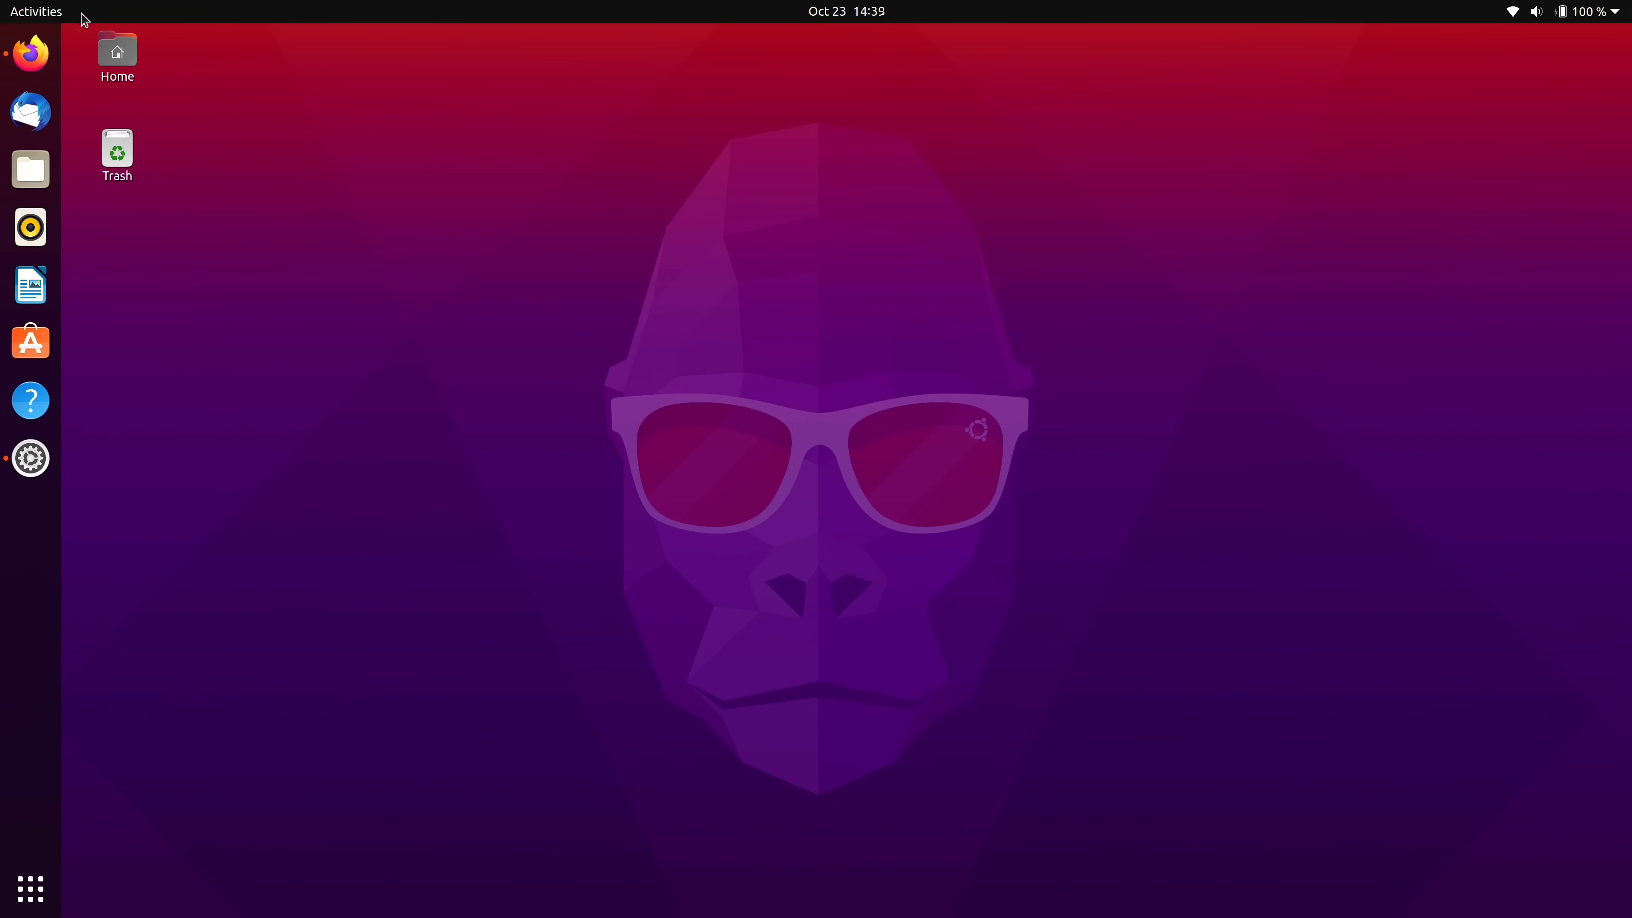
double_click(117, 51)
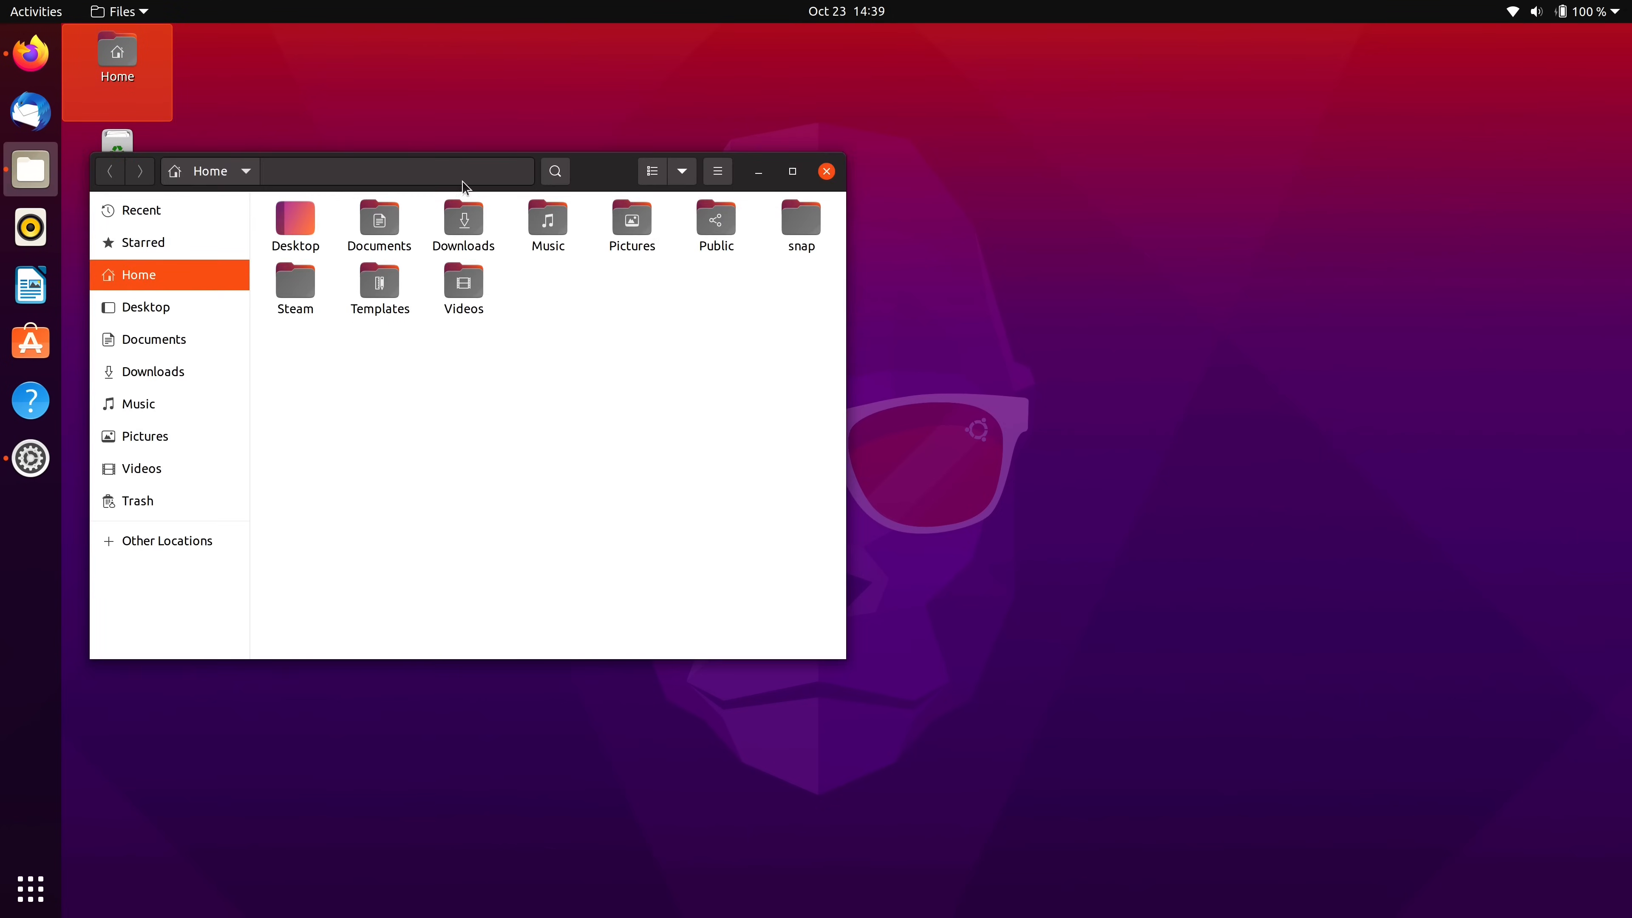